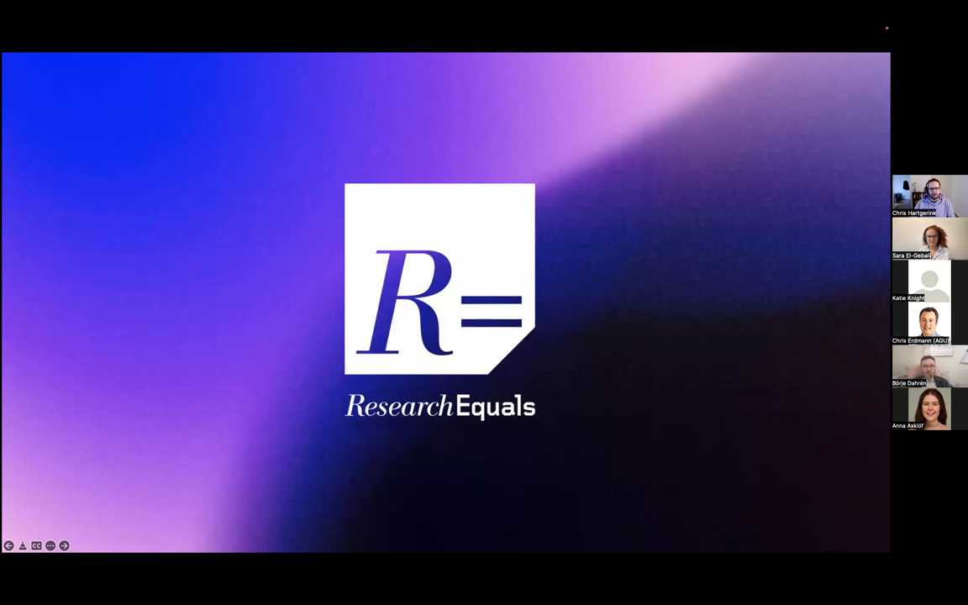
mouse_move(869, 480)
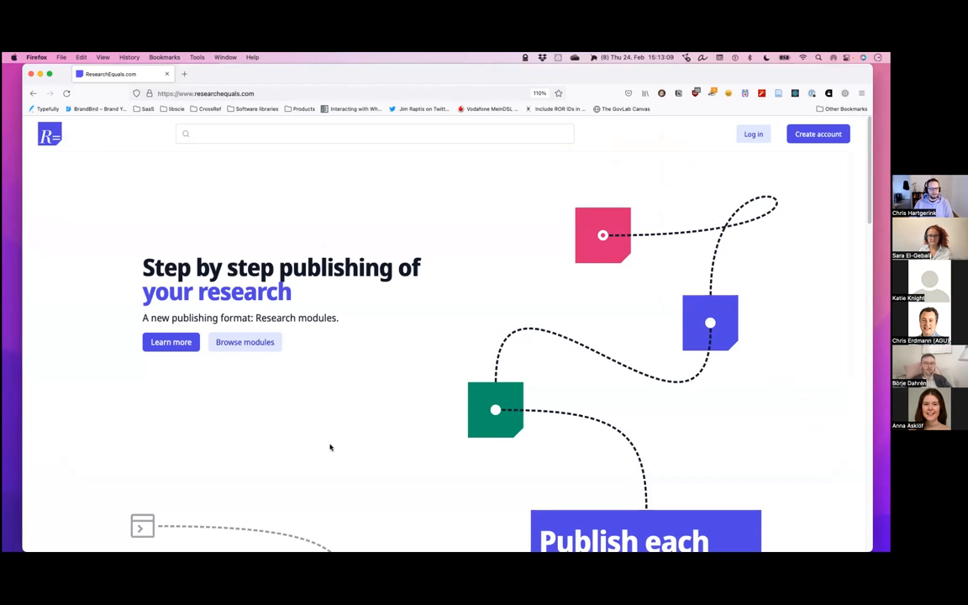
mouse_move(397, 371)
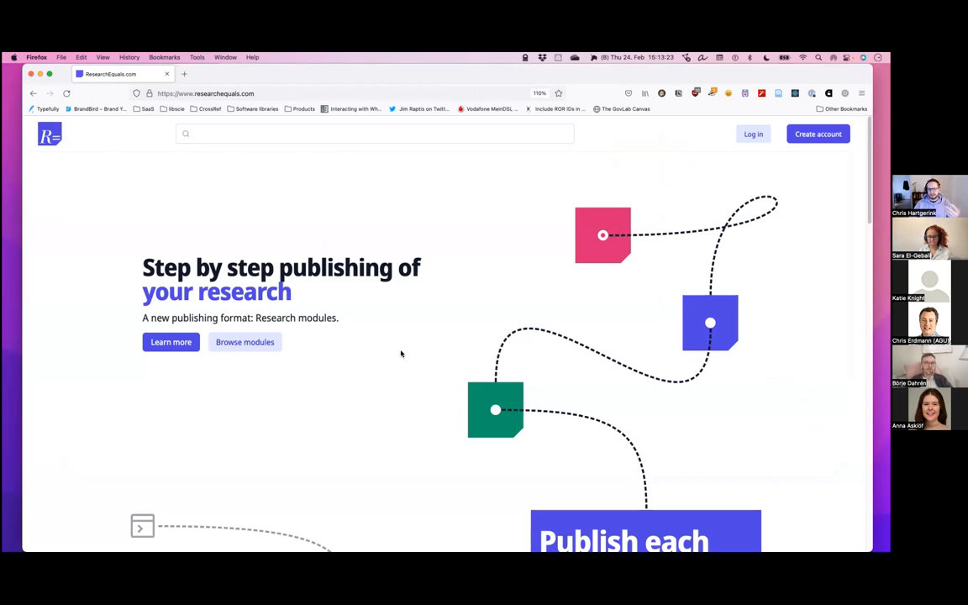
mouse_move(387, 336)
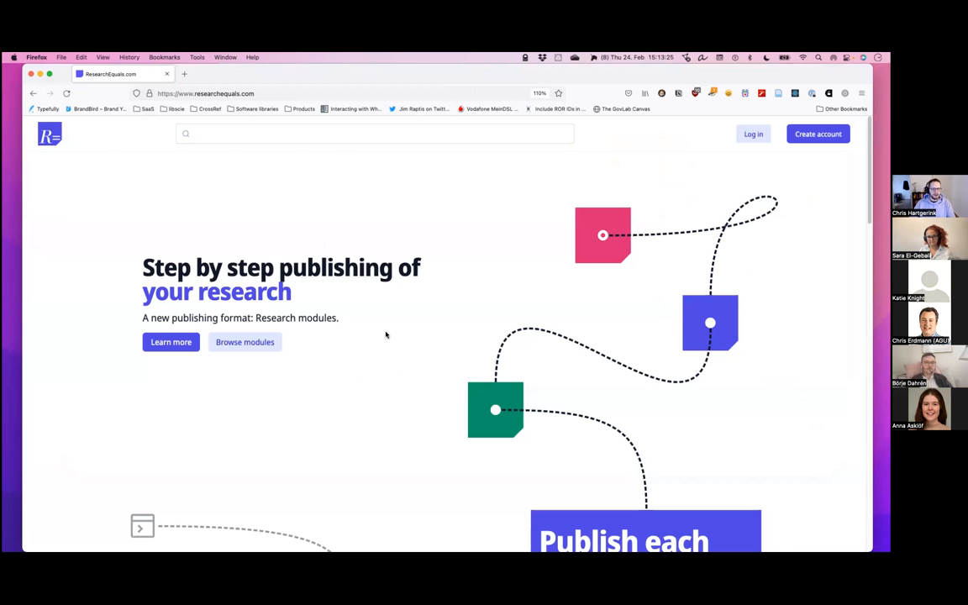
mouse_move(376, 328)
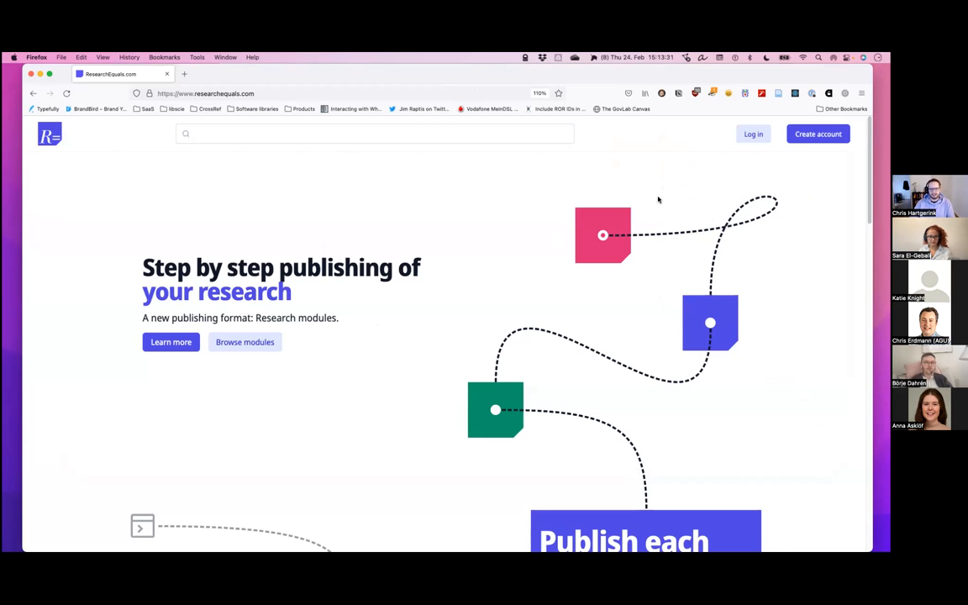
Highlight 'Each step gets a DOI' under Publish each step, then continue down the homepage.
scroll(down, 3)
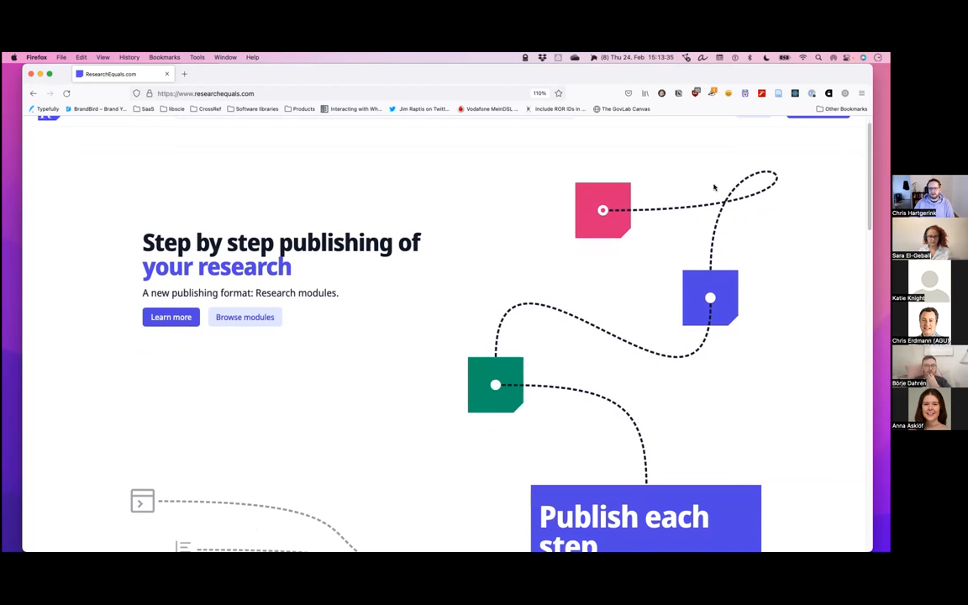
mouse_move(496, 356)
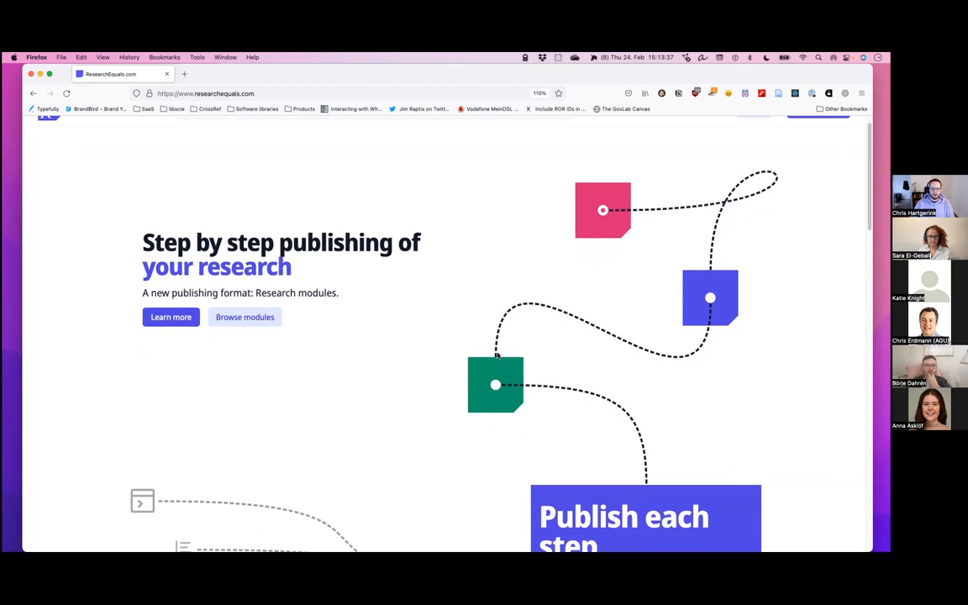
mouse_move(642, 254)
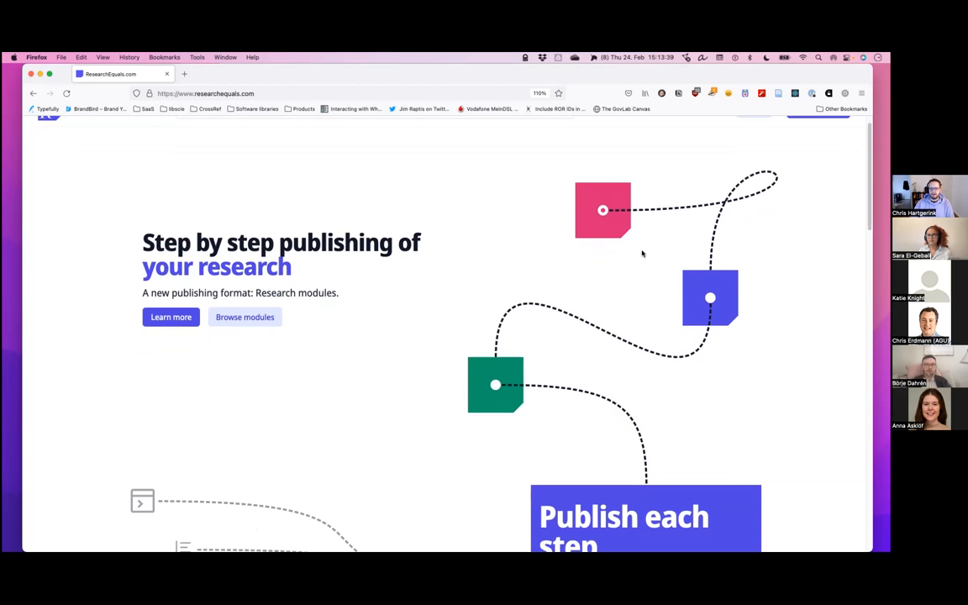
scroll(down, 3)
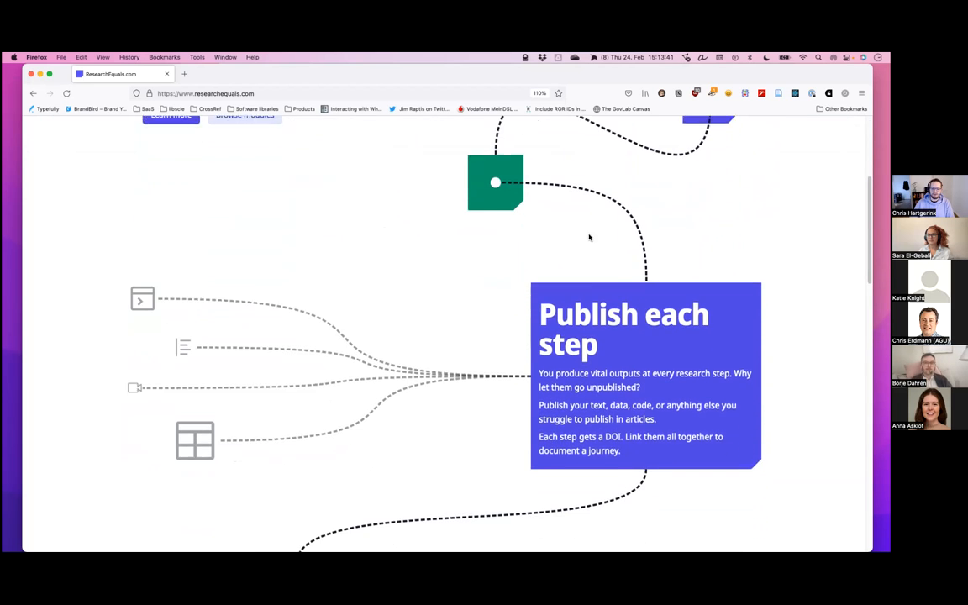
scroll(down, 3)
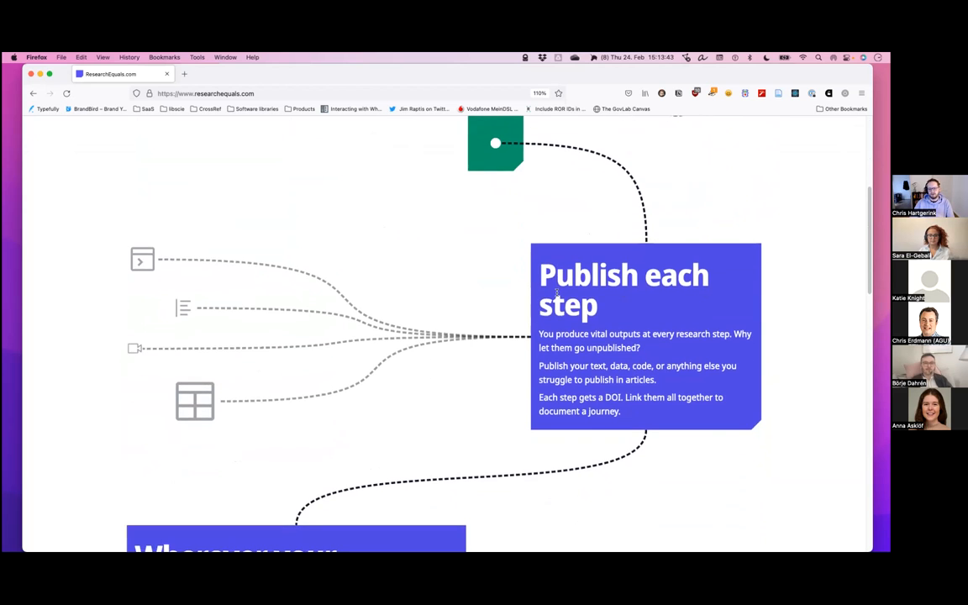
scroll(down, 3)
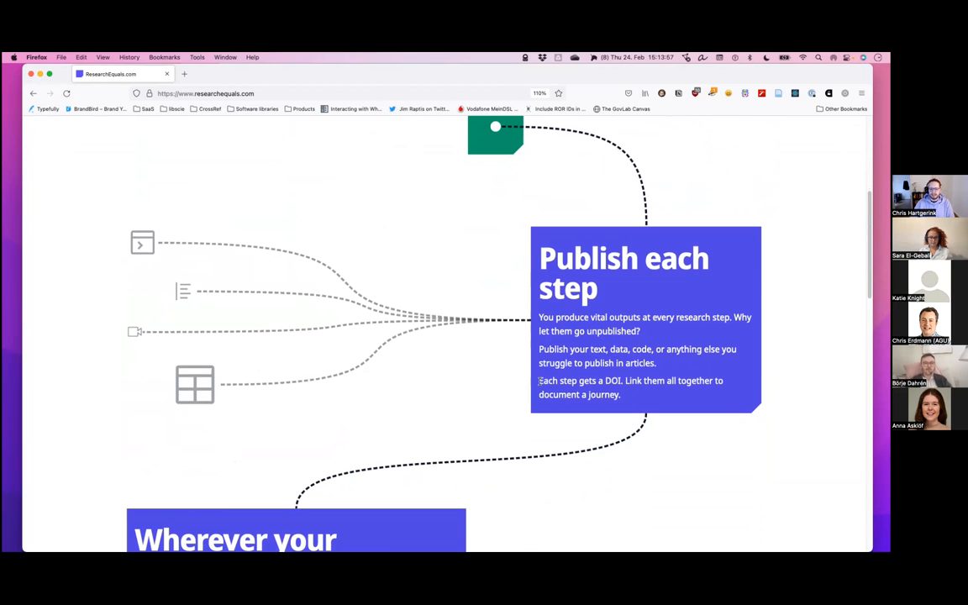
drag(539, 380, 622, 380)
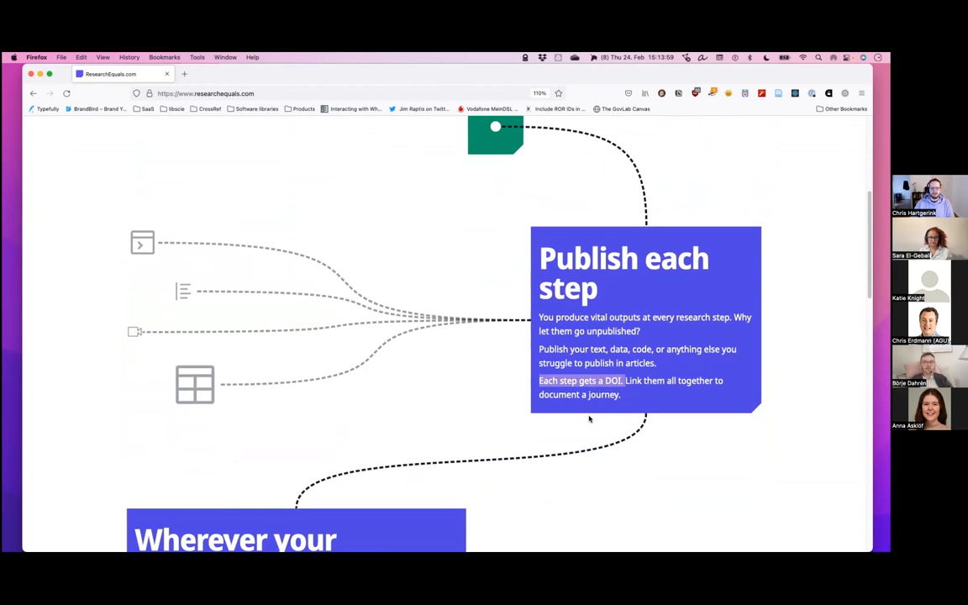
scroll(down, 3)
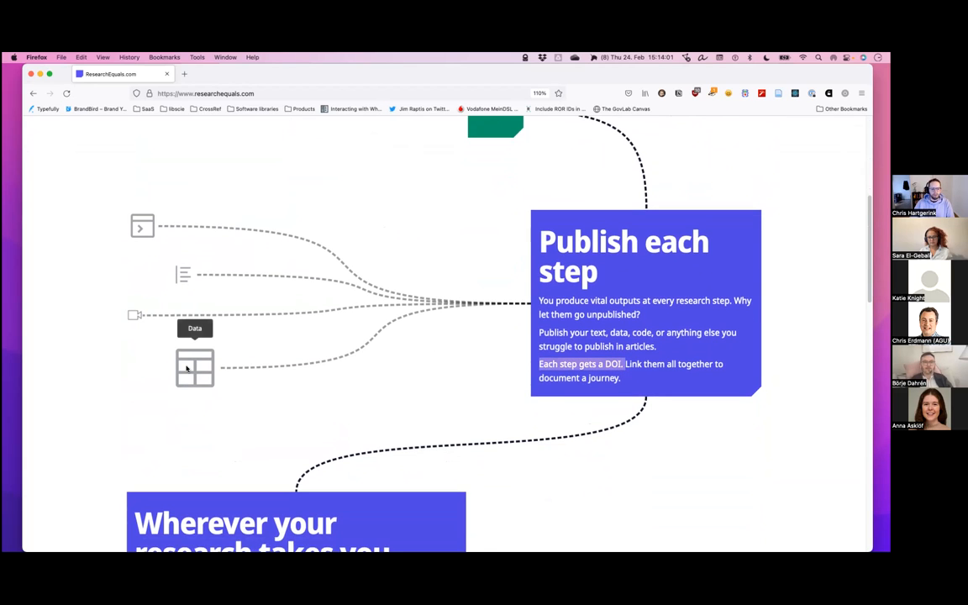
mouse_move(134, 317)
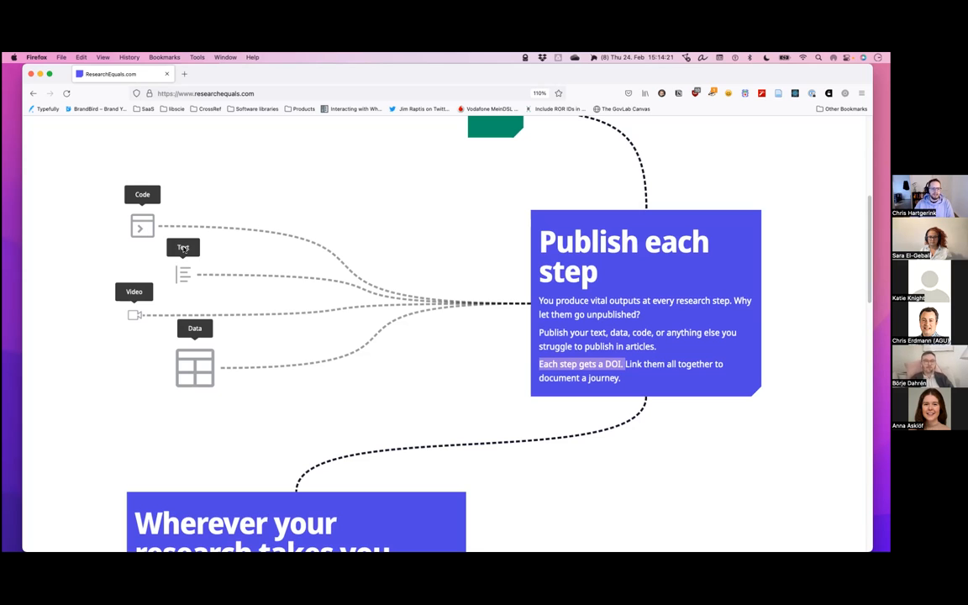
scroll(down, 3)
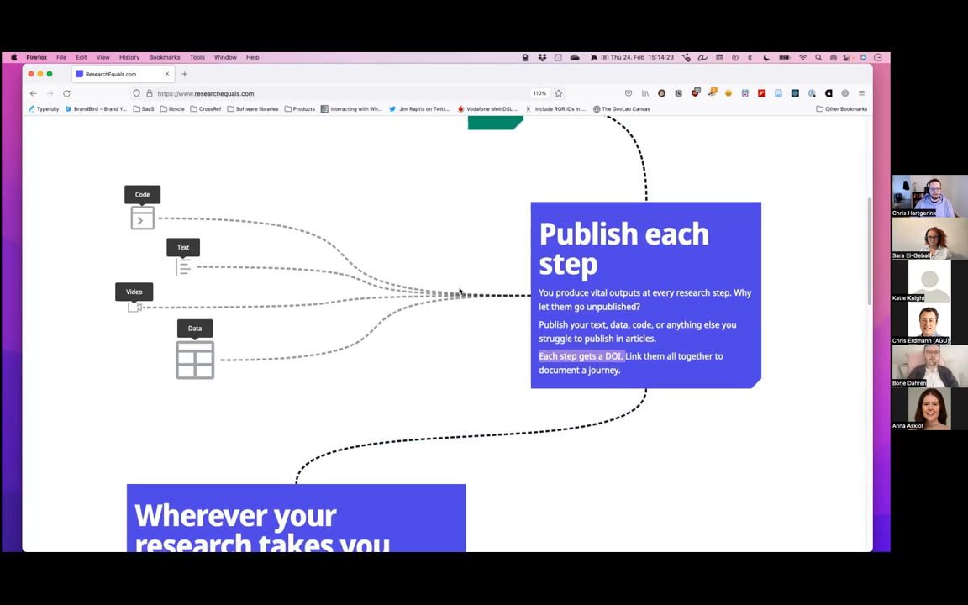
scroll(down, 3)
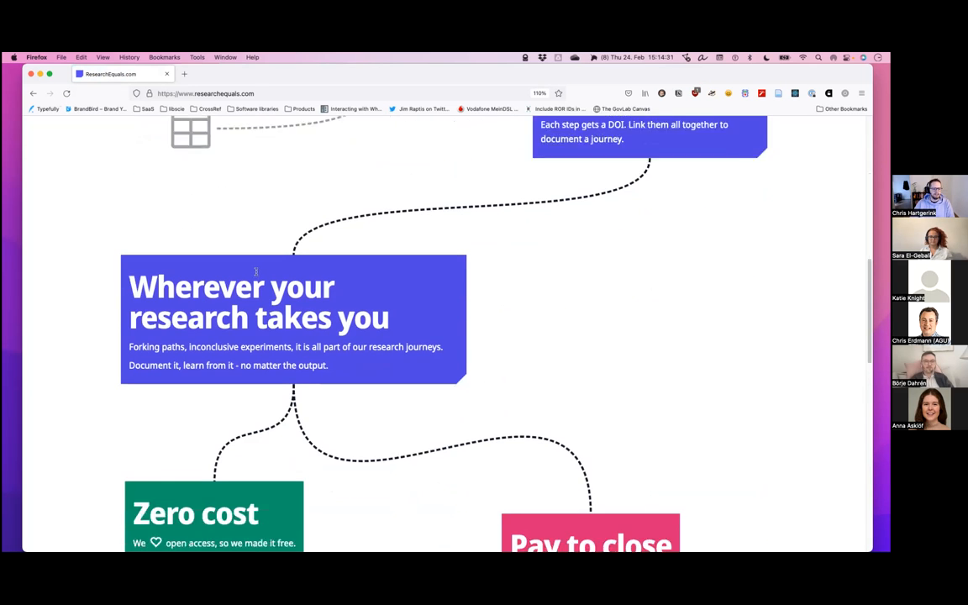
scroll(down, 3)
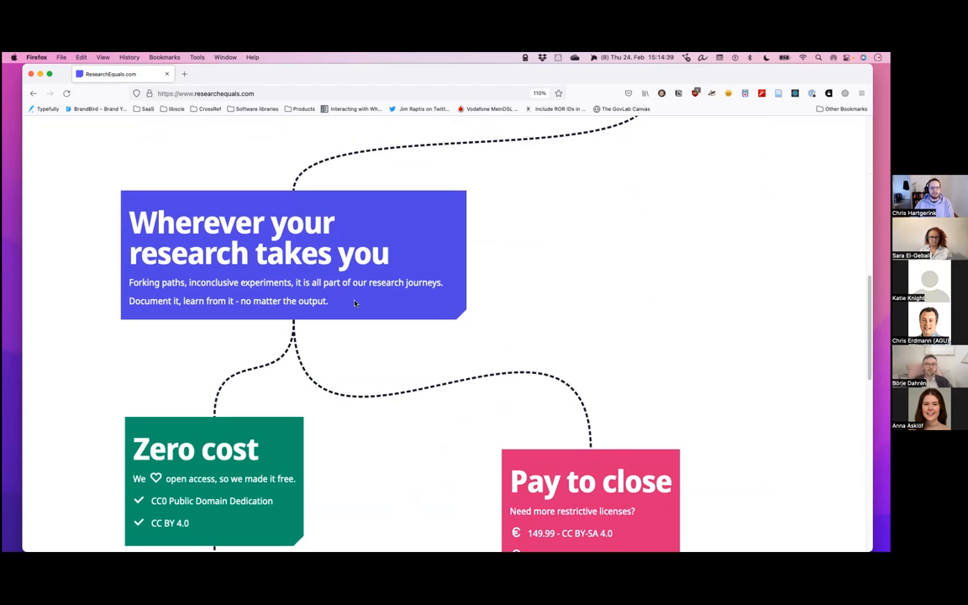
mouse_move(346, 300)
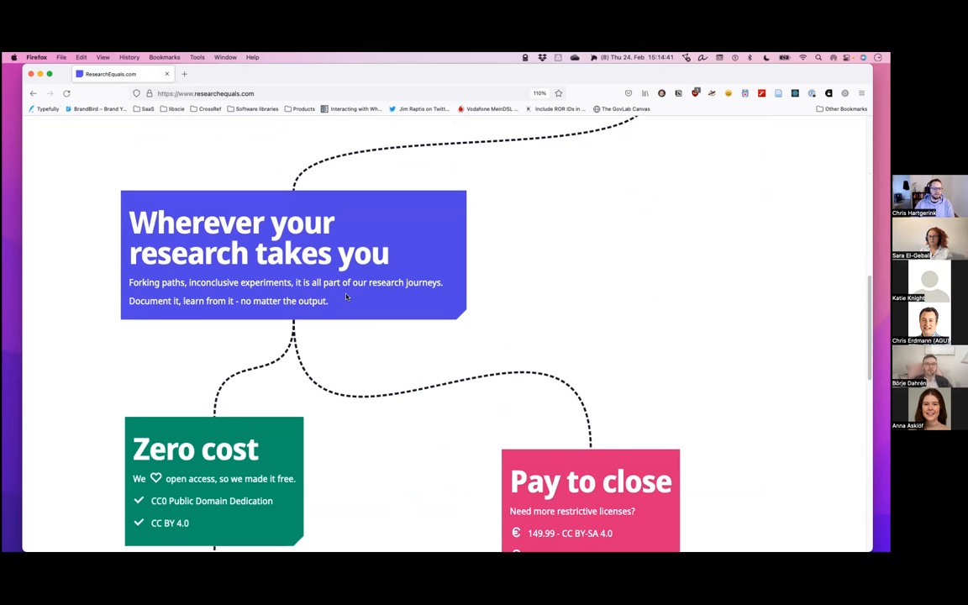
scroll(down, 3)
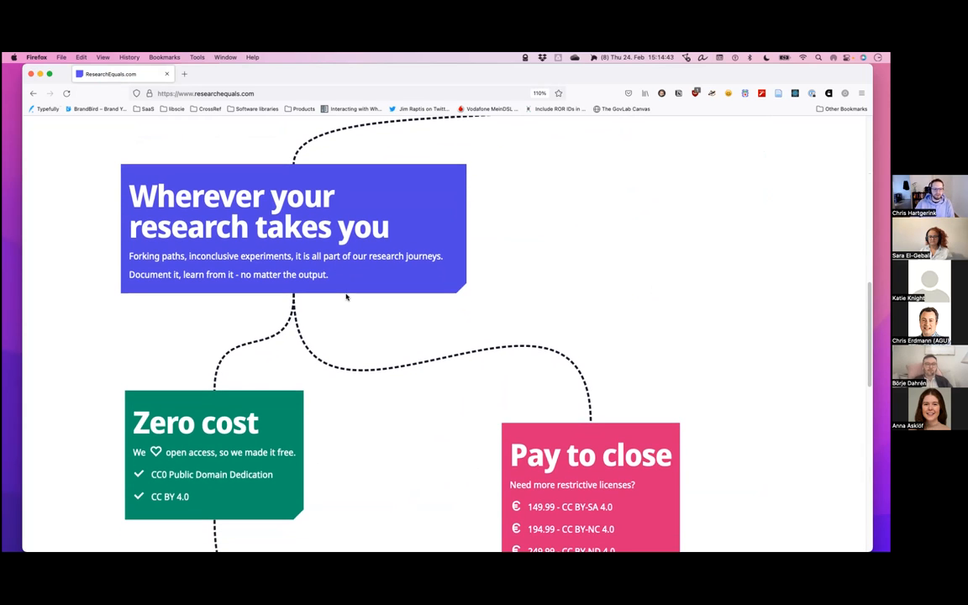
scroll(down, 3)
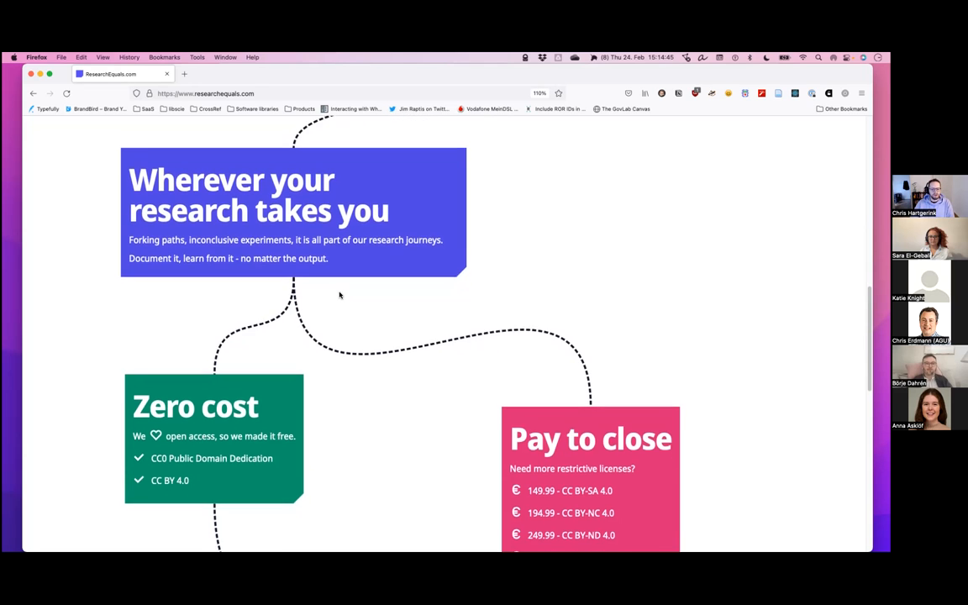
scroll(down, 3)
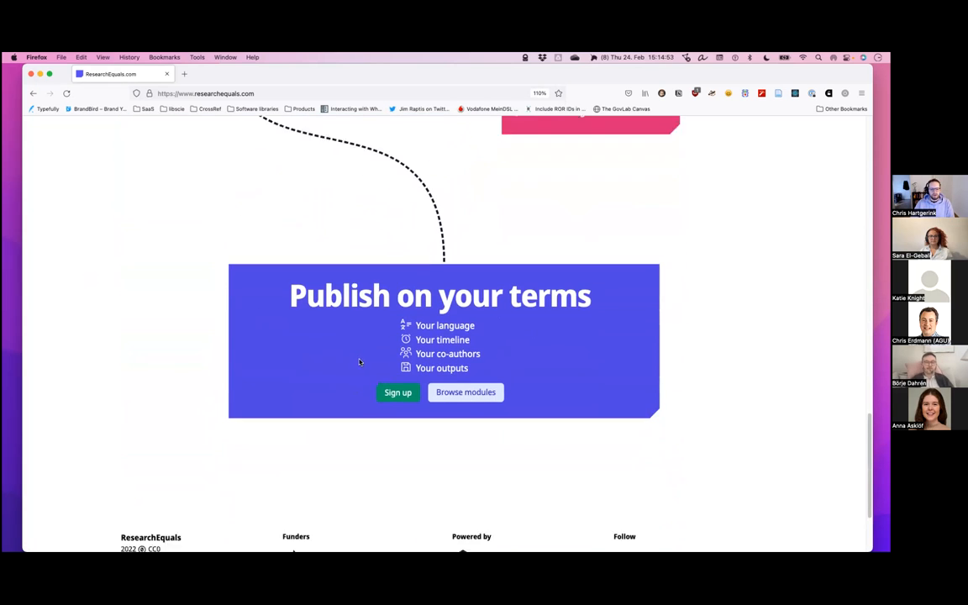
scroll(down, 3)
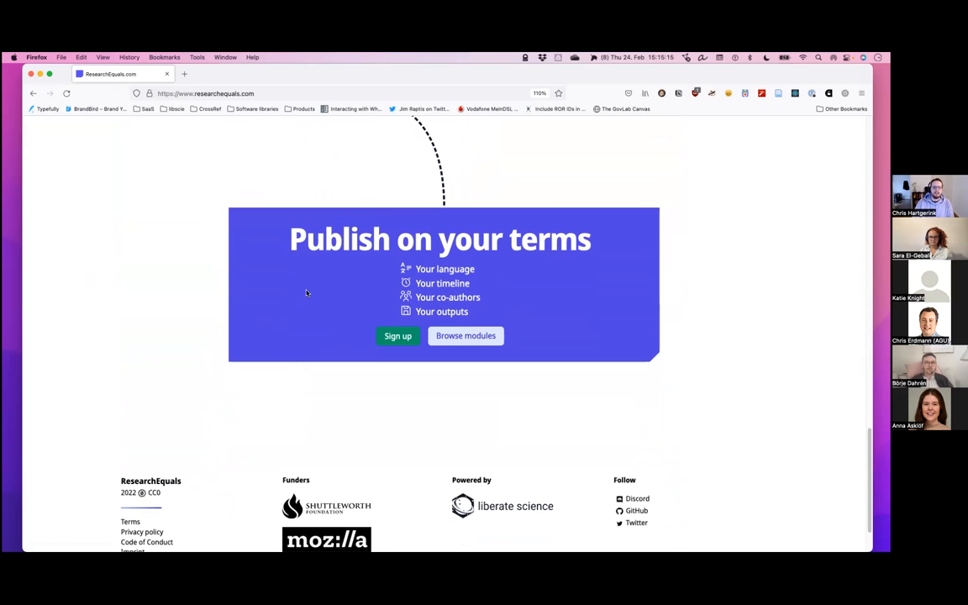
mouse_move(461, 328)
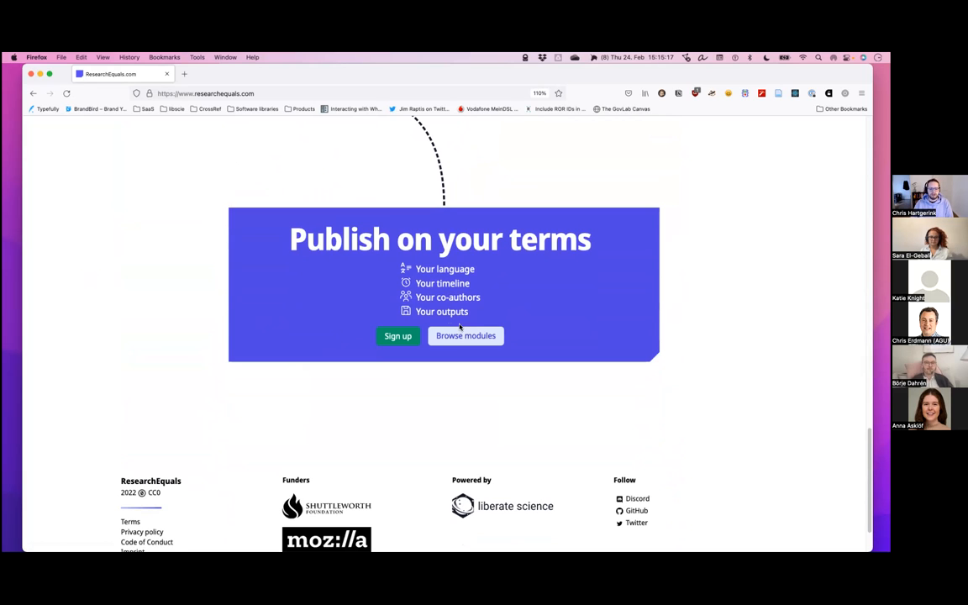
mouse_move(466, 337)
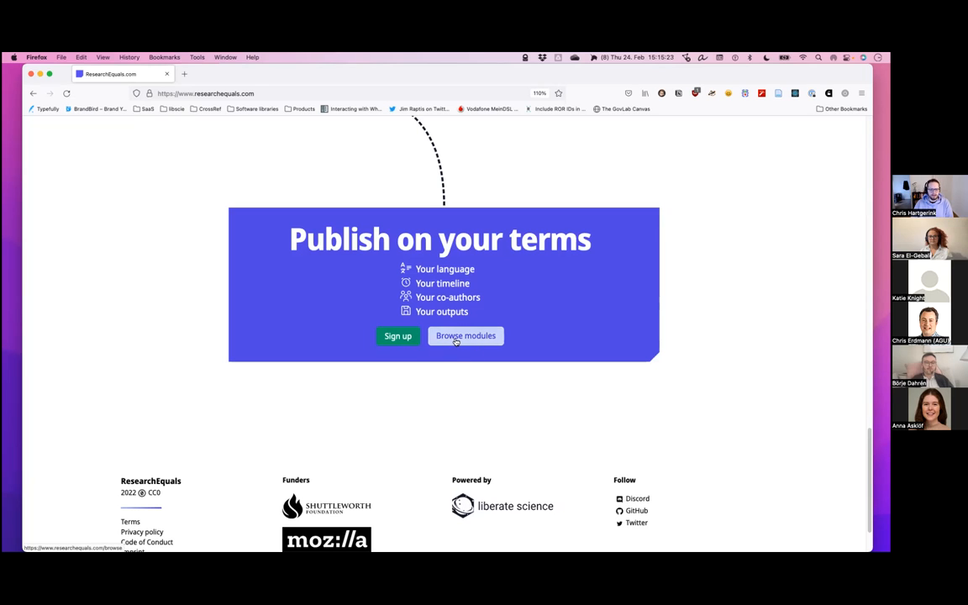
click(466, 337)
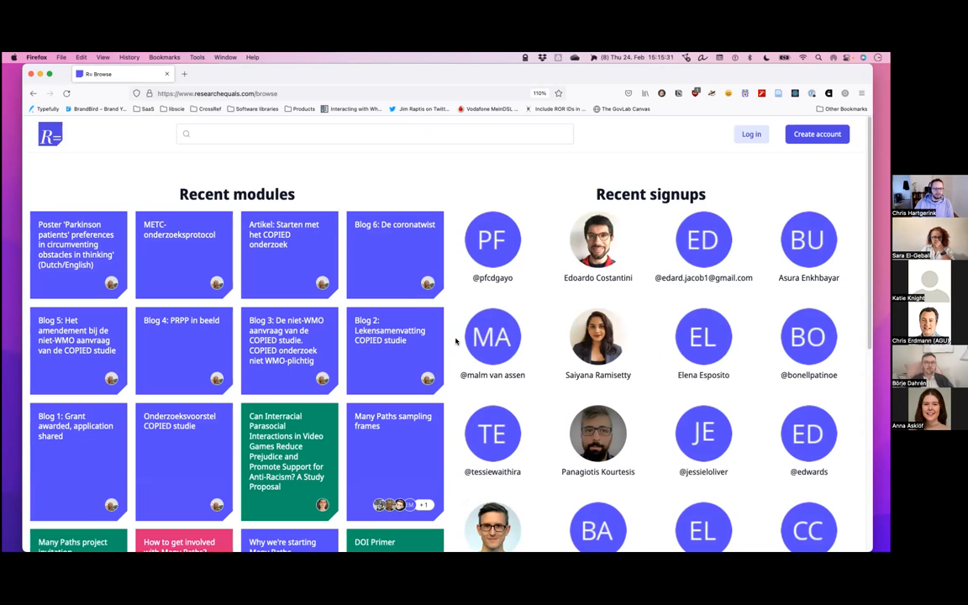
mouse_move(301, 267)
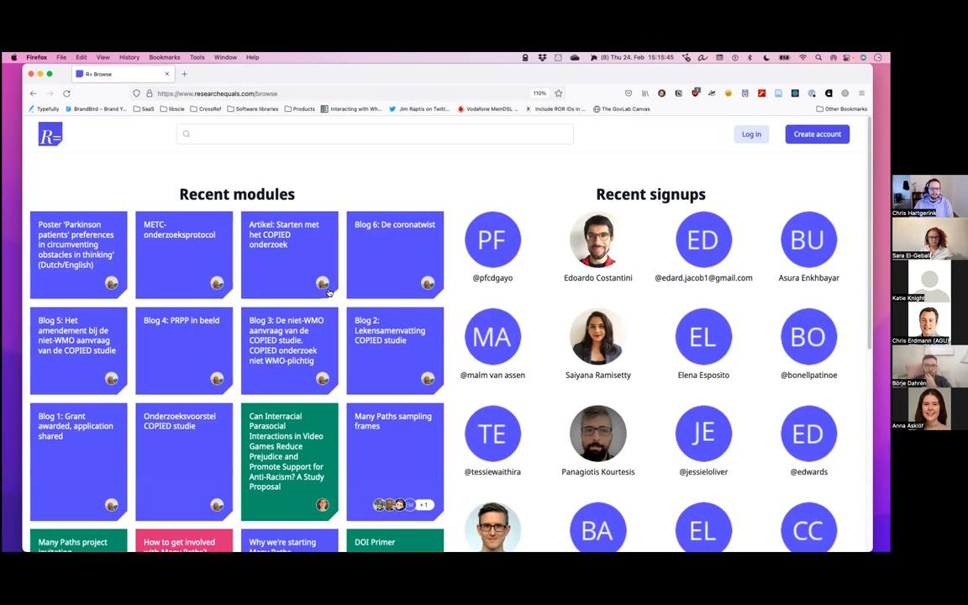
scroll(down, 3)
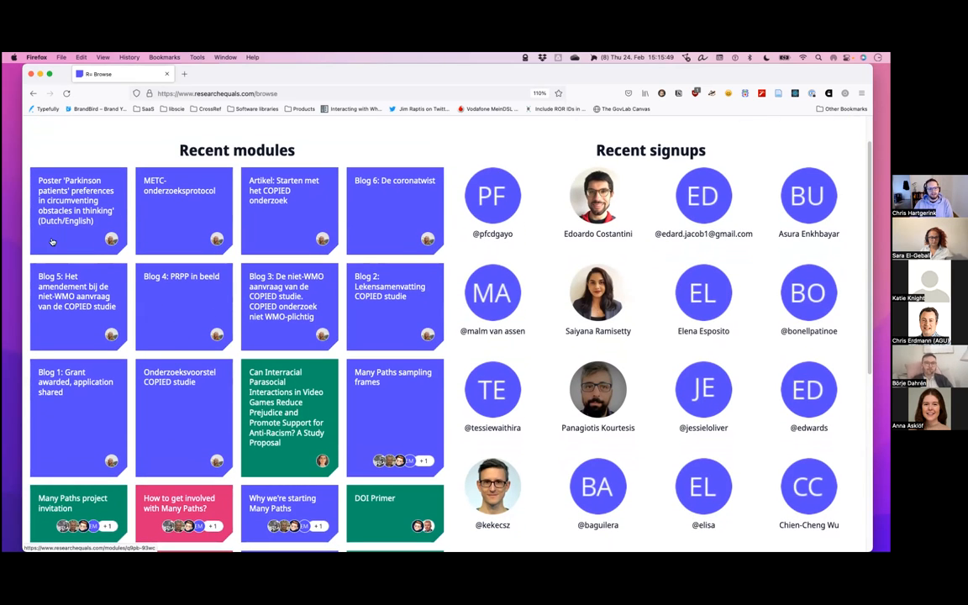
mouse_move(121, 217)
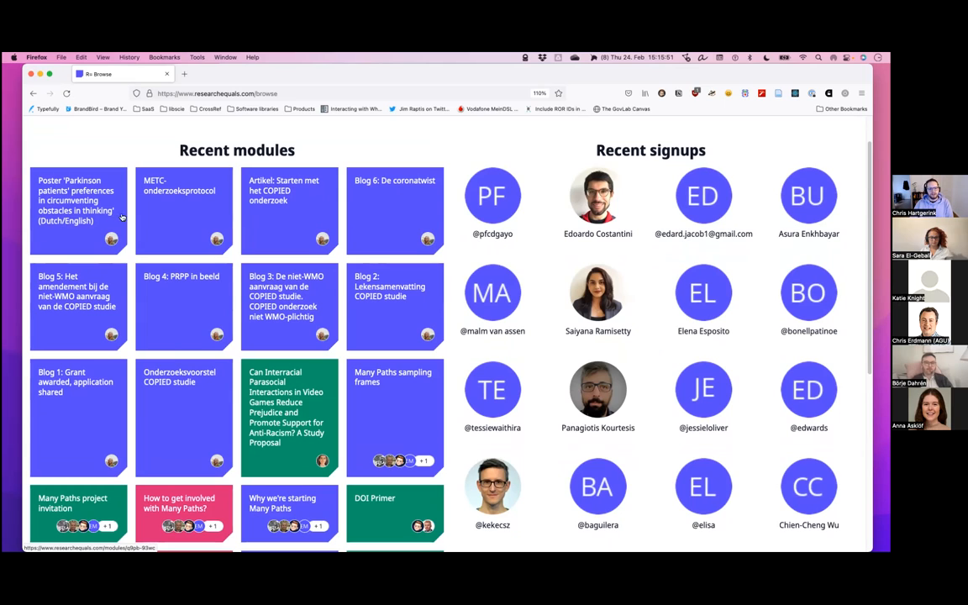
mouse_move(284, 200)
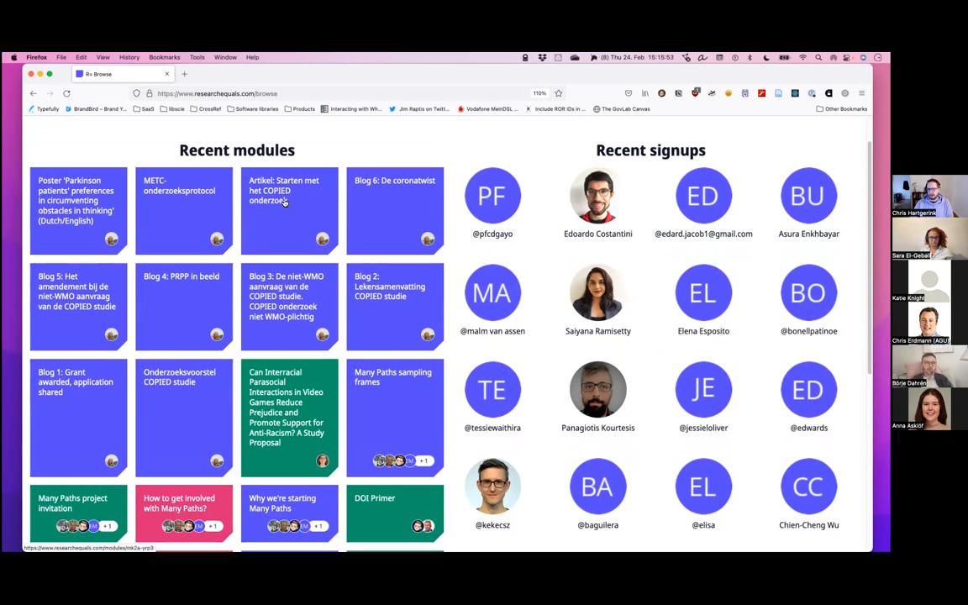
mouse_move(296, 207)
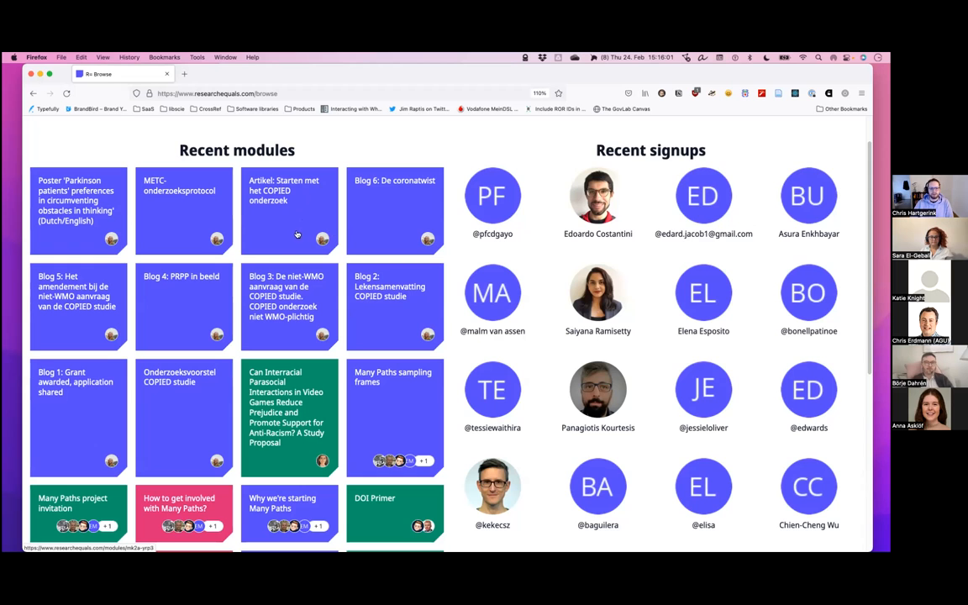
scroll(down, 3)
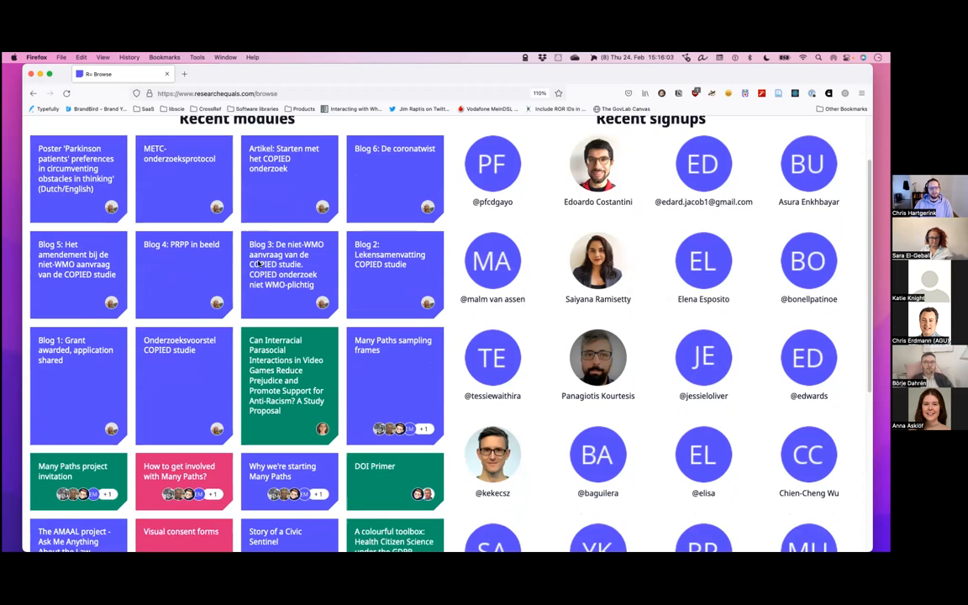
scroll(down, 3)
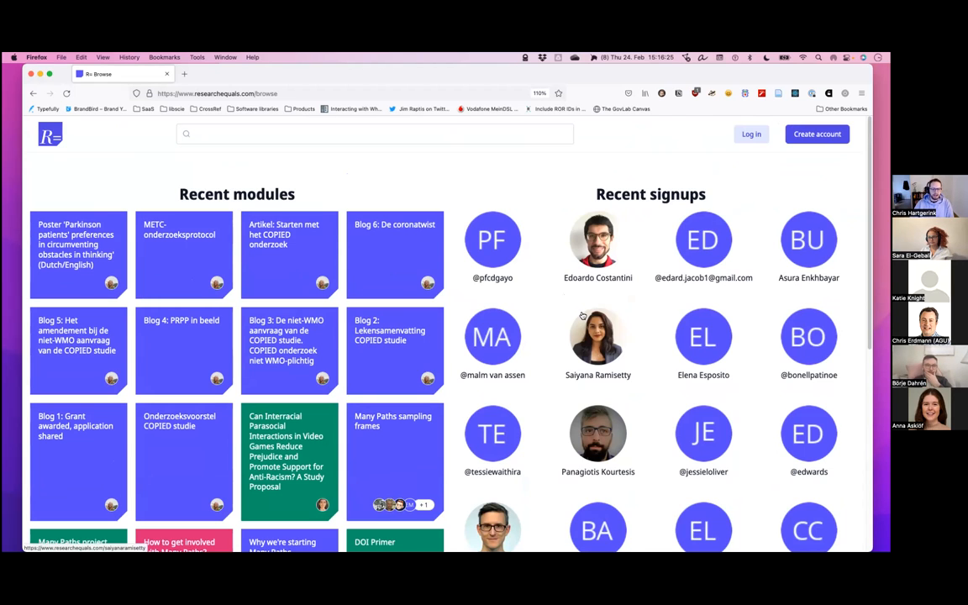
mouse_move(592, 309)
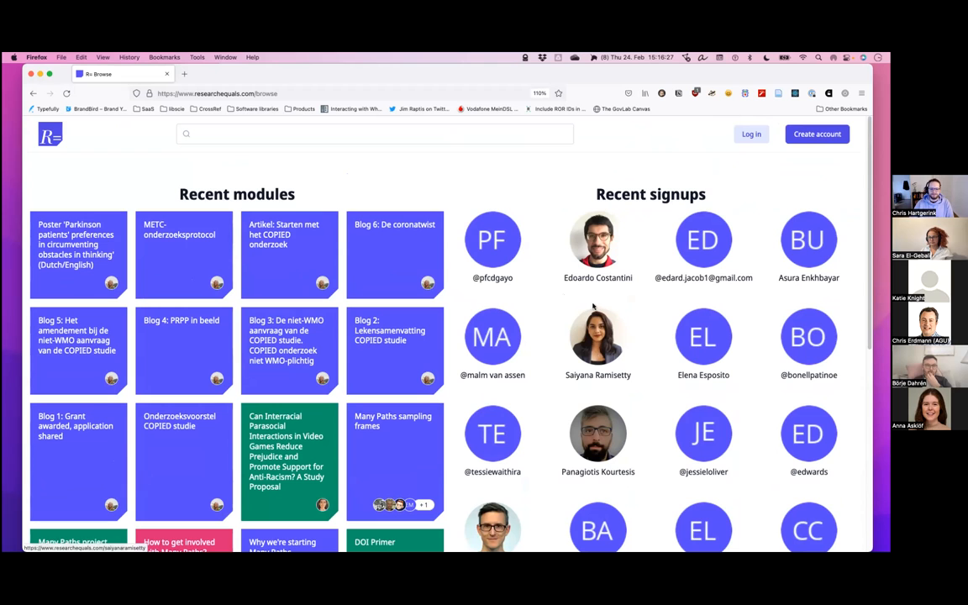
scroll(down, 3)
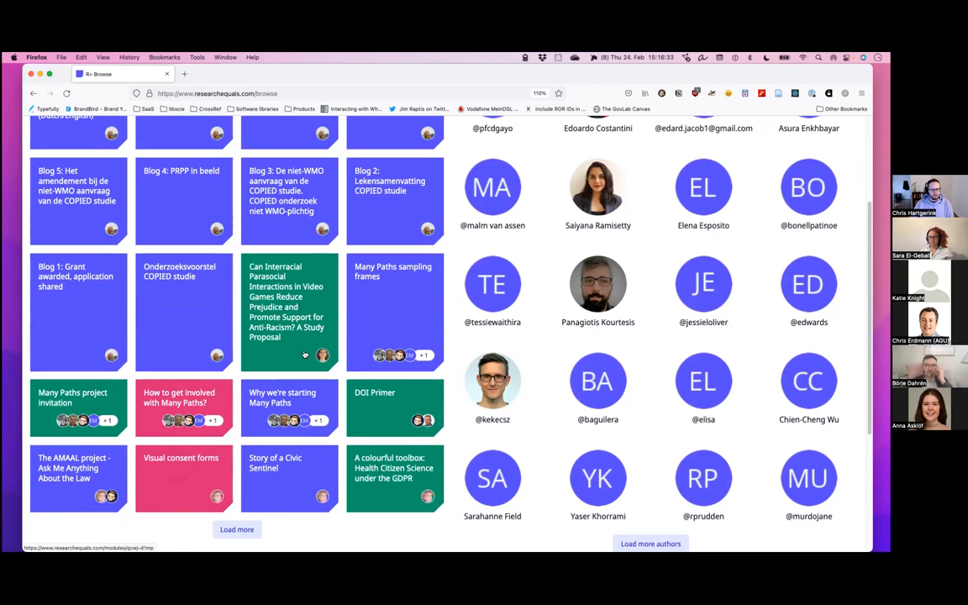
mouse_move(247, 481)
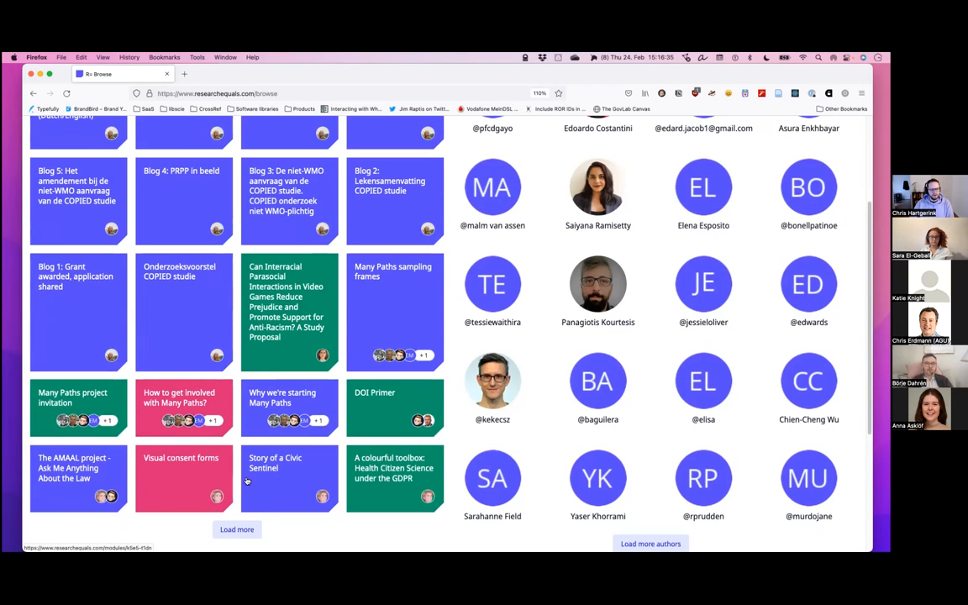
mouse_move(267, 469)
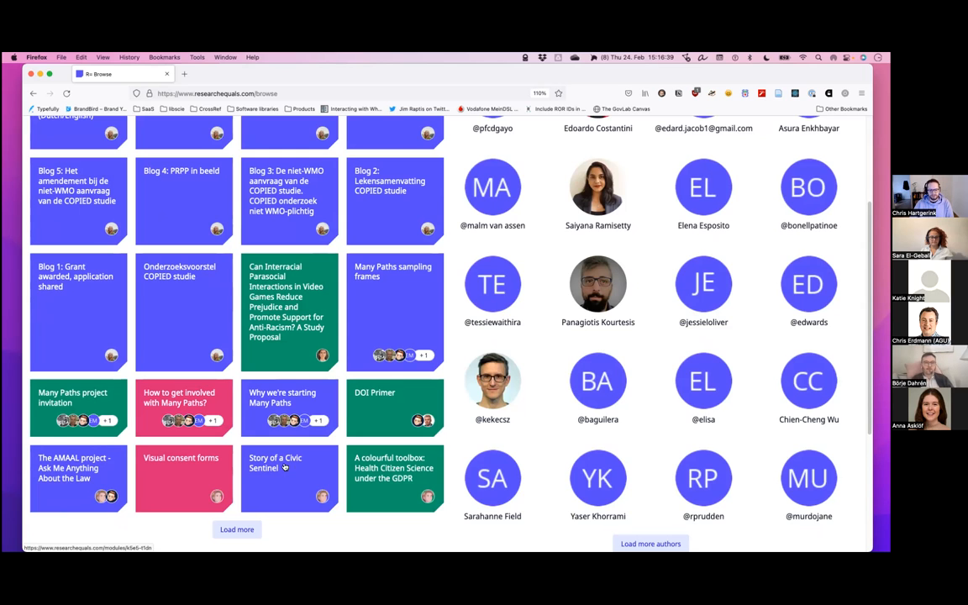
Open the Story of a Civic Sentinel module card and its main PDF file.
click(276, 463)
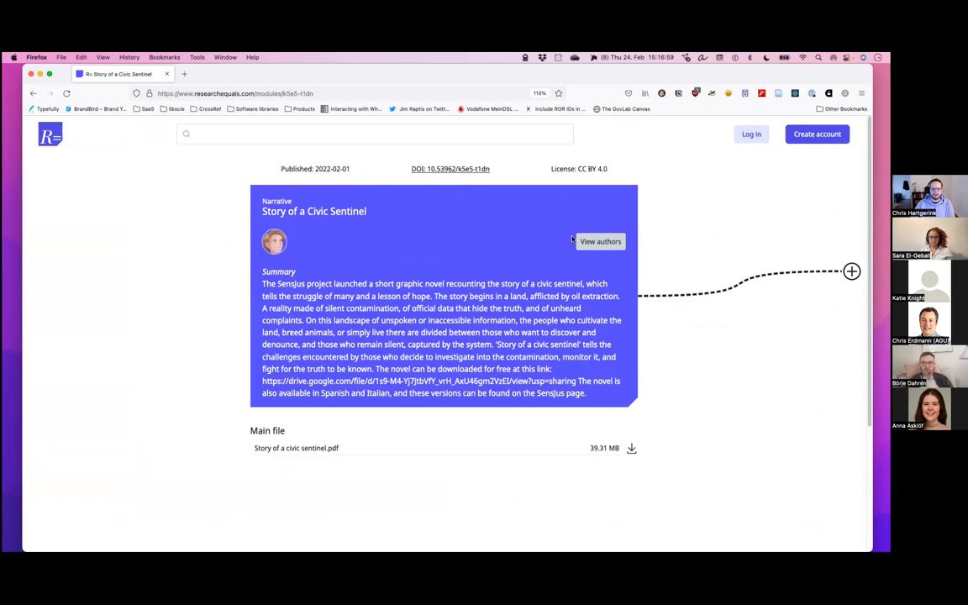
mouse_move(556, 239)
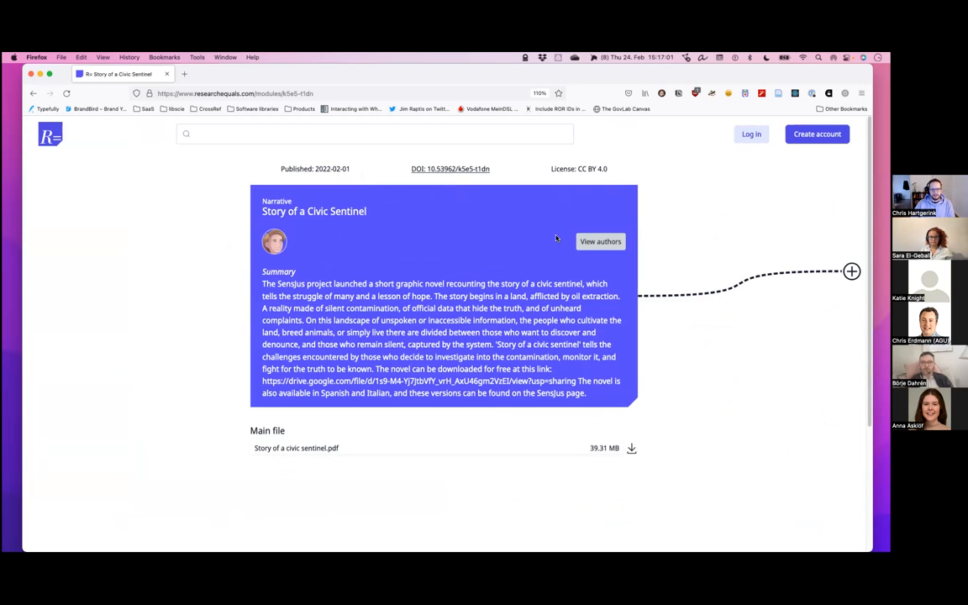
mouse_move(259, 238)
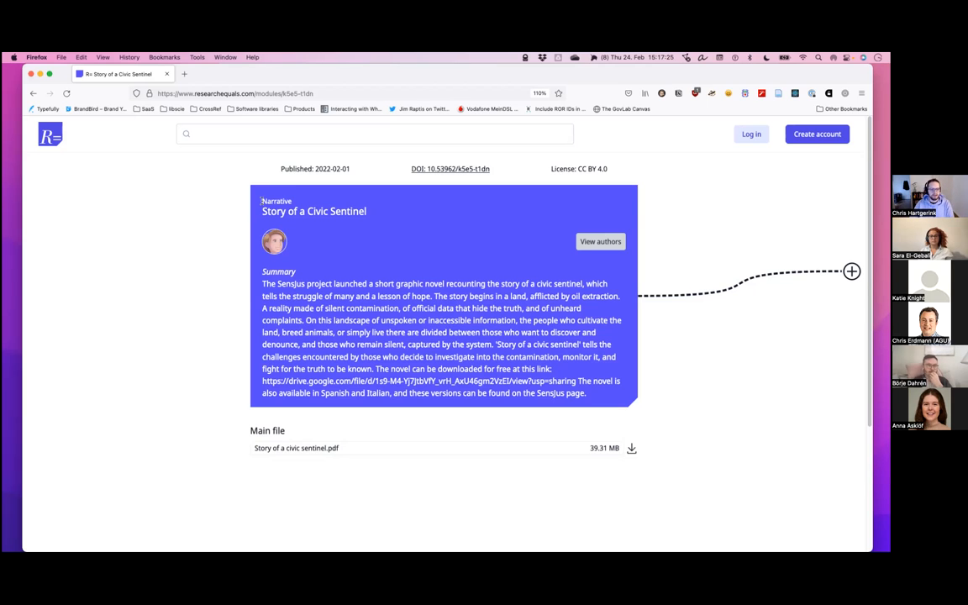
double_click(275, 202)
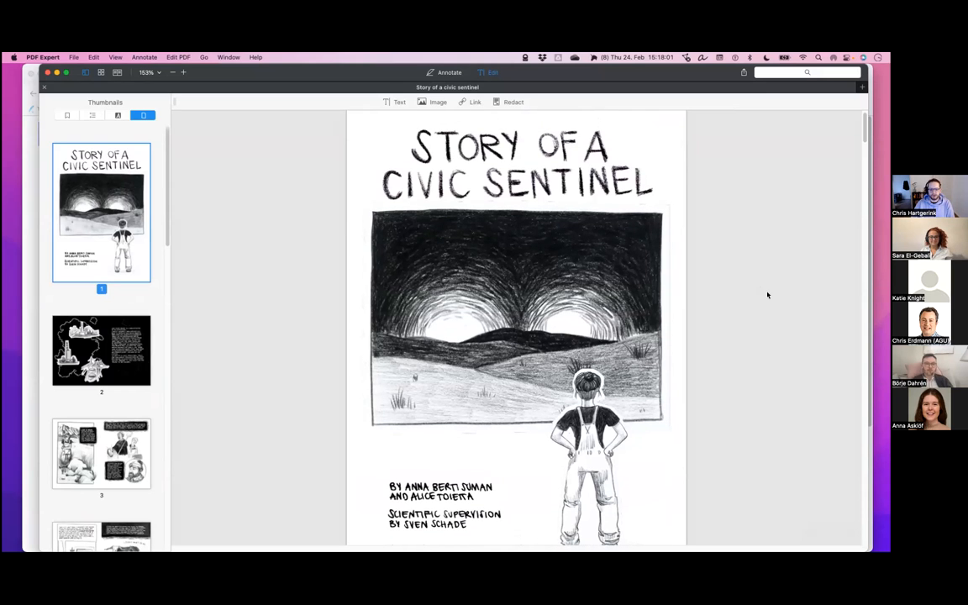
Read the Story of a Civic Sentinel comic from the cover through to page 3.
scroll(down, 3)
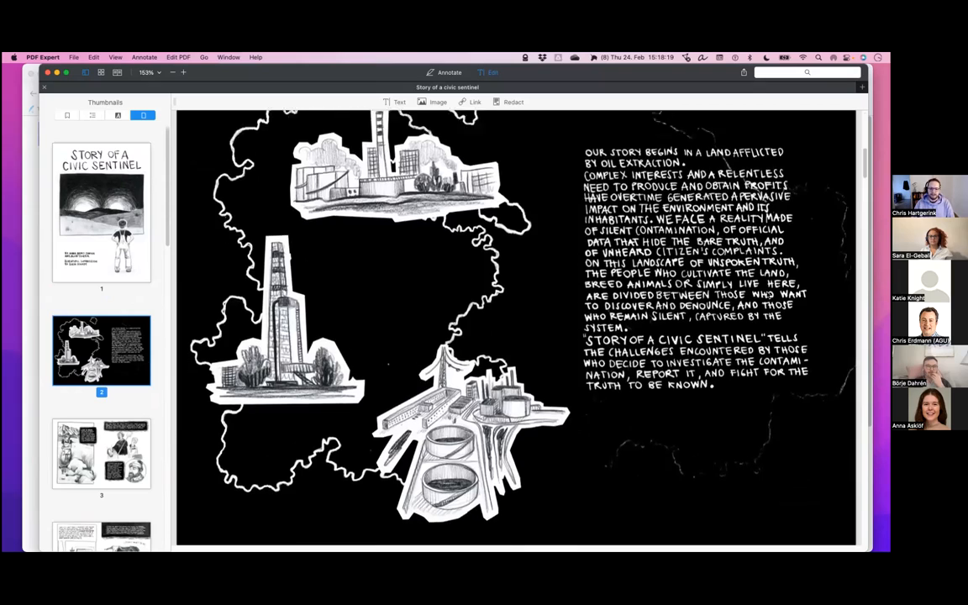
scroll(down, 3)
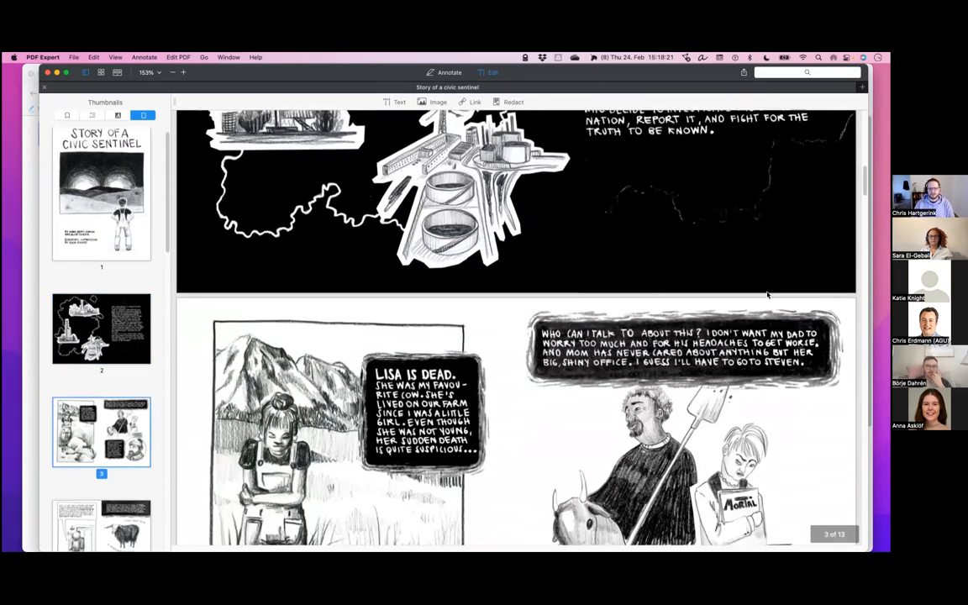
scroll(down, 3)
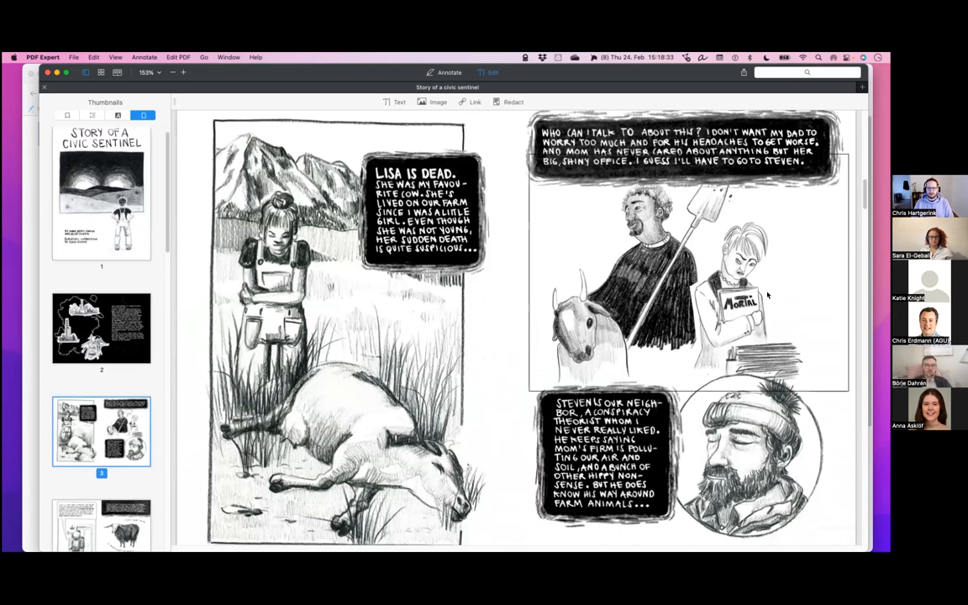
mouse_move(820, 273)
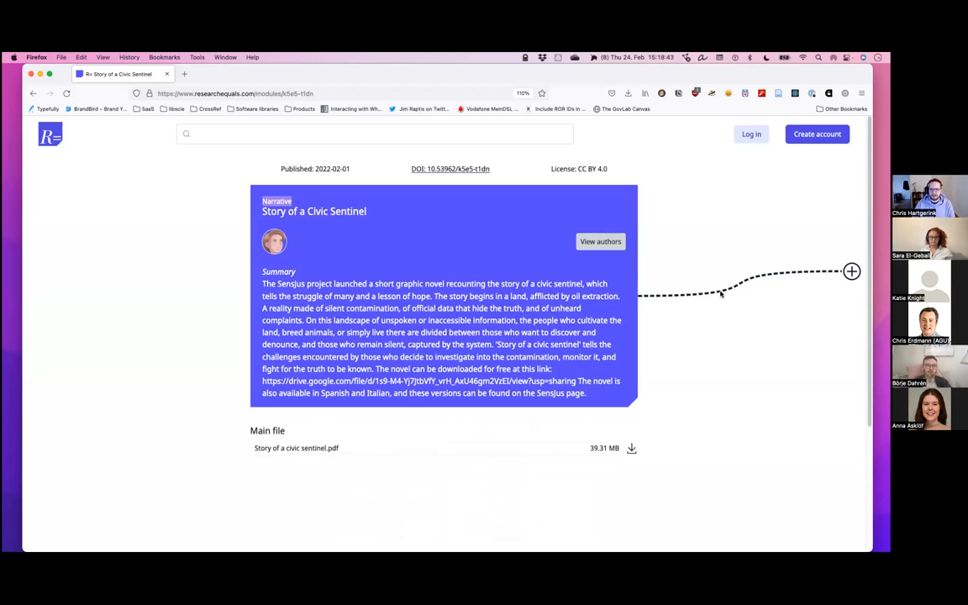
mouse_move(719, 295)
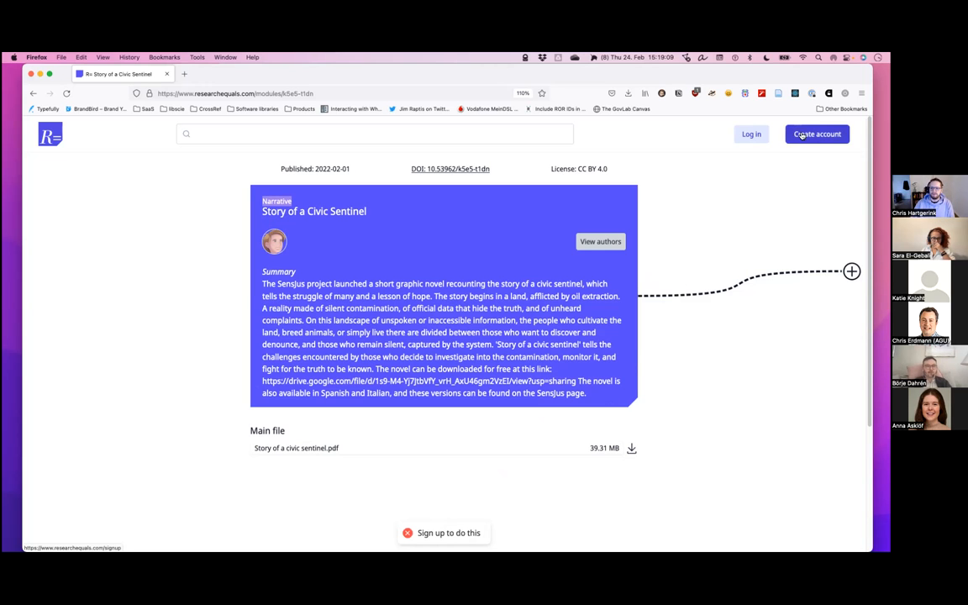
Start Create account and enter the email address and username 'chartg', ready for the password.
click(817, 134)
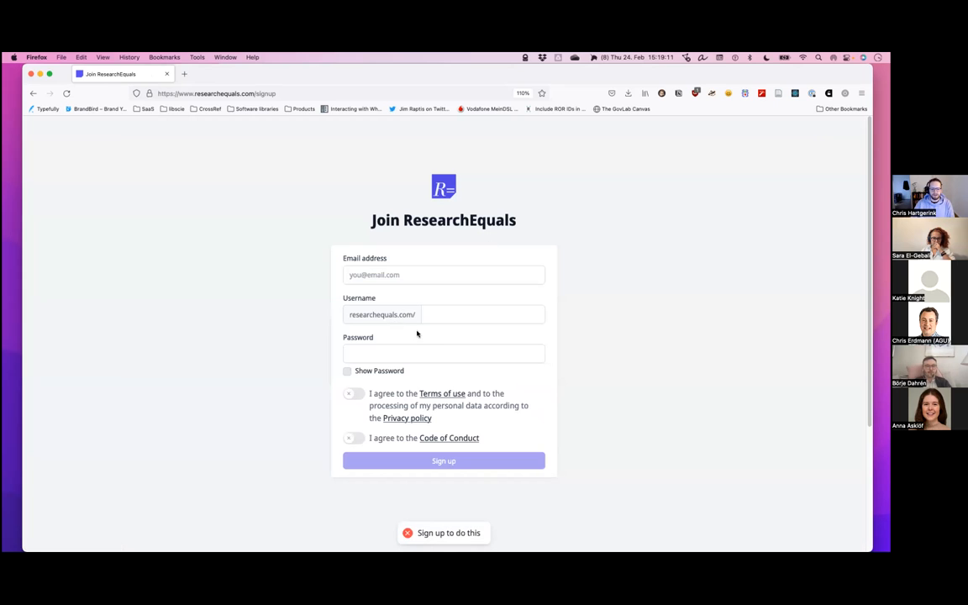
mouse_move(454, 336)
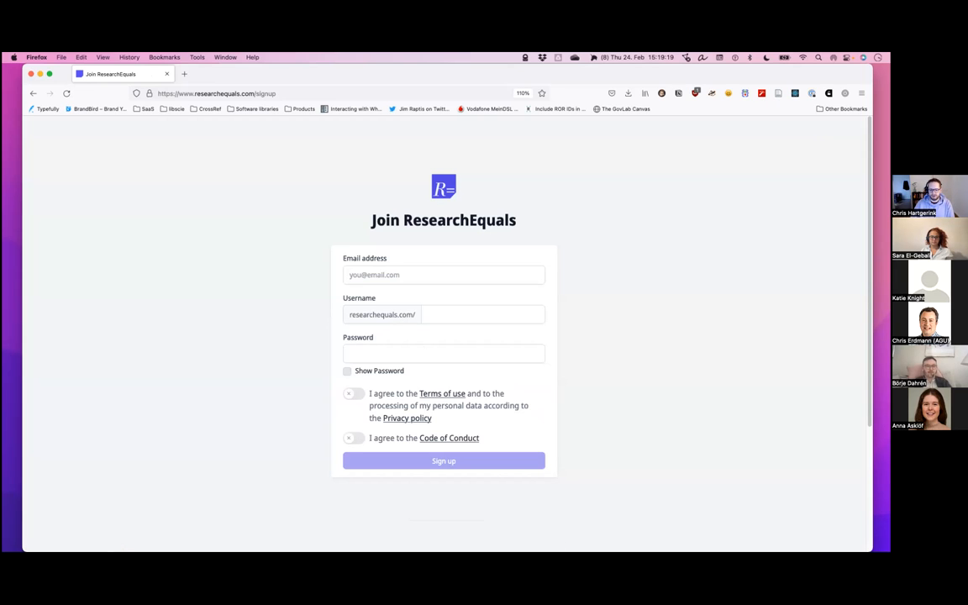
mouse_move(753, 272)
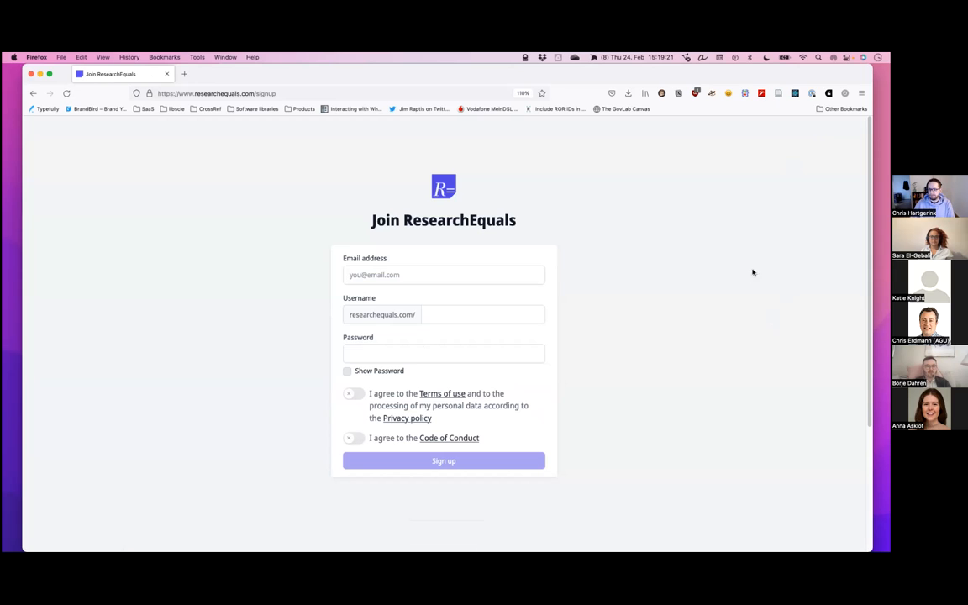
mouse_move(244, 196)
text(wem)
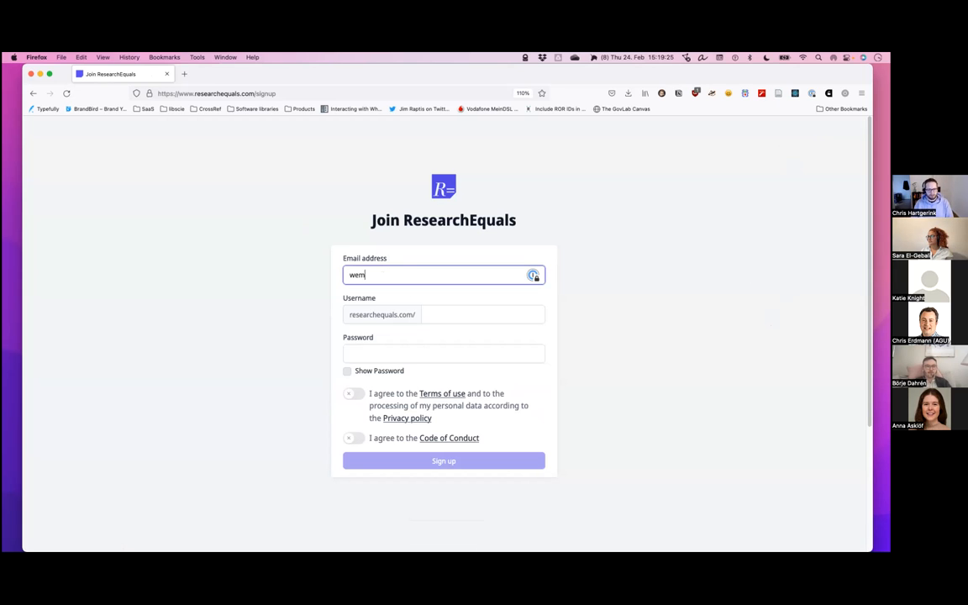
text(chartgerink)
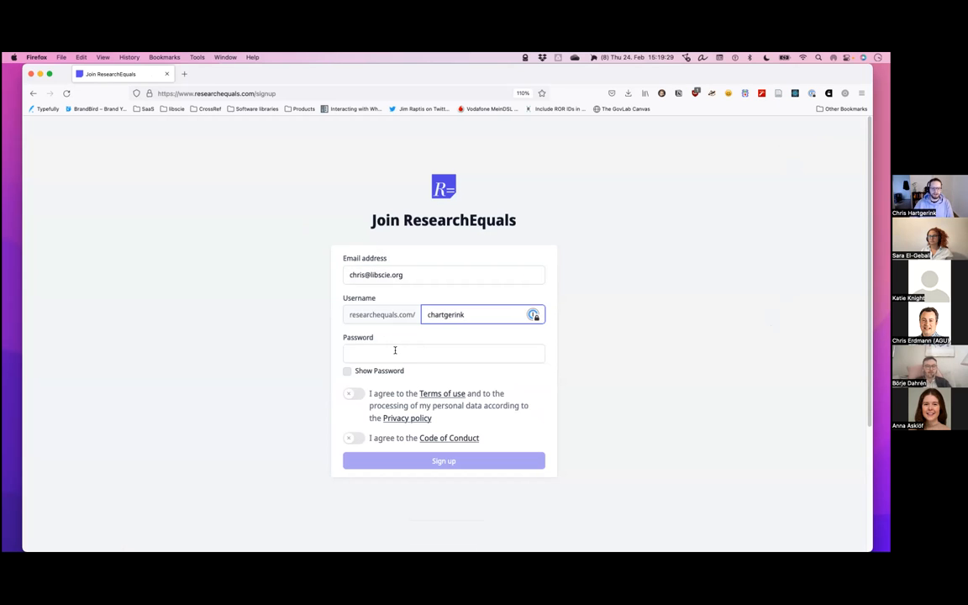
click(444, 353)
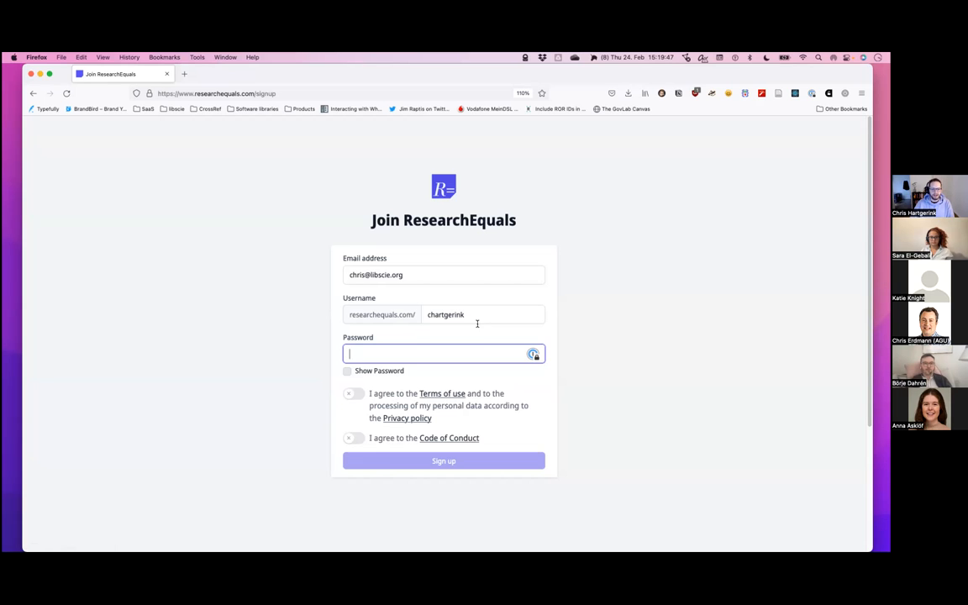
mouse_move(468, 209)
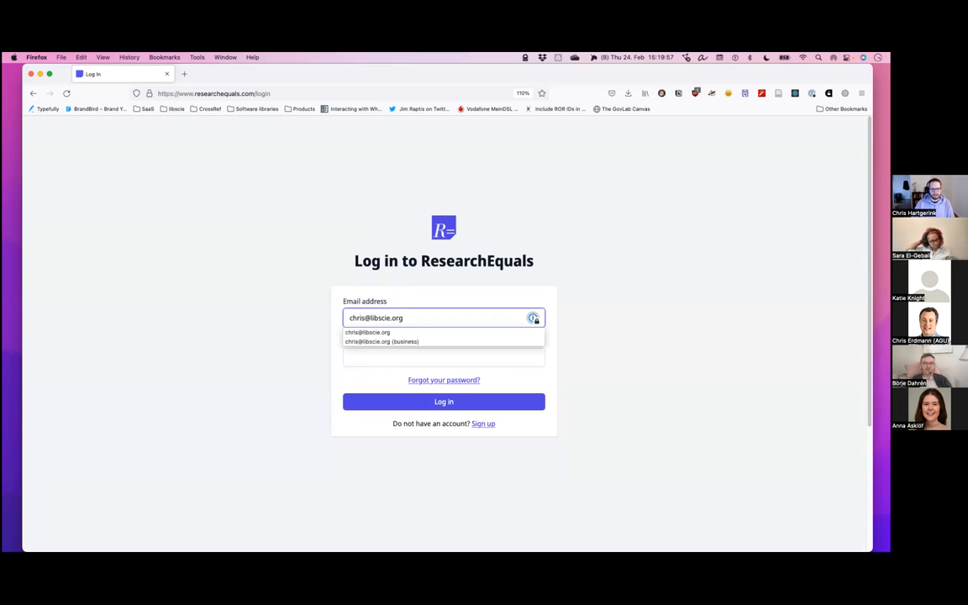
Log in with the saved email and password to reach the personal dashboard.
click(437, 357)
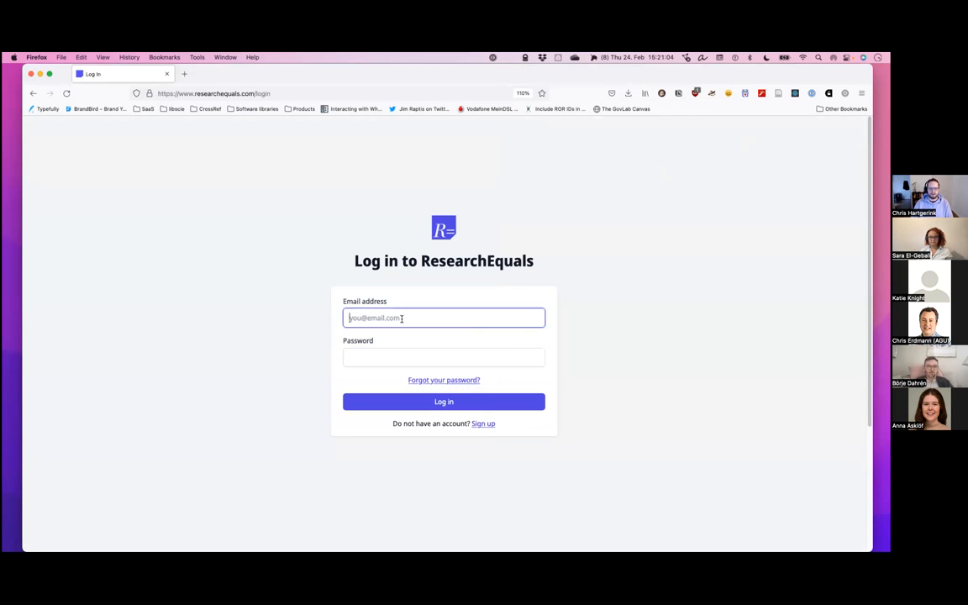
click(444, 402)
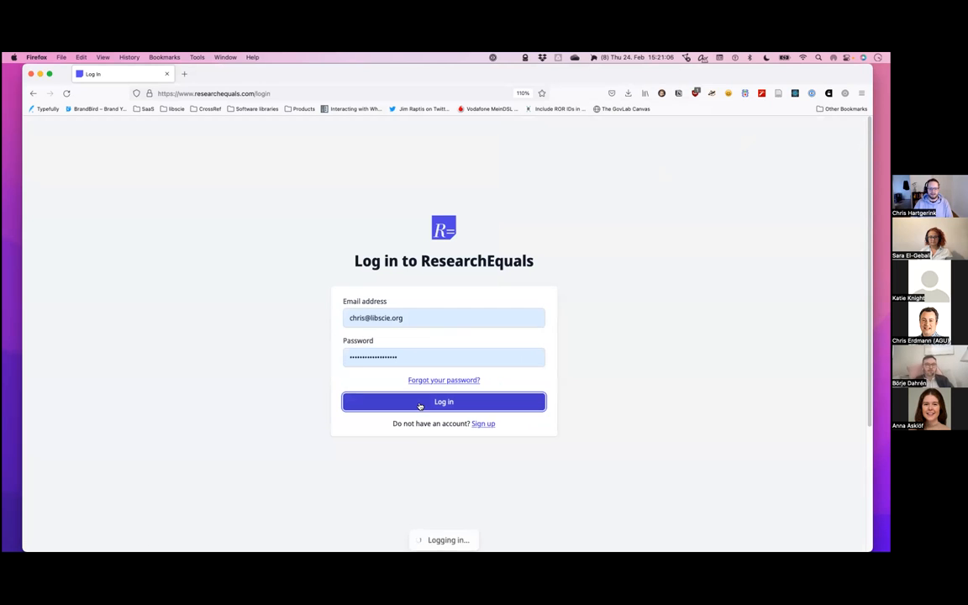
click(444, 402)
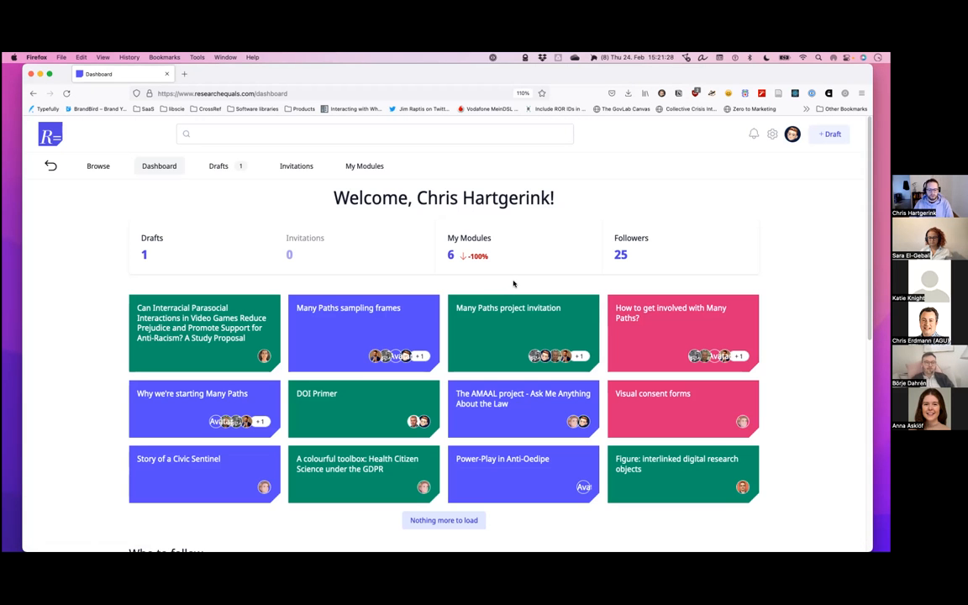
mouse_move(531, 286)
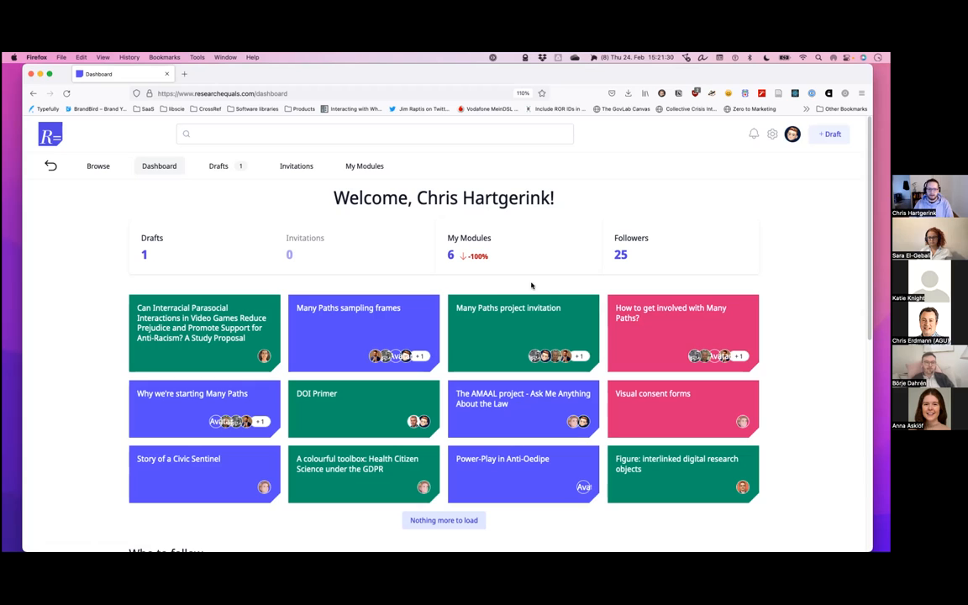
mouse_move(521, 281)
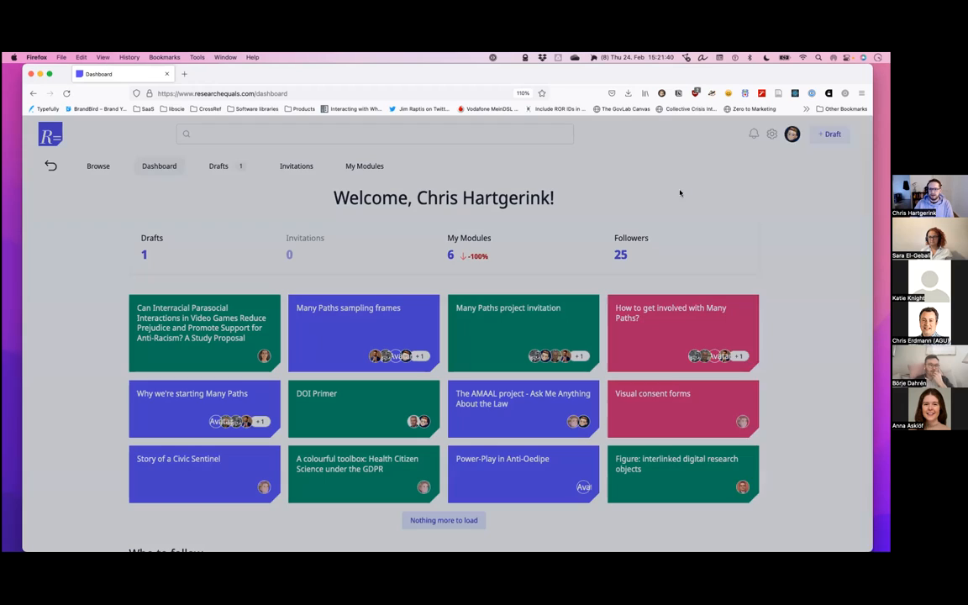
Start a Quick draft titled 'FAIRPoints Presentation' and bring up the module type choices.
click(831, 135)
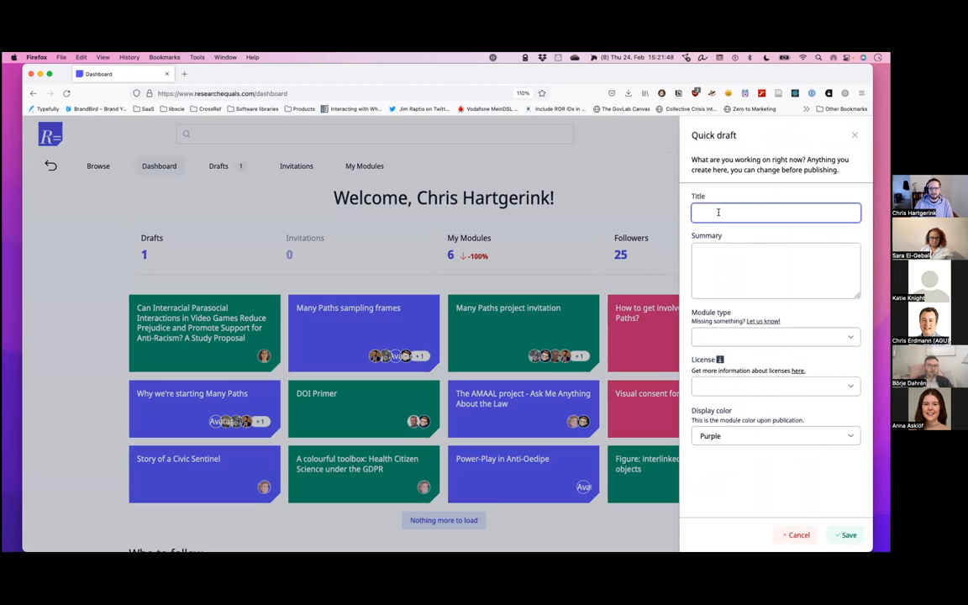
text(FAIRPoints Presentation)
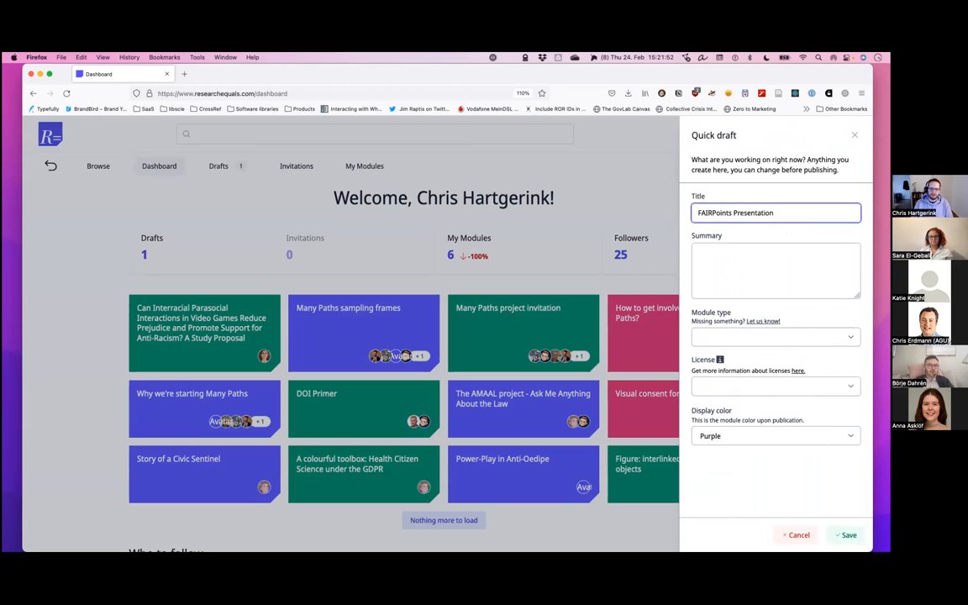
click(775, 269)
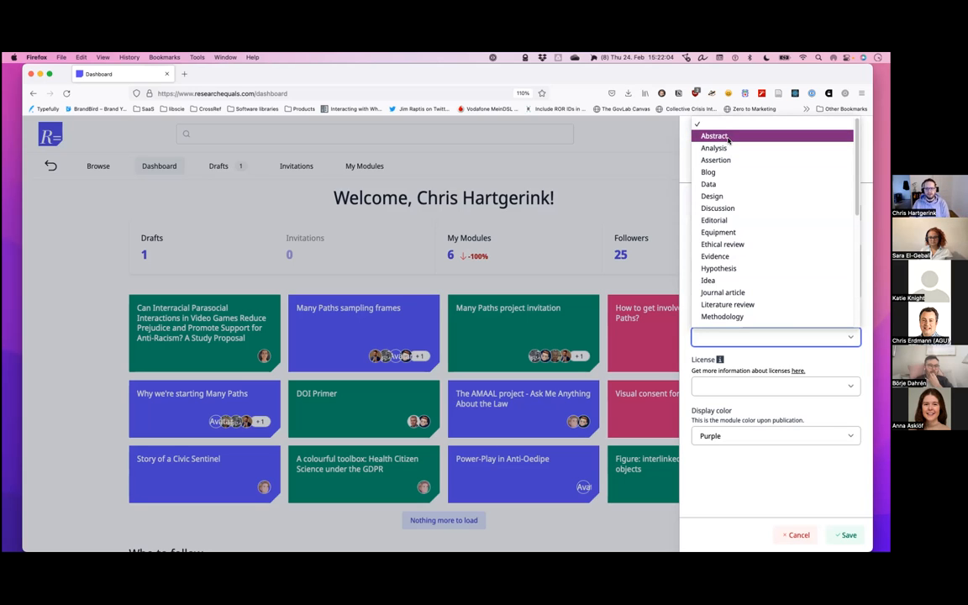
Choose Presentation as the draft's module type.
scroll(down, 3)
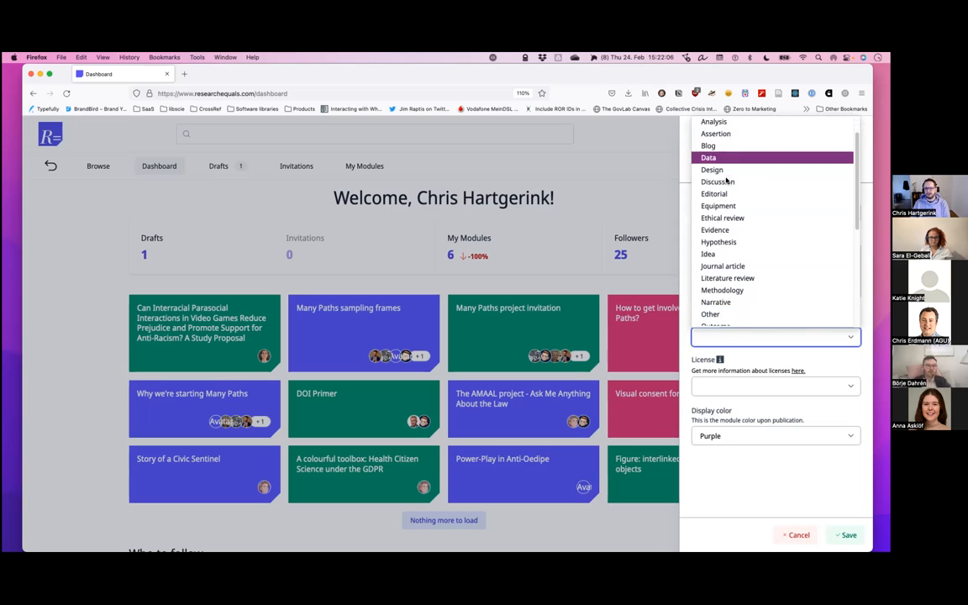
scroll(down, 3)
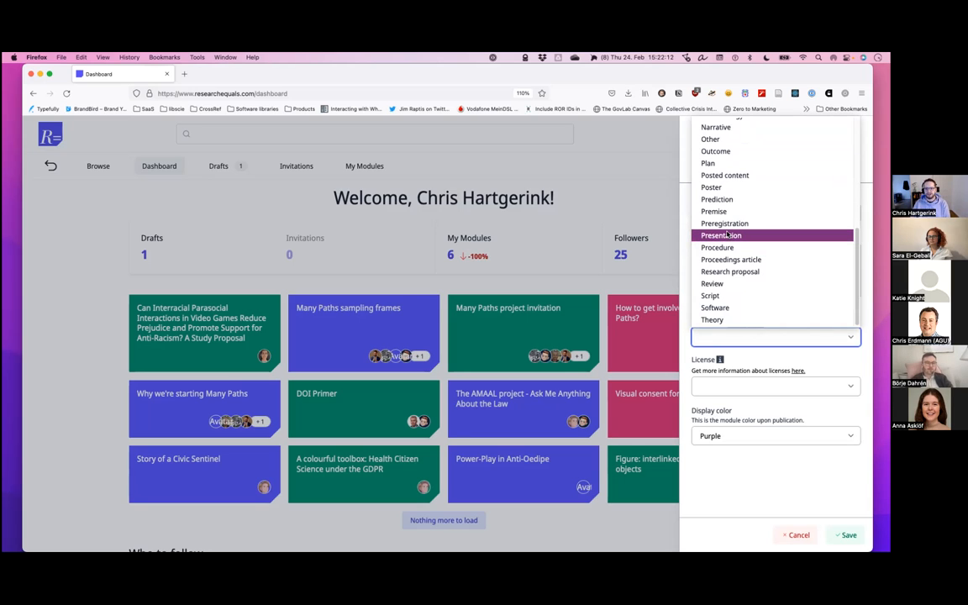
mouse_move(730, 237)
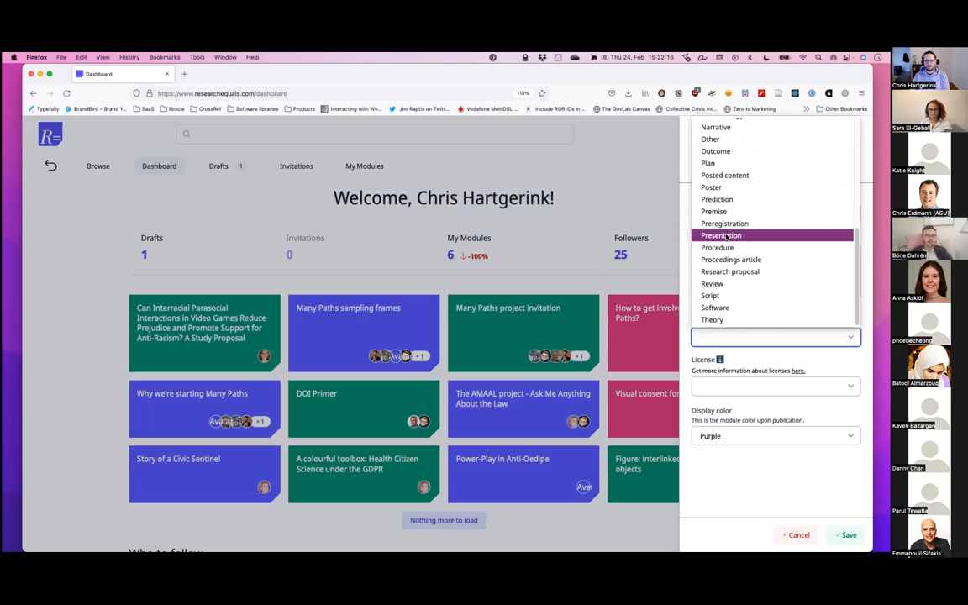
click(720, 236)
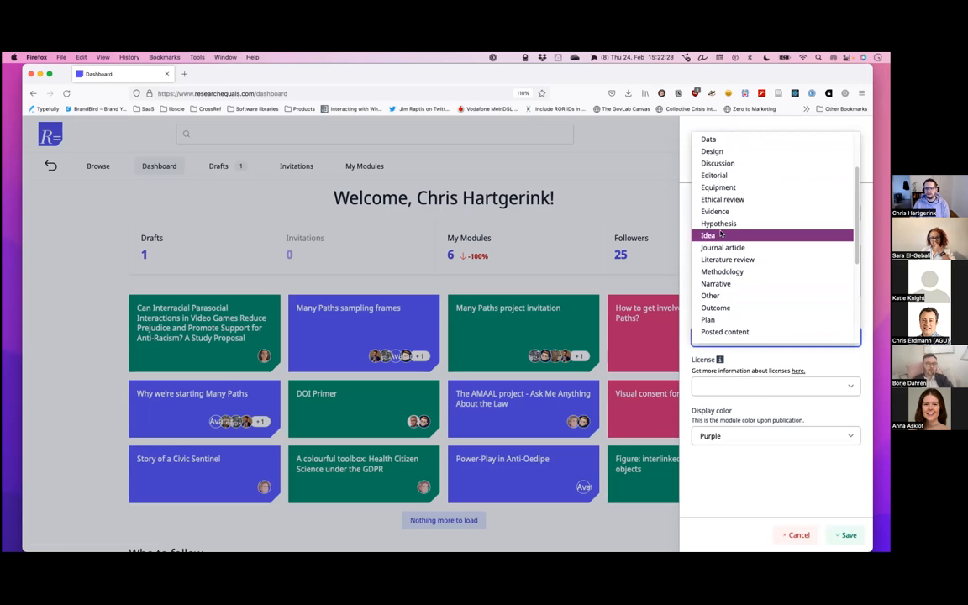
mouse_move(723, 198)
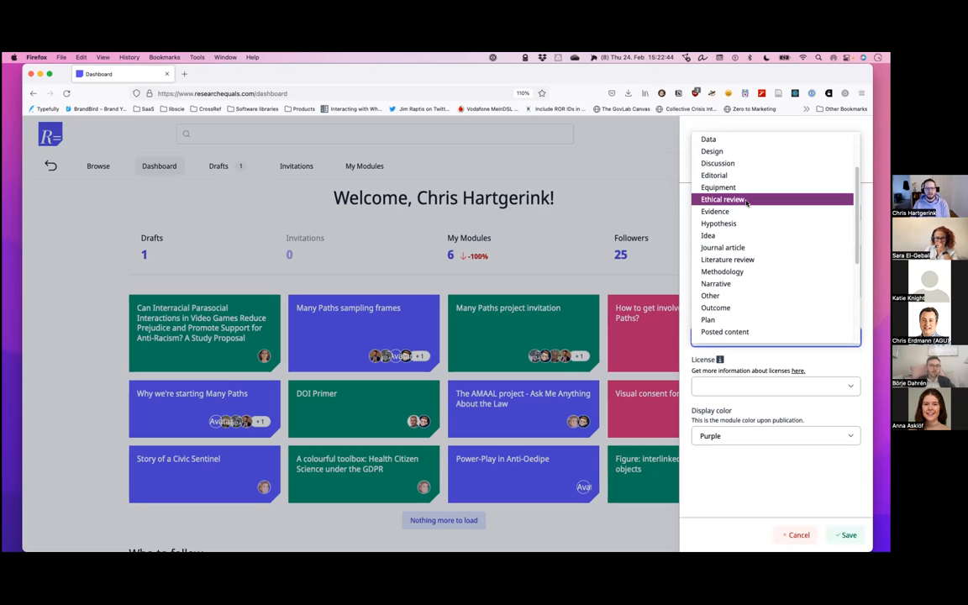
scroll(down, 3)
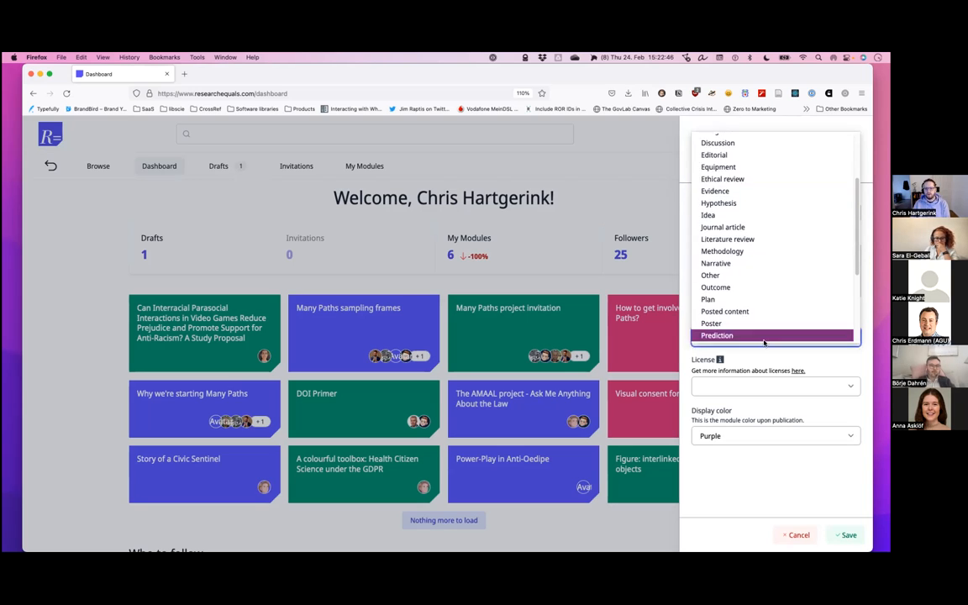
click(719, 336)
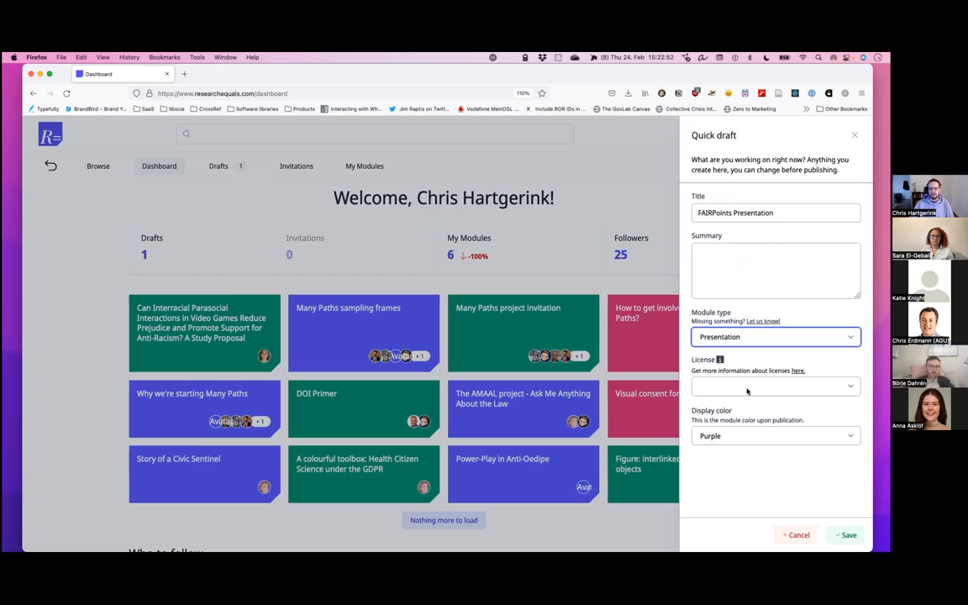
Set the license to CC BY 4.0 (free) and the display colour to Pink.
click(773, 385)
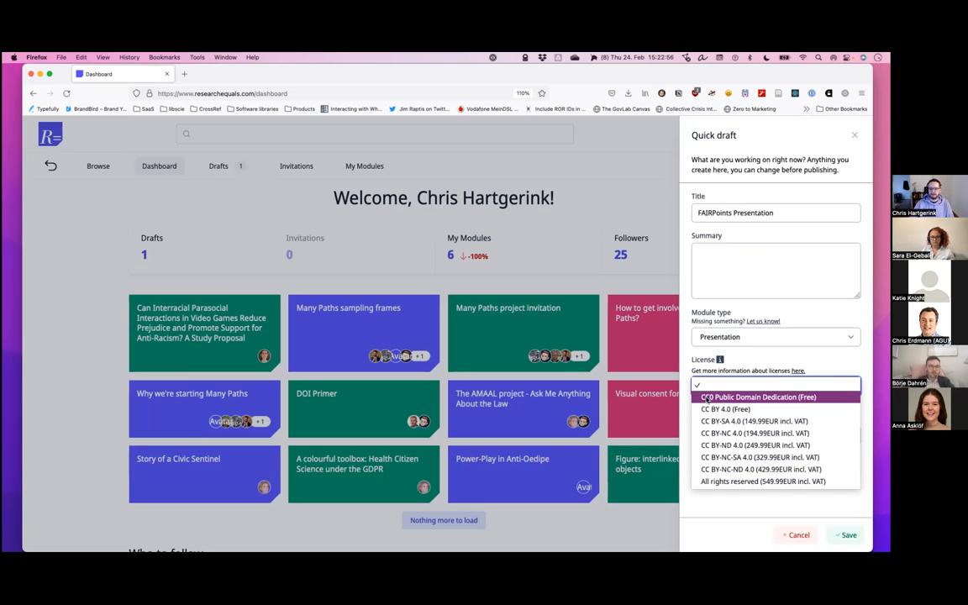
mouse_move(726, 410)
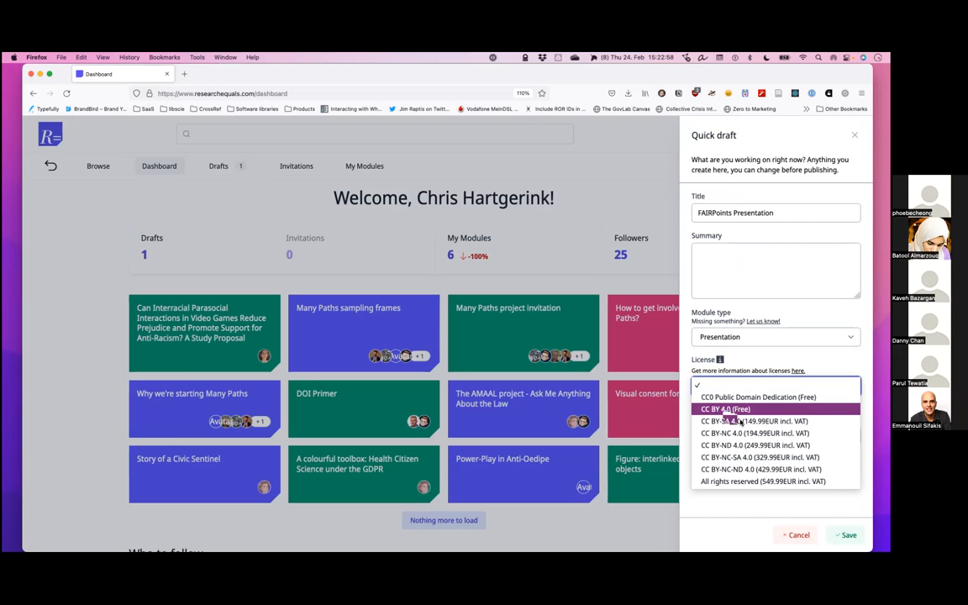
mouse_move(760, 457)
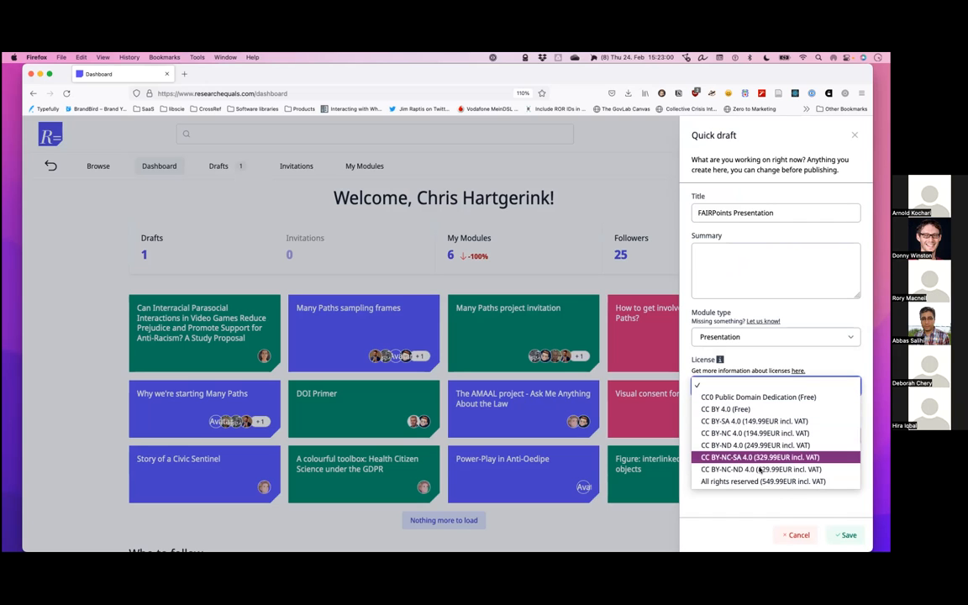
click(726, 410)
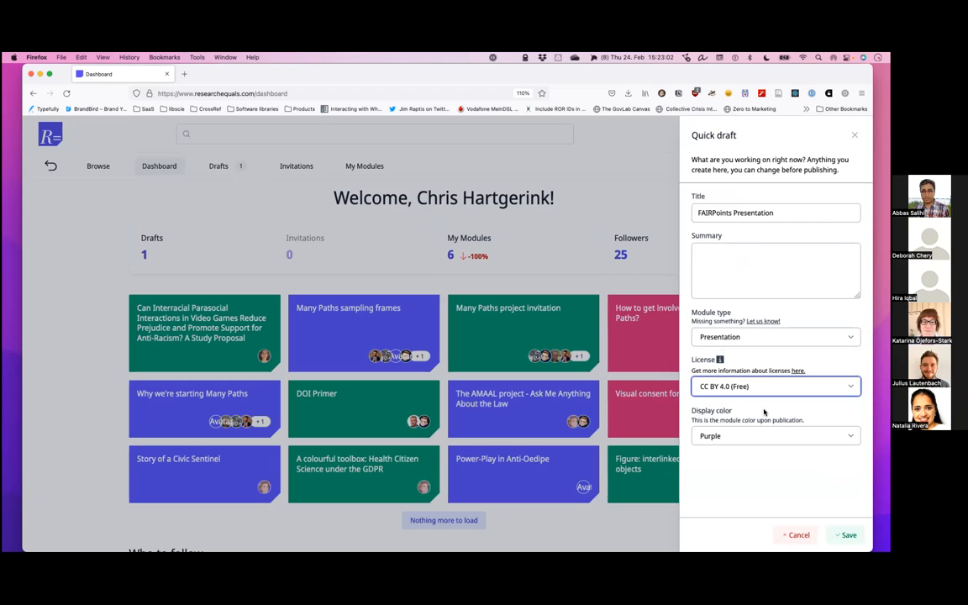
mouse_move(743, 441)
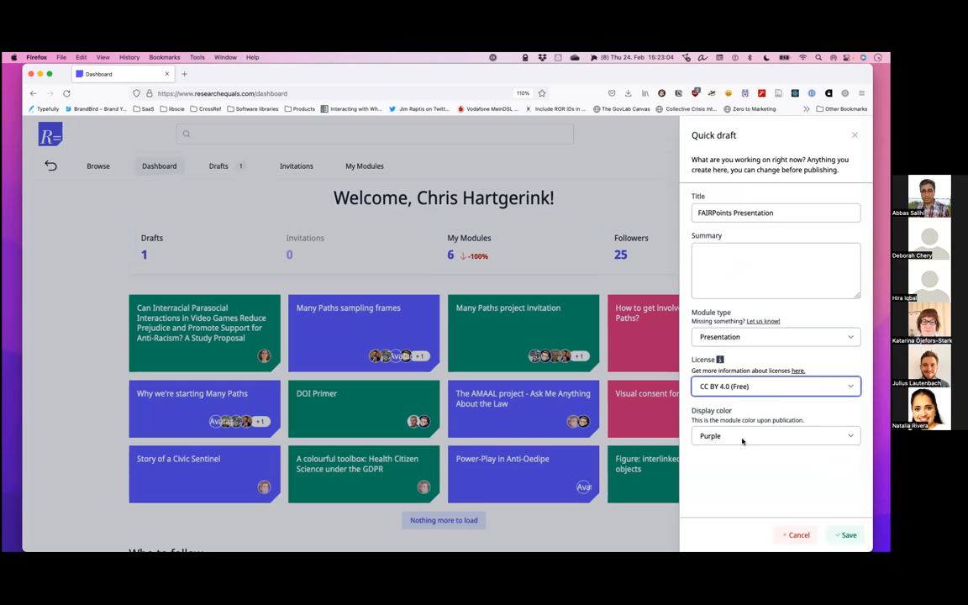
mouse_move(723, 429)
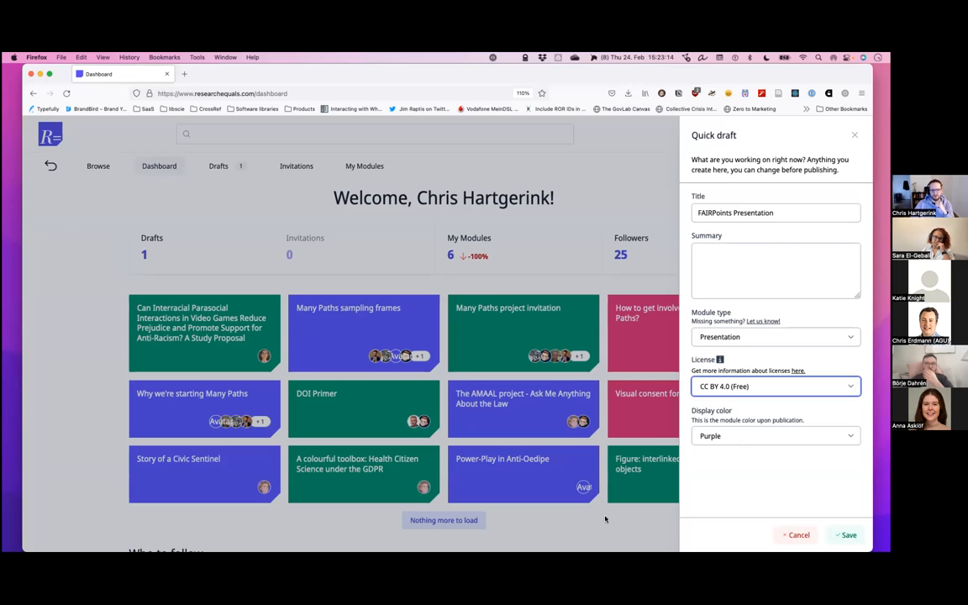
mouse_move(737, 444)
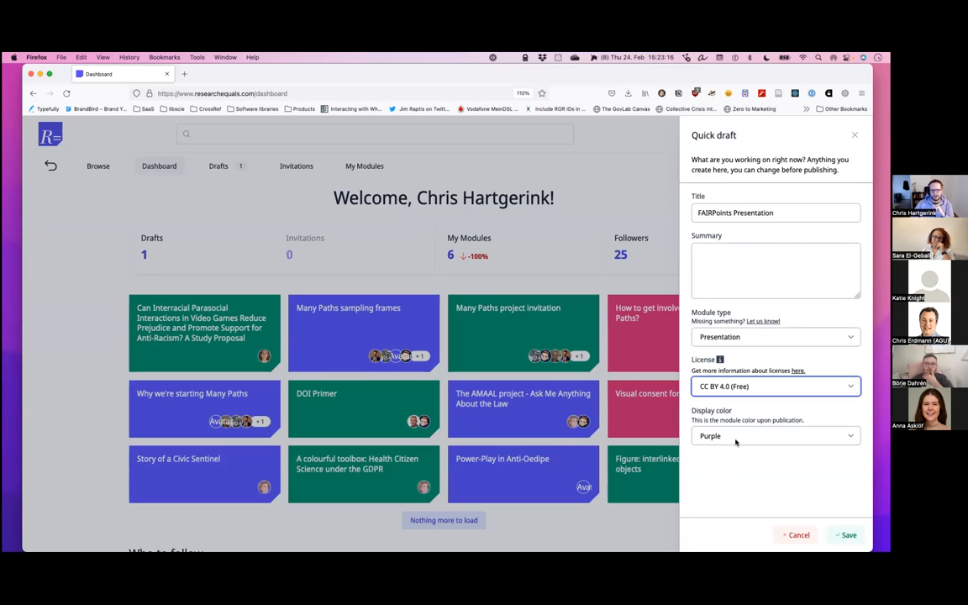
click(775, 435)
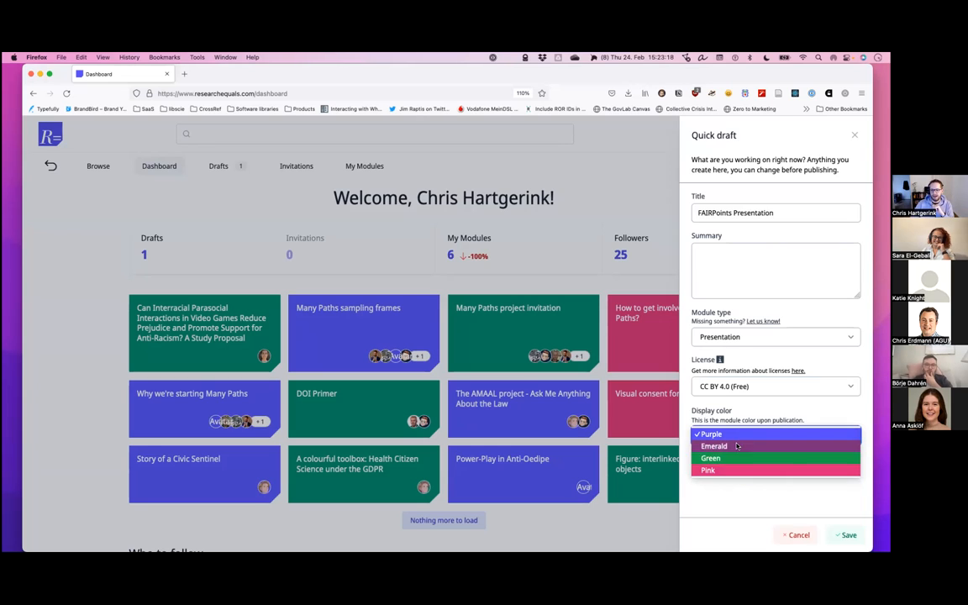
click(707, 471)
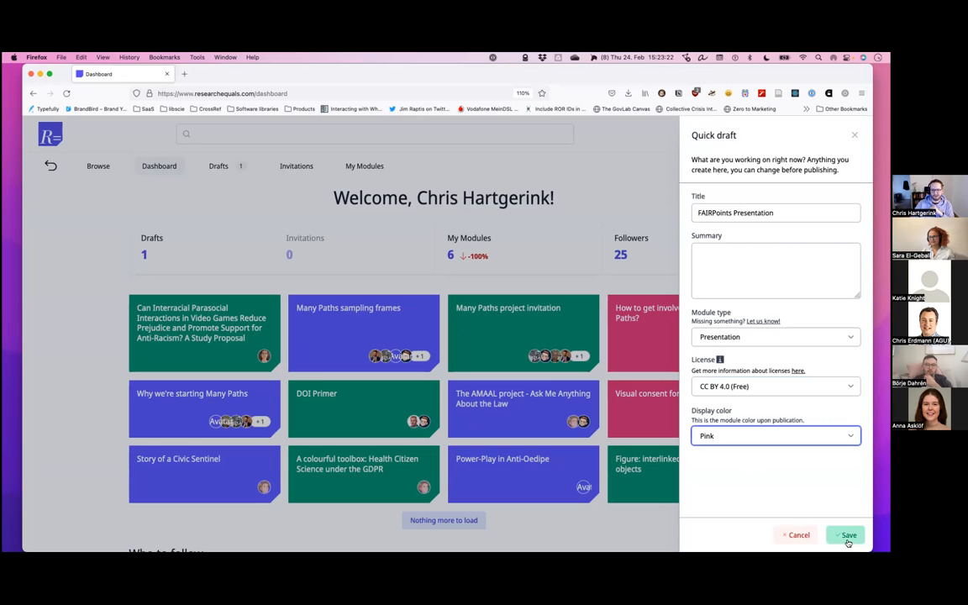
Save the quick draft and link Story of a Civic Sentinel as a previous step via the 'story' search.
click(847, 535)
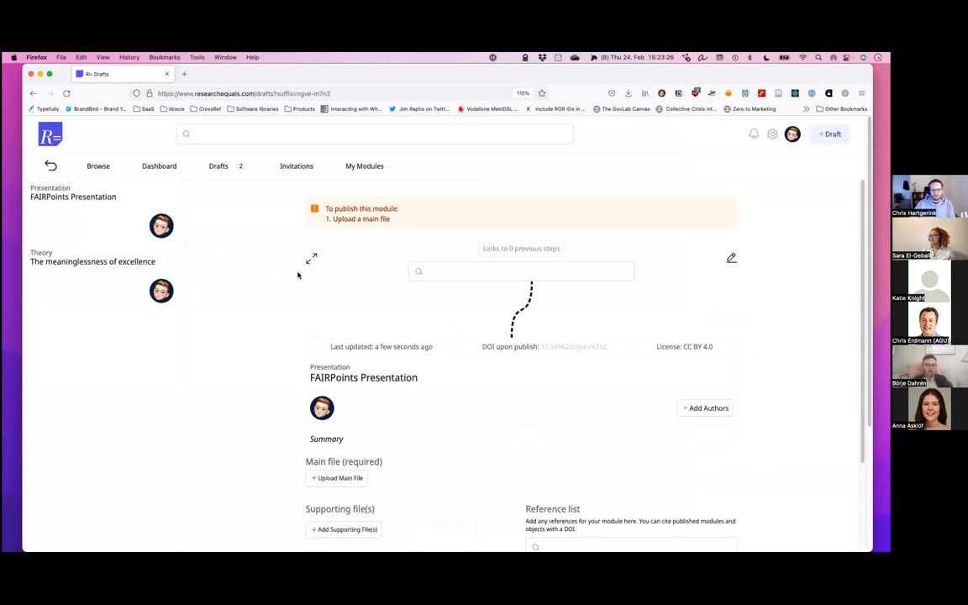
mouse_move(305, 276)
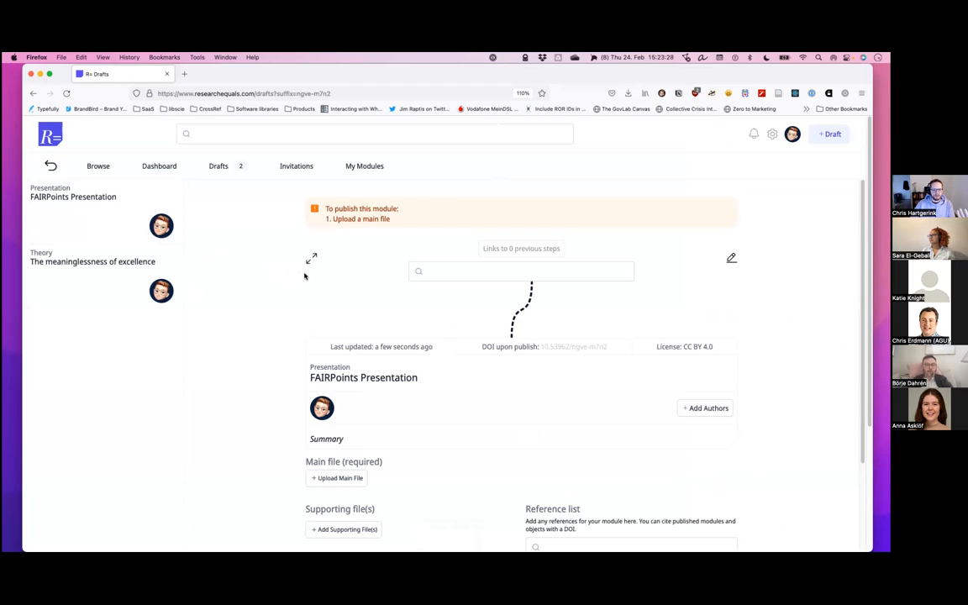
scroll(down, 3)
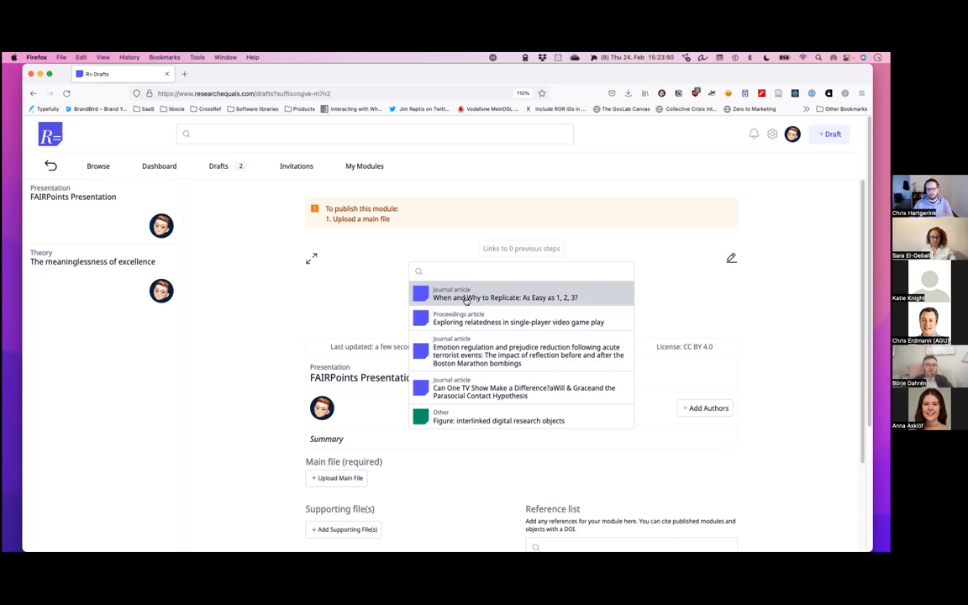
click(521, 270)
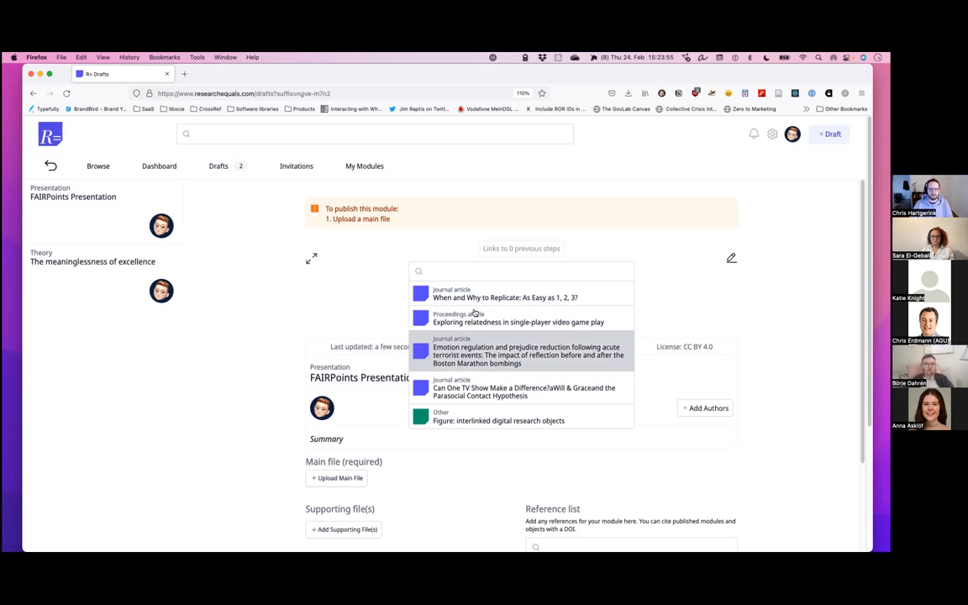
text(story)
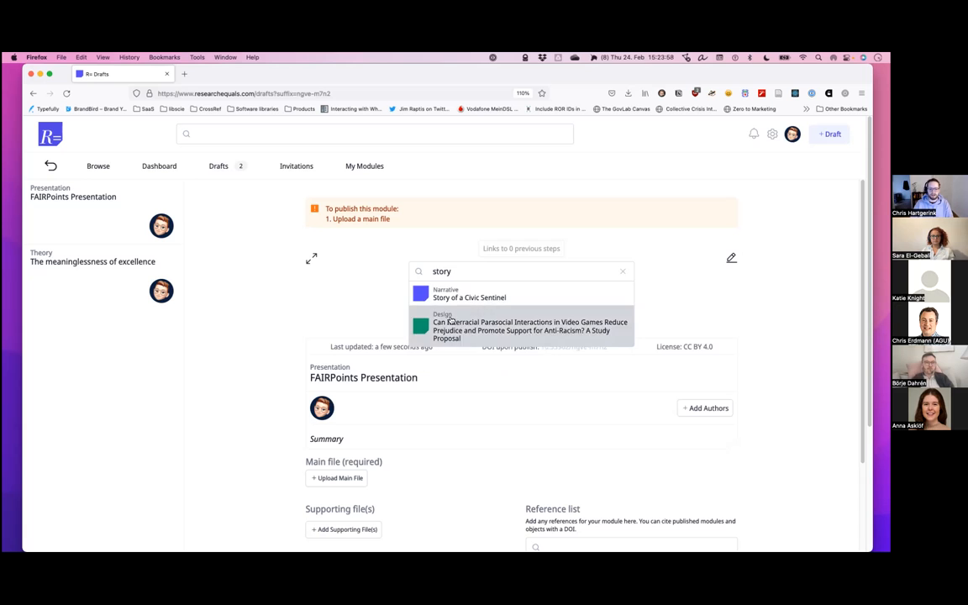
mouse_move(470, 293)
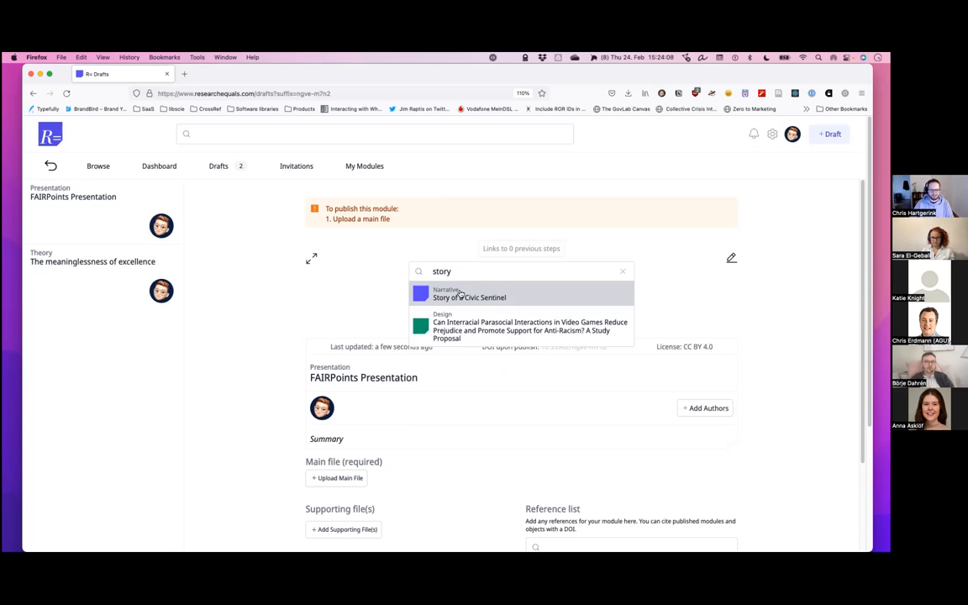
click(469, 295)
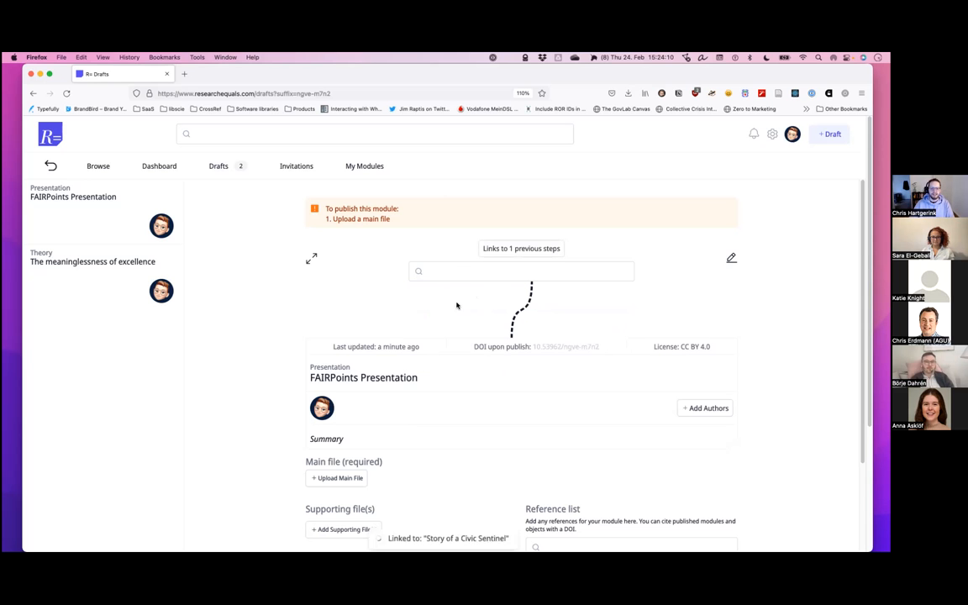
Link a second work as a previous step, giving the draft 2 previous steps.
click(521, 271)
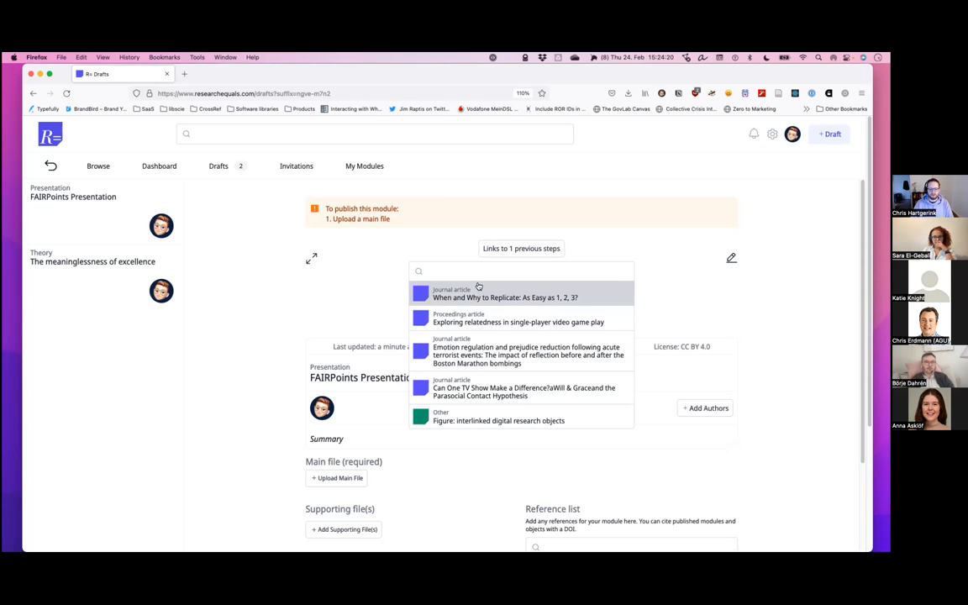
click(504, 293)
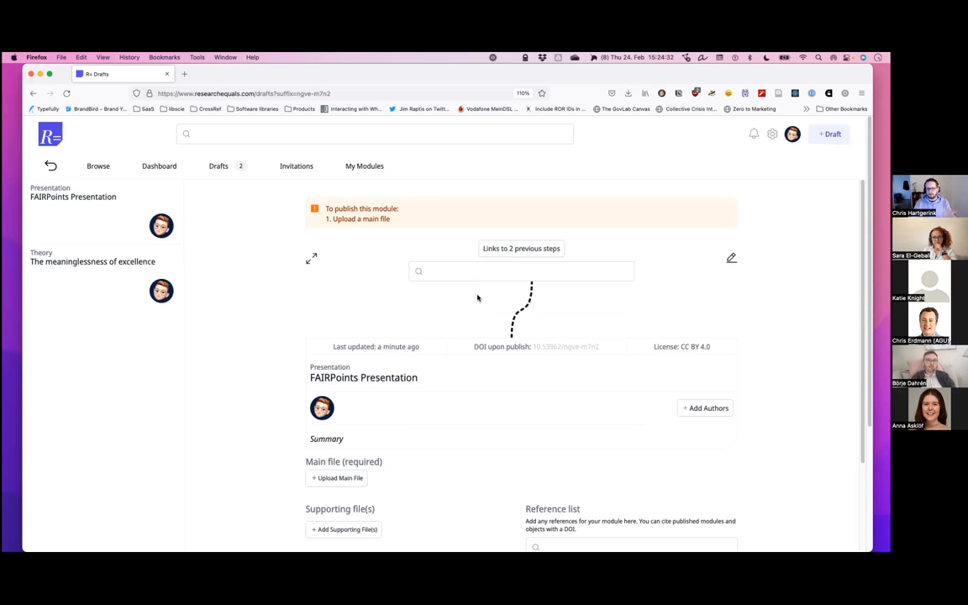
mouse_move(486, 291)
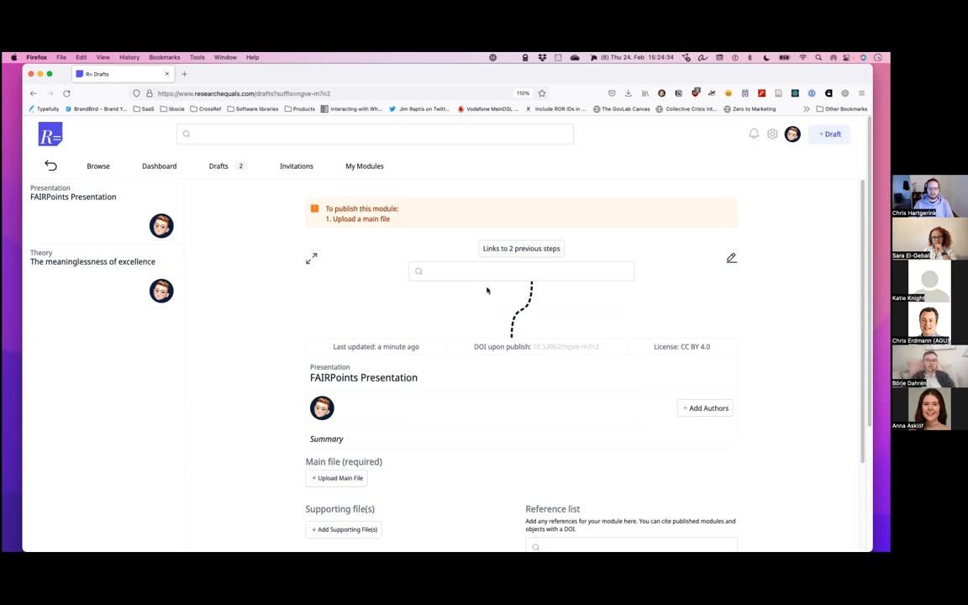
click(521, 249)
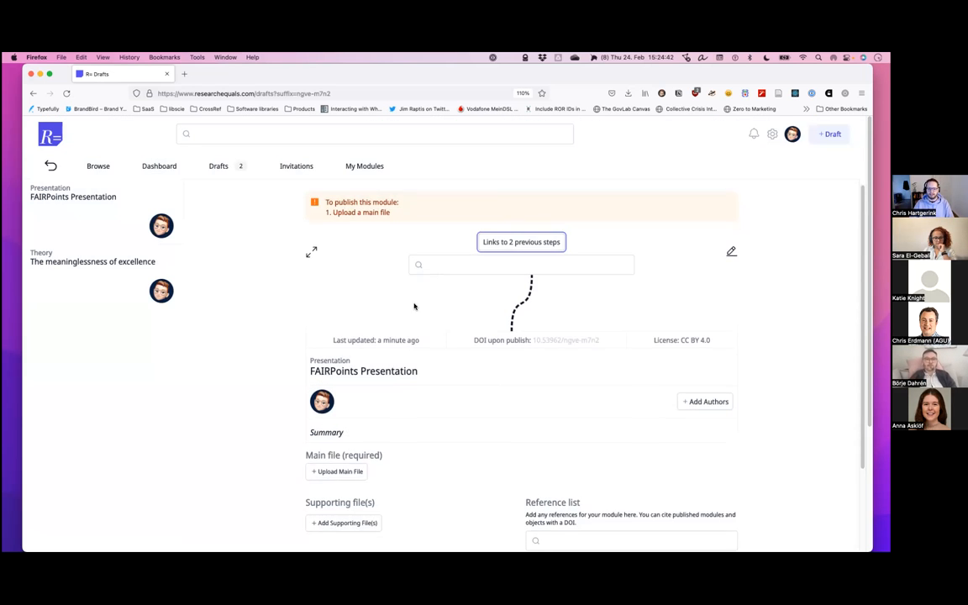
Invite the researcher matching 'nsun' as a co-author via Add Authors.
scroll(down, 3)
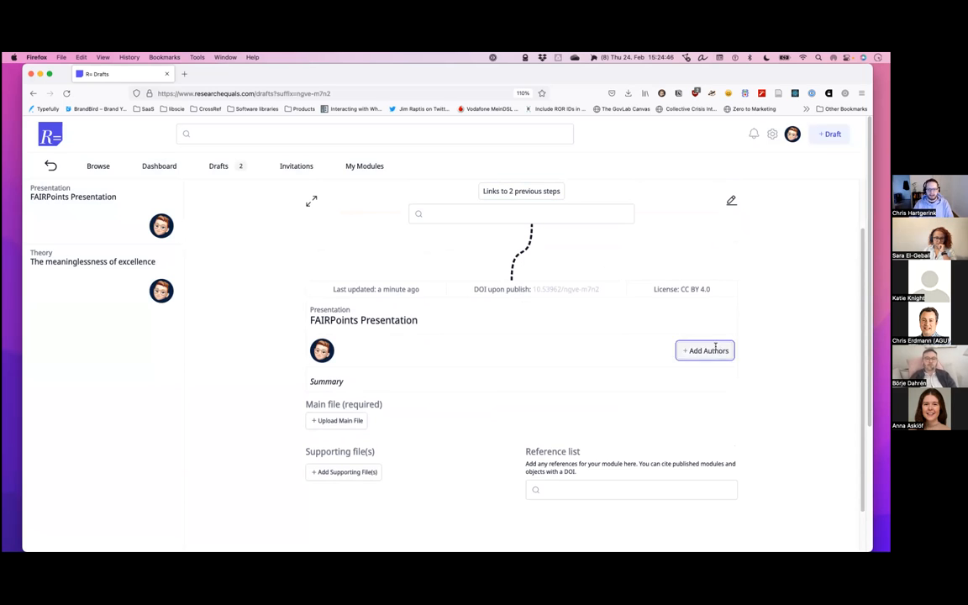
click(704, 351)
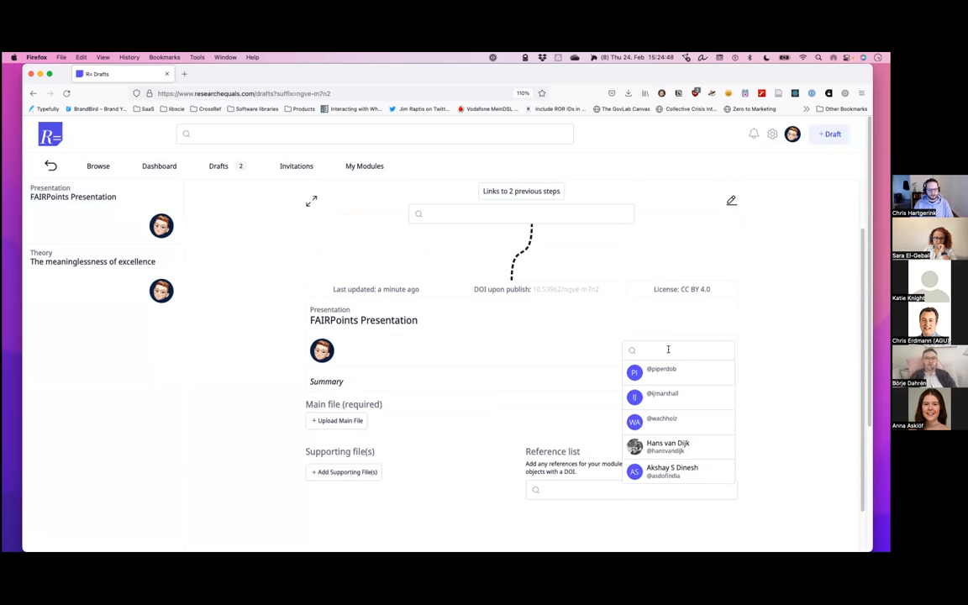
click(669, 350)
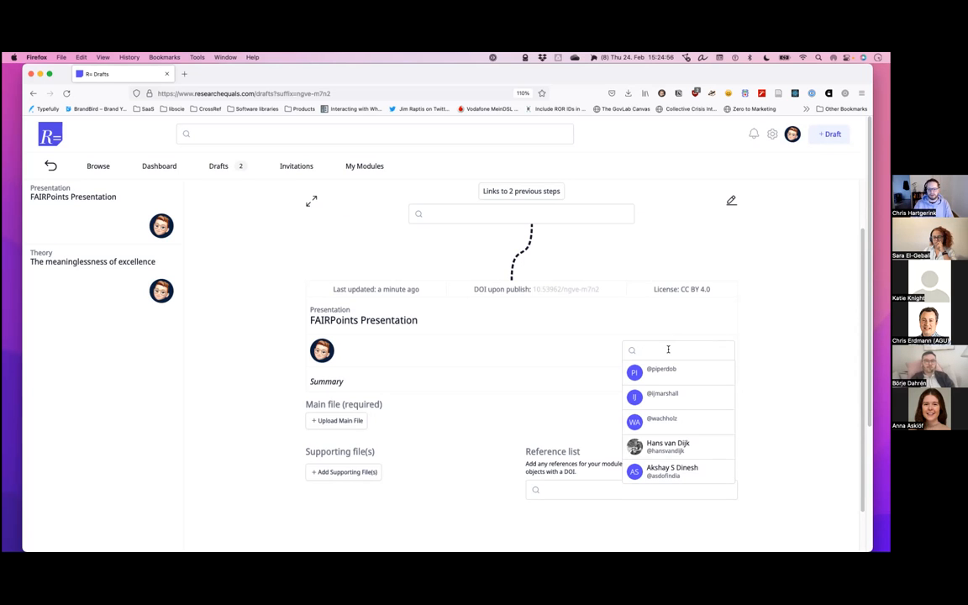
click(669, 350)
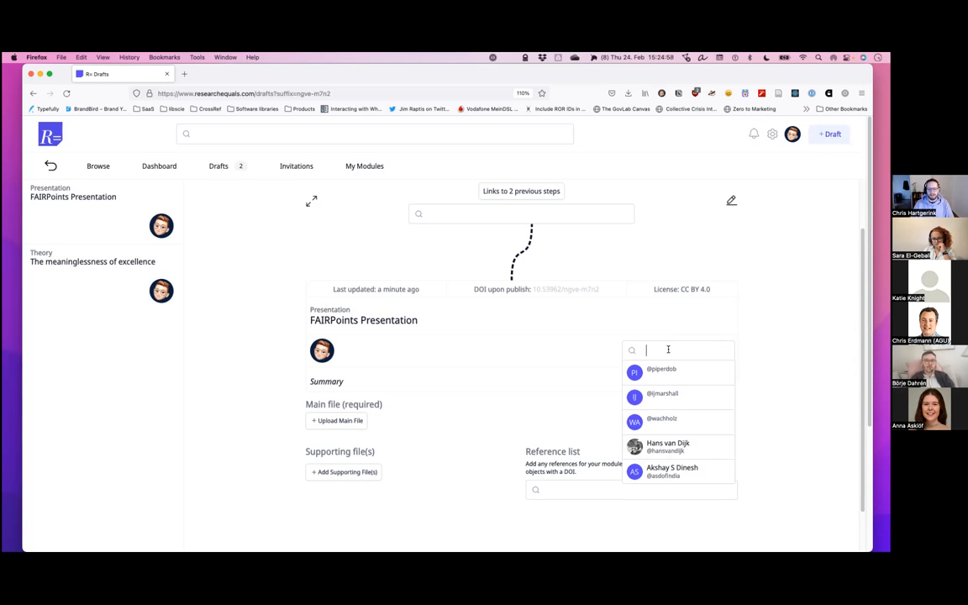
text(nsun)
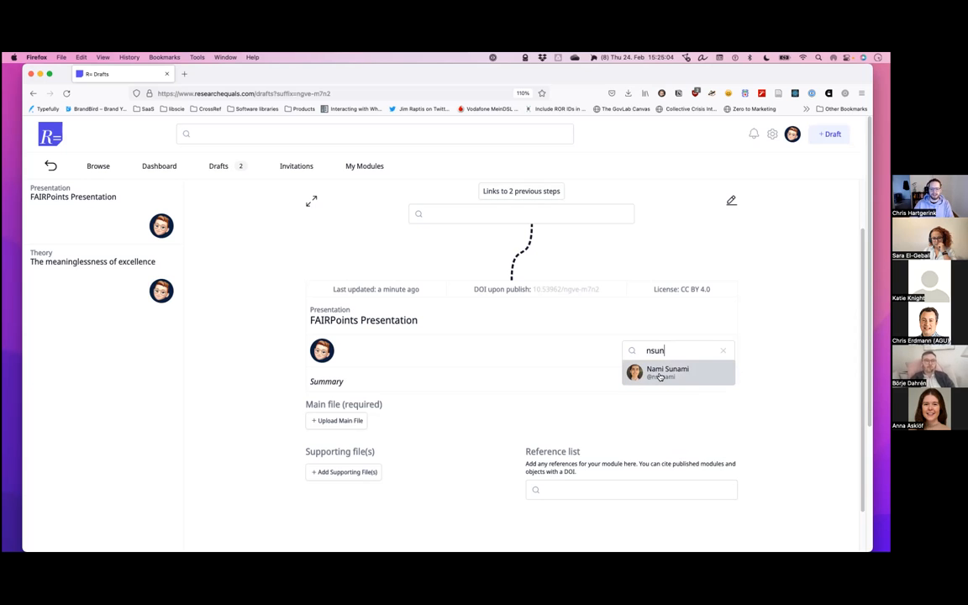
click(667, 373)
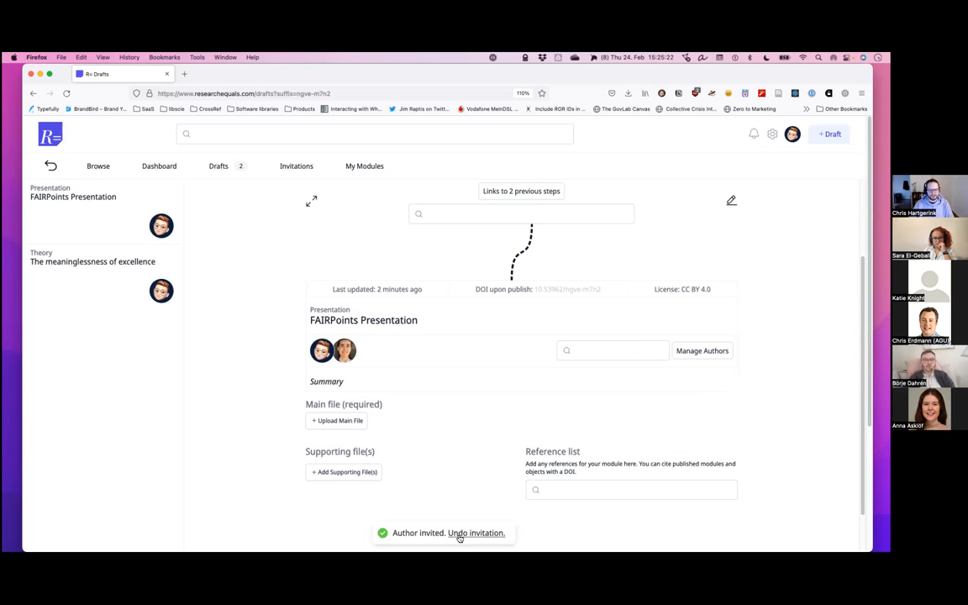
mouse_move(471, 534)
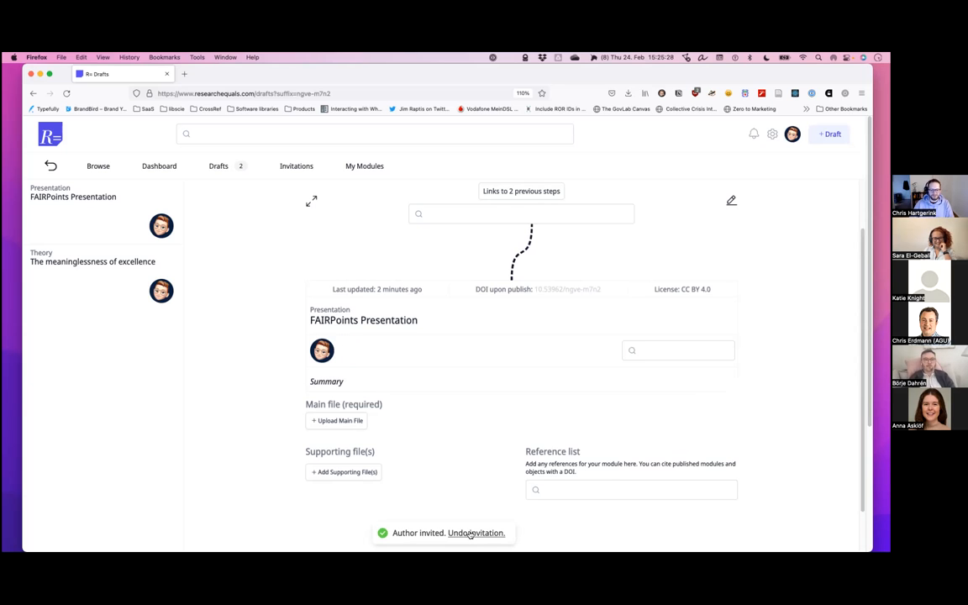
mouse_move(414, 378)
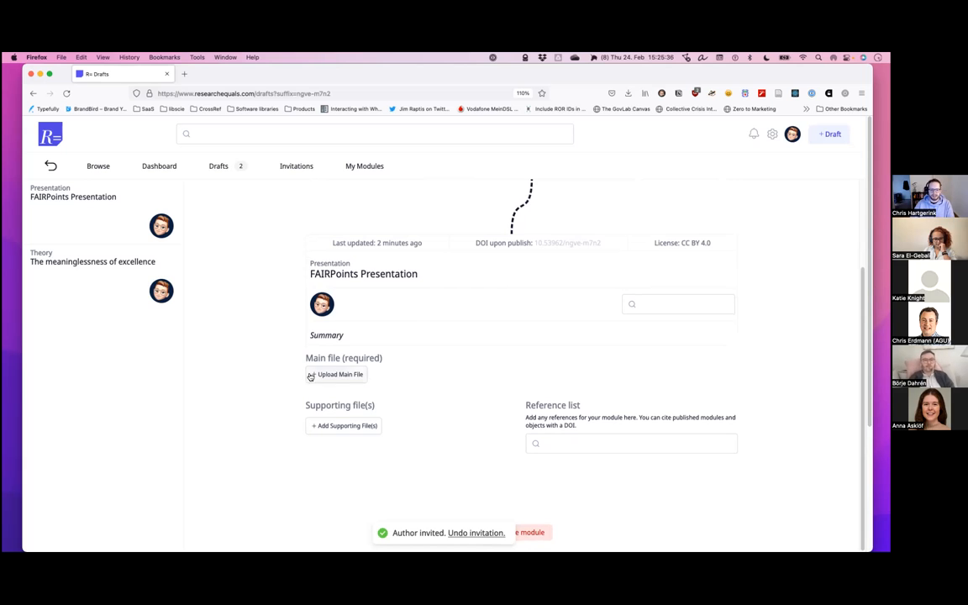
mouse_move(340, 373)
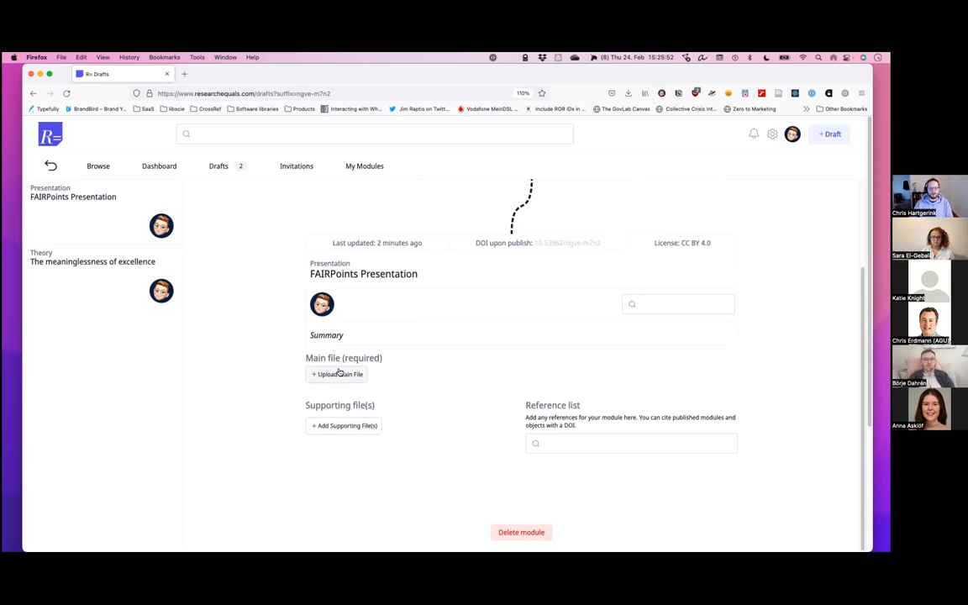
Upload a webcam photo as the draft's main file camera.jpg, allowing camera access.
click(336, 373)
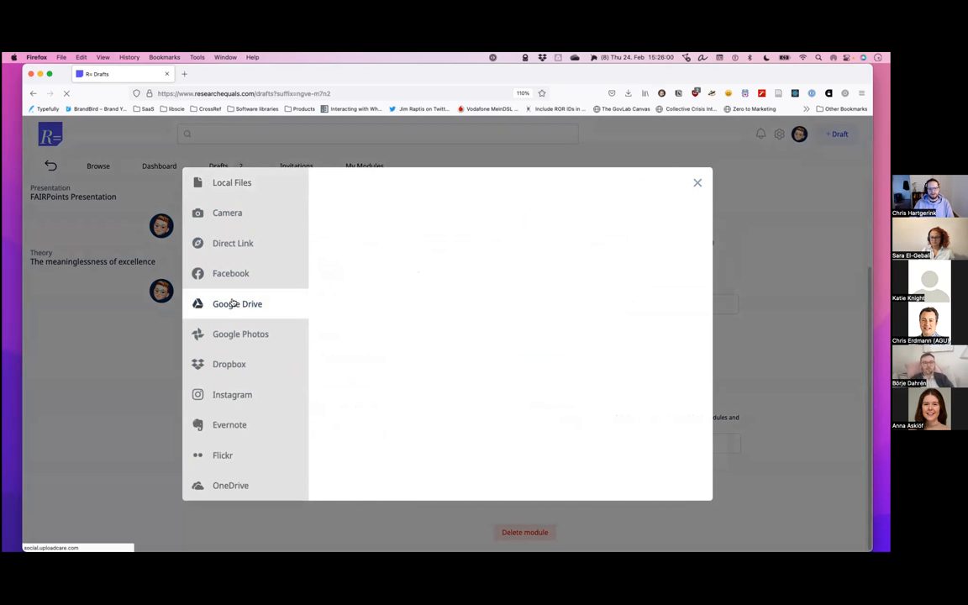
click(237, 302)
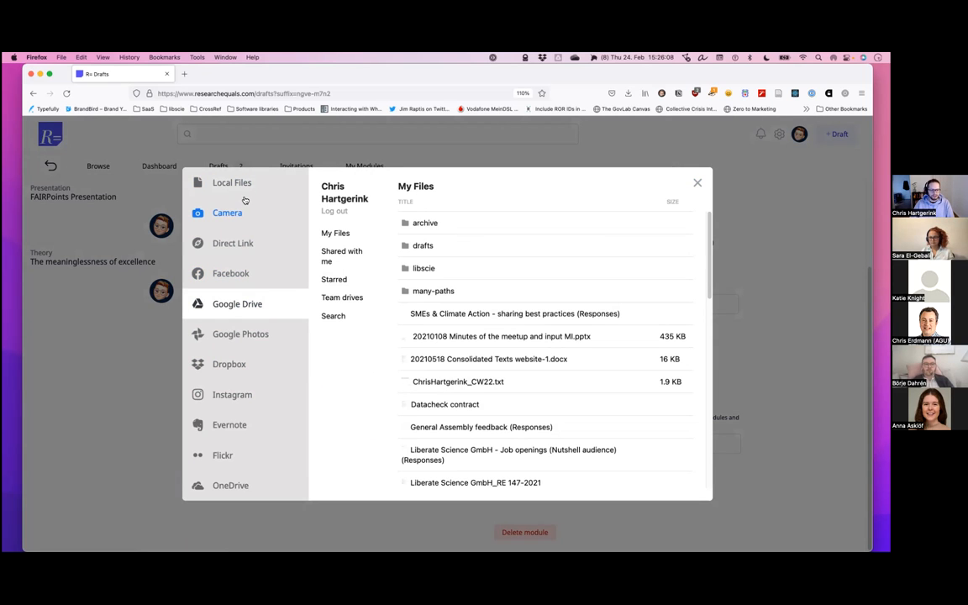
mouse_move(259, 272)
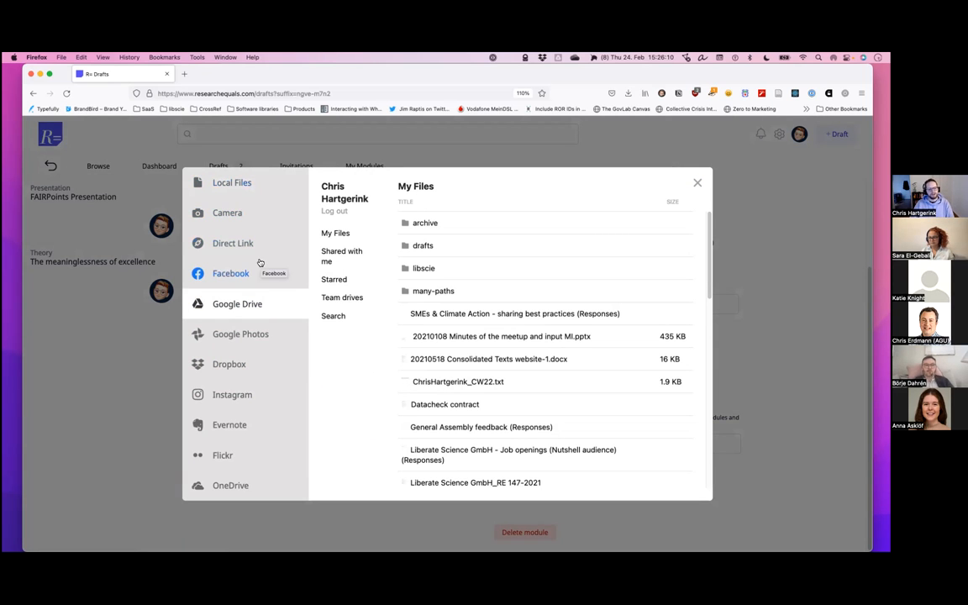
mouse_move(227, 212)
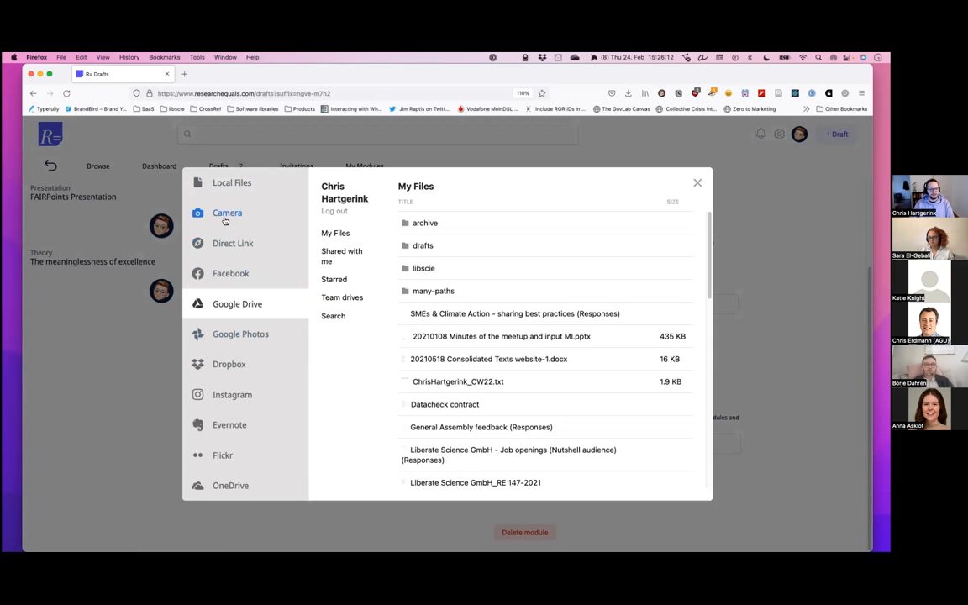
click(227, 212)
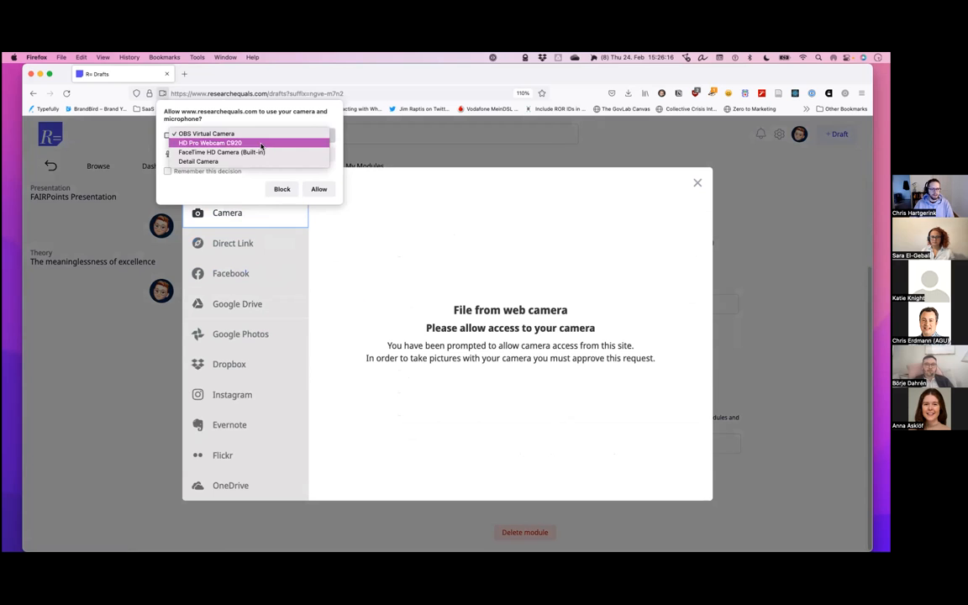
click(319, 189)
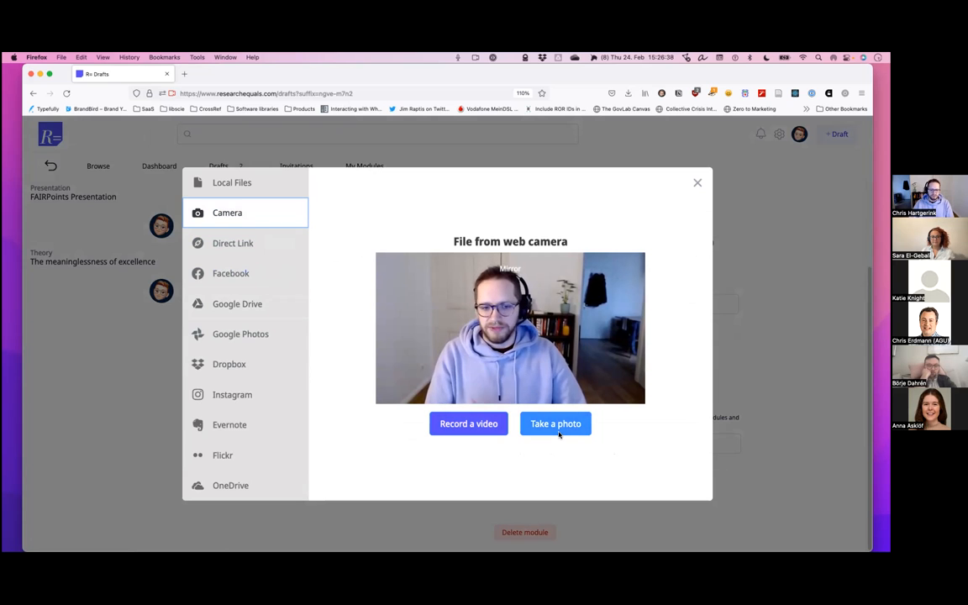
click(555, 424)
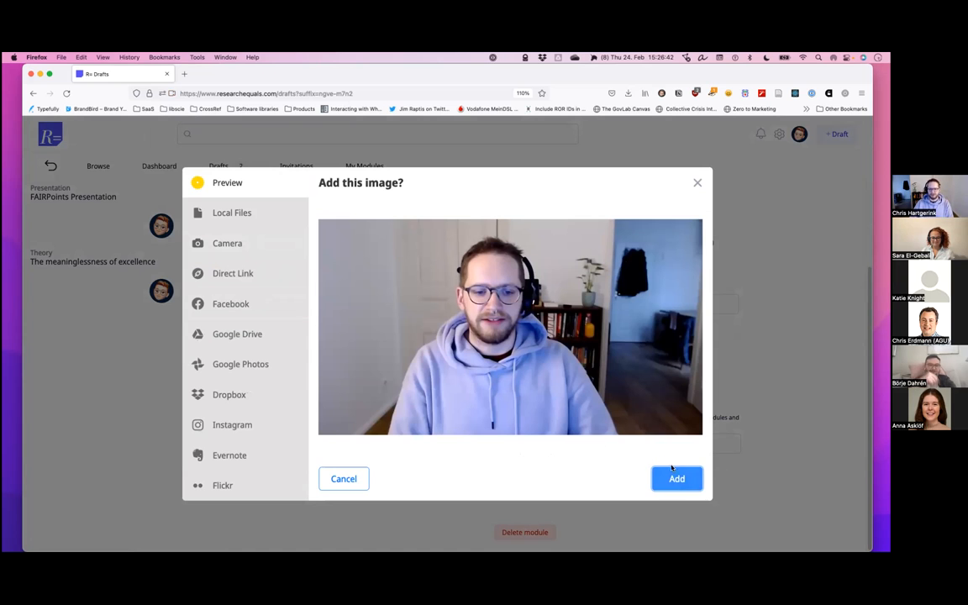
click(676, 477)
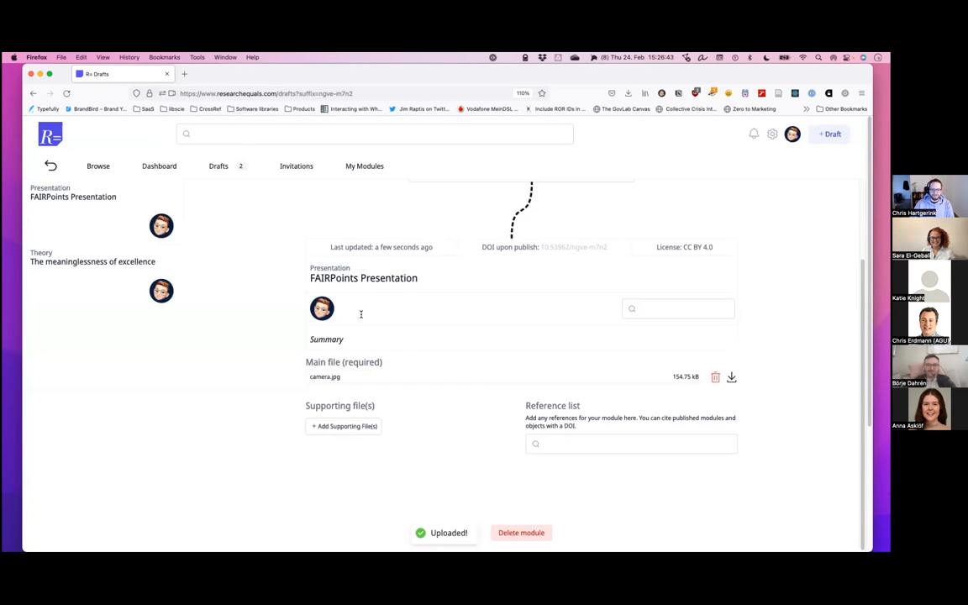
scroll(down, 3)
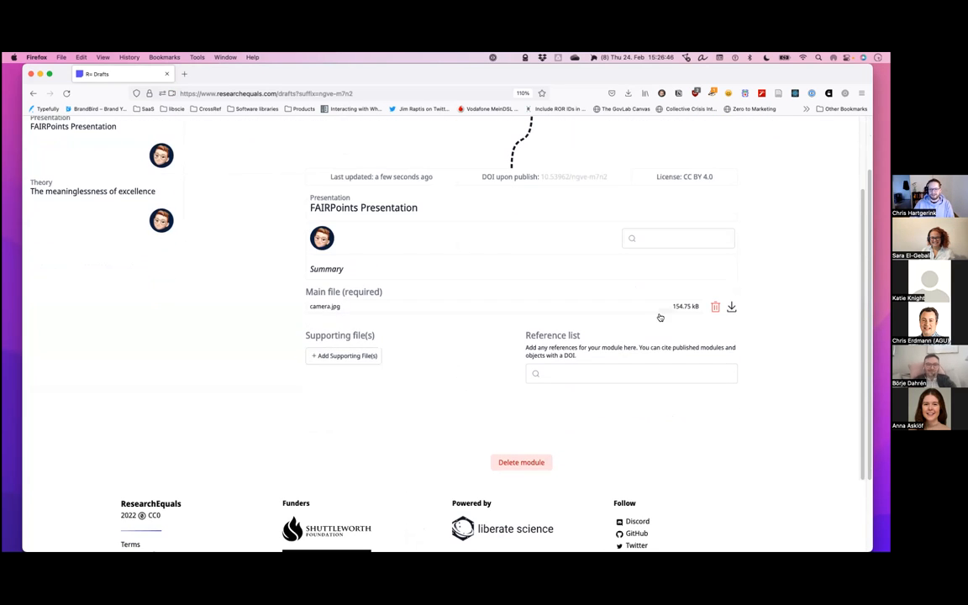
click(717, 306)
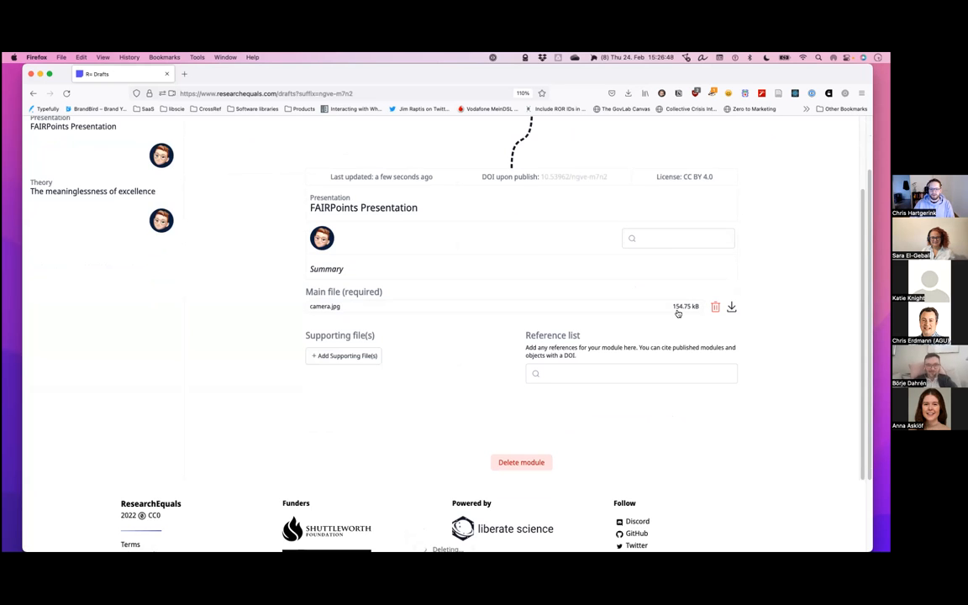
Remove camera.jpg as main file and start uploading a replacement from a local file.
click(716, 306)
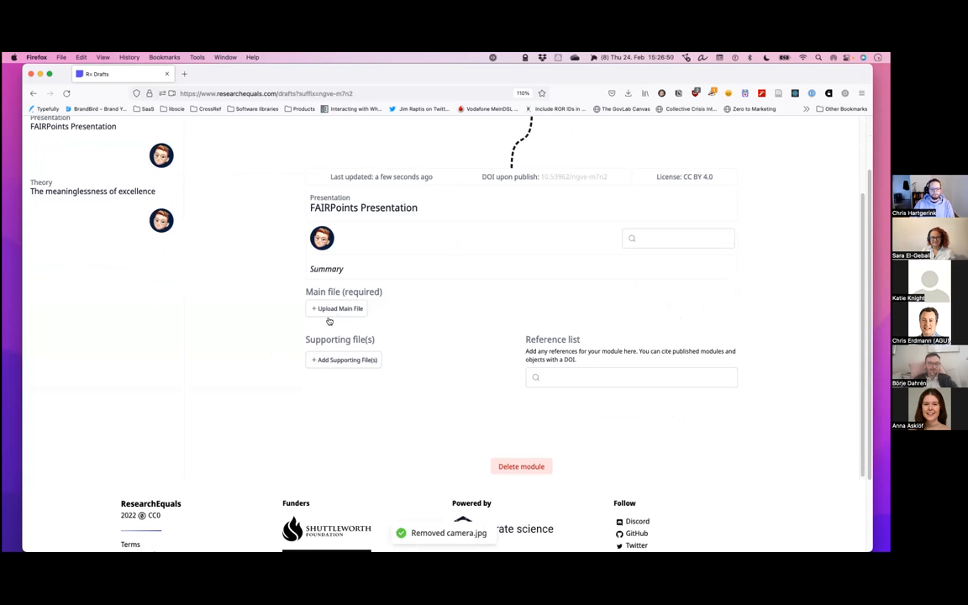
click(336, 309)
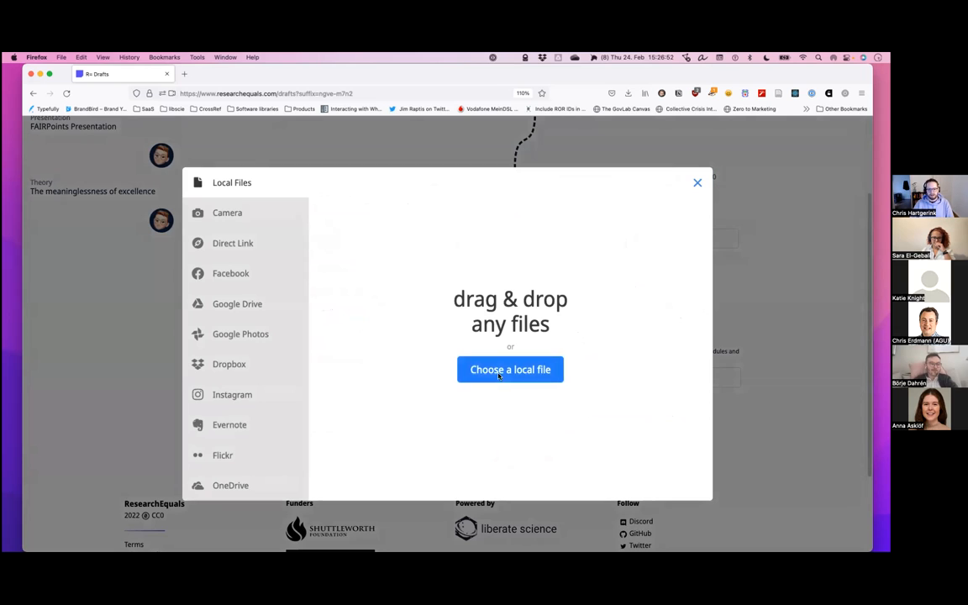
click(511, 370)
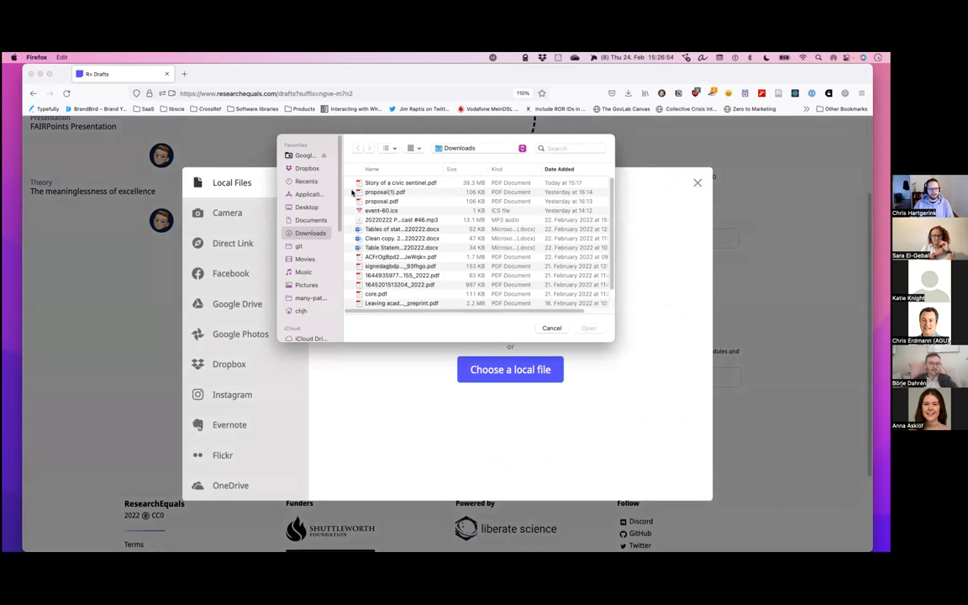
Pick 20220224fairpoints.pptx from the OneDrive archive folder and accept it, skipping the preview.
scroll(down, 3)
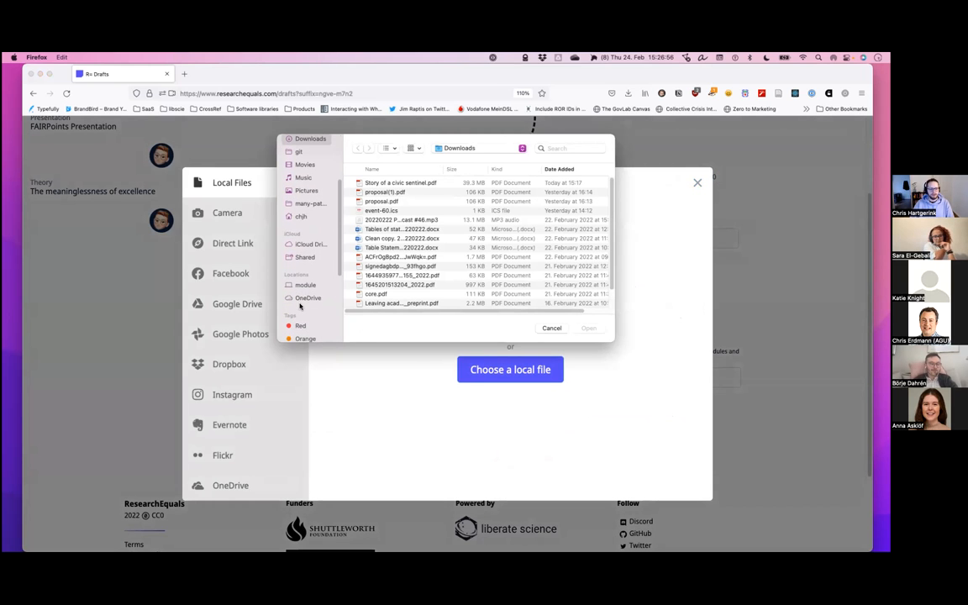
click(308, 295)
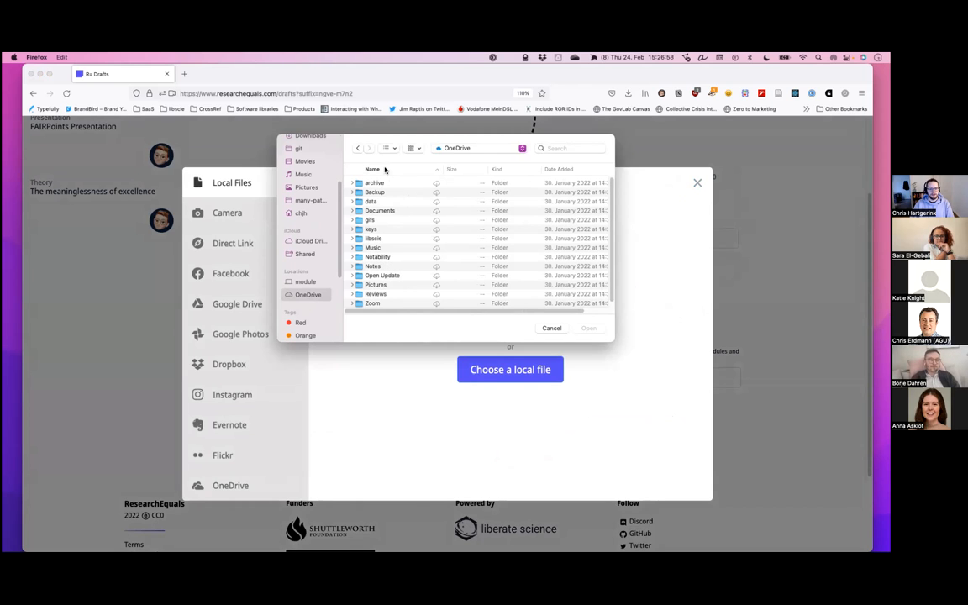
click(373, 182)
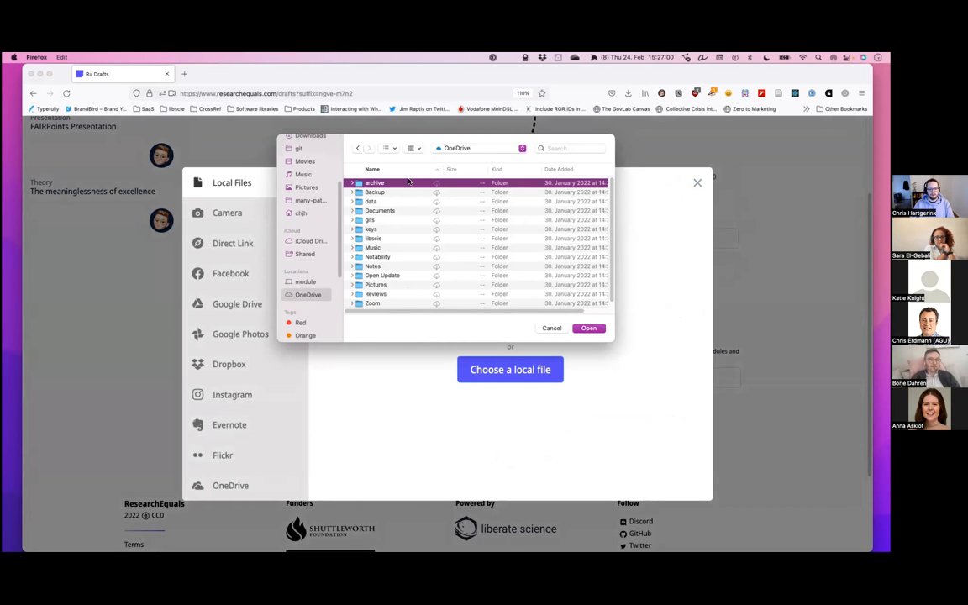
double_click(374, 182)
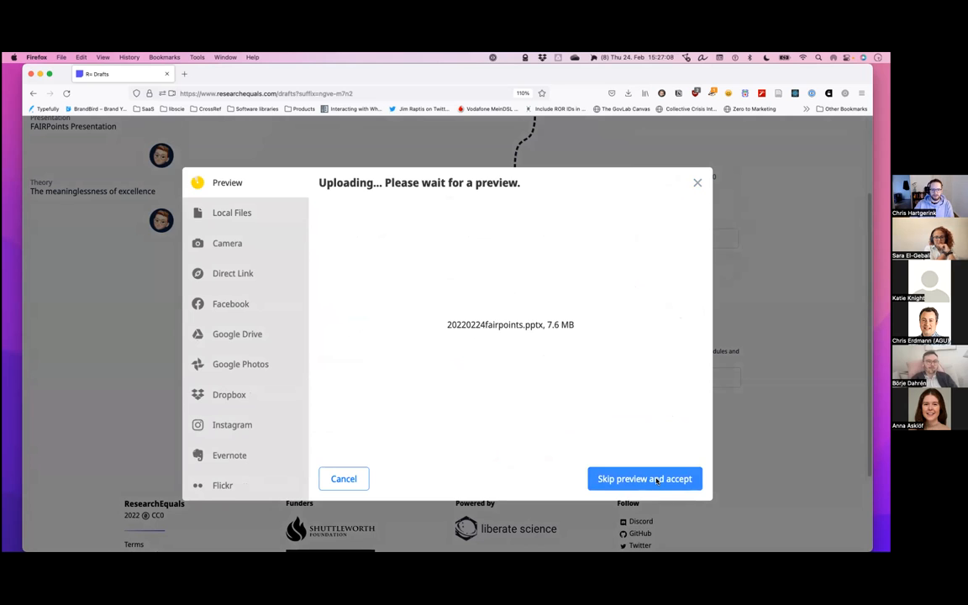
click(646, 477)
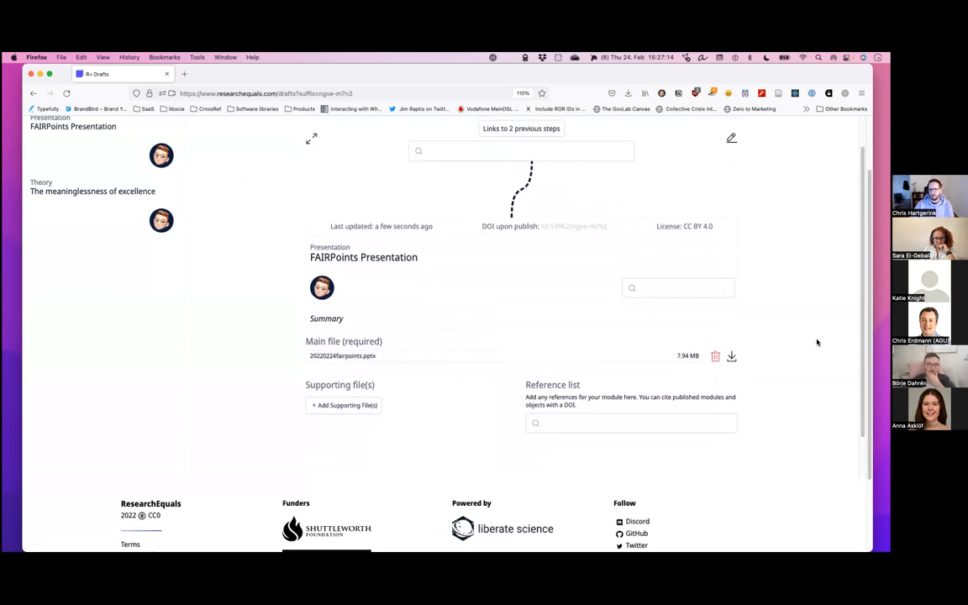
scroll(down, 3)
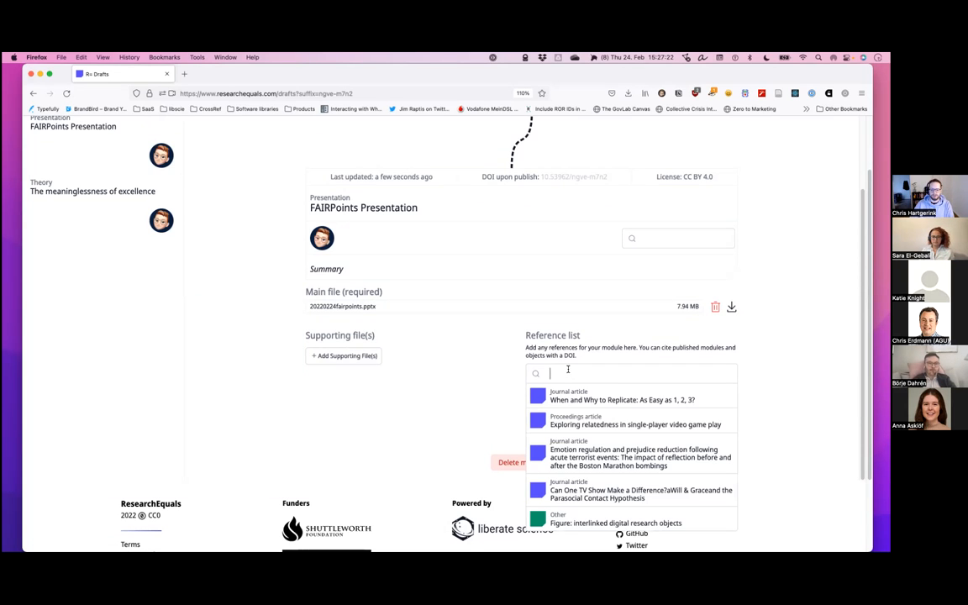
text(as)
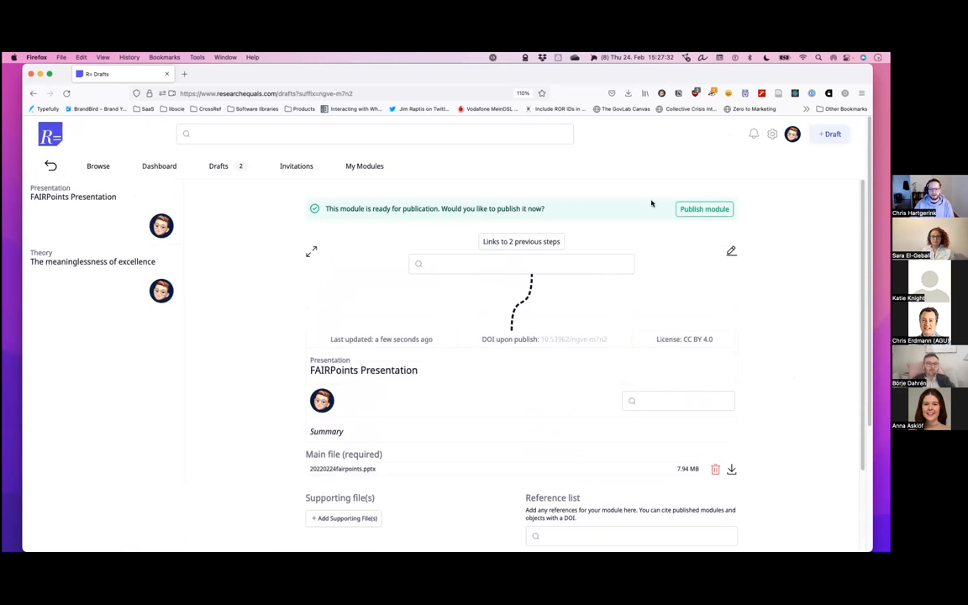
click(705, 209)
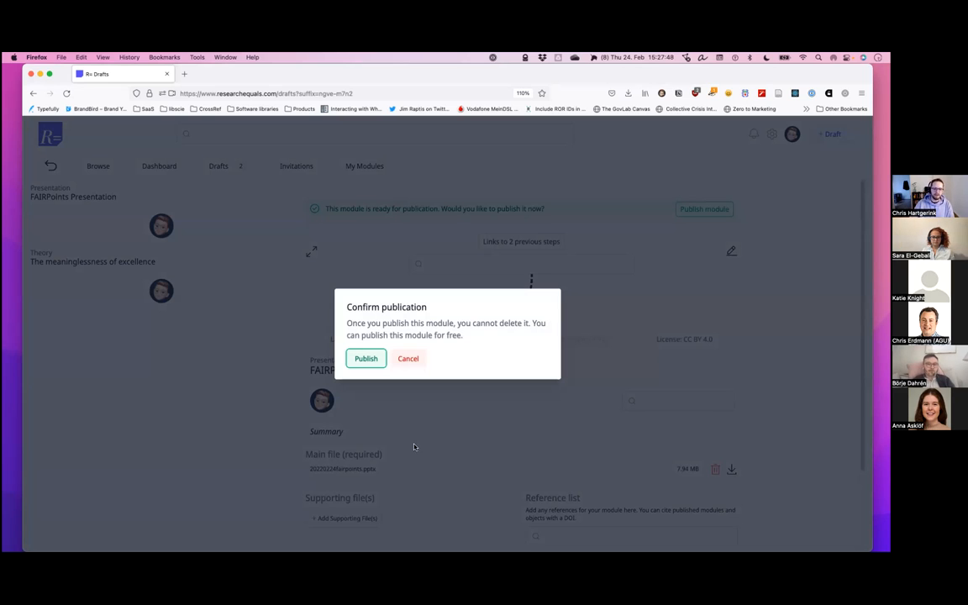
mouse_move(412, 424)
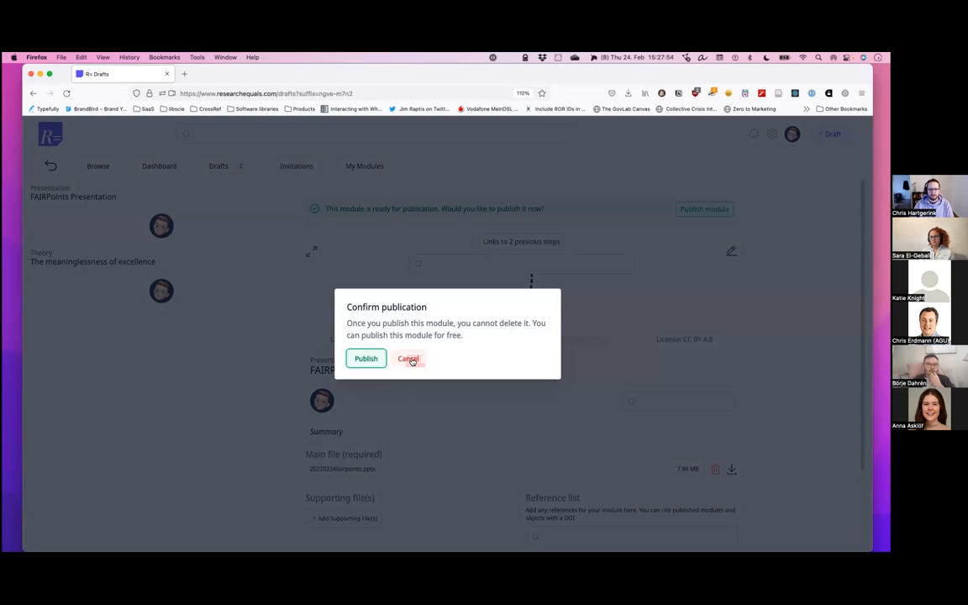
mouse_move(420, 393)
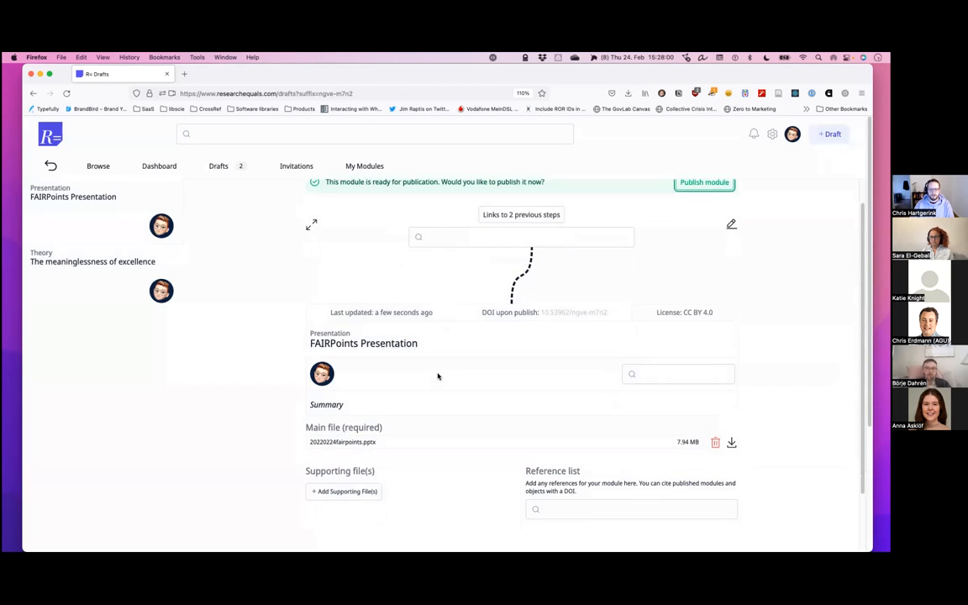
scroll(down, 3)
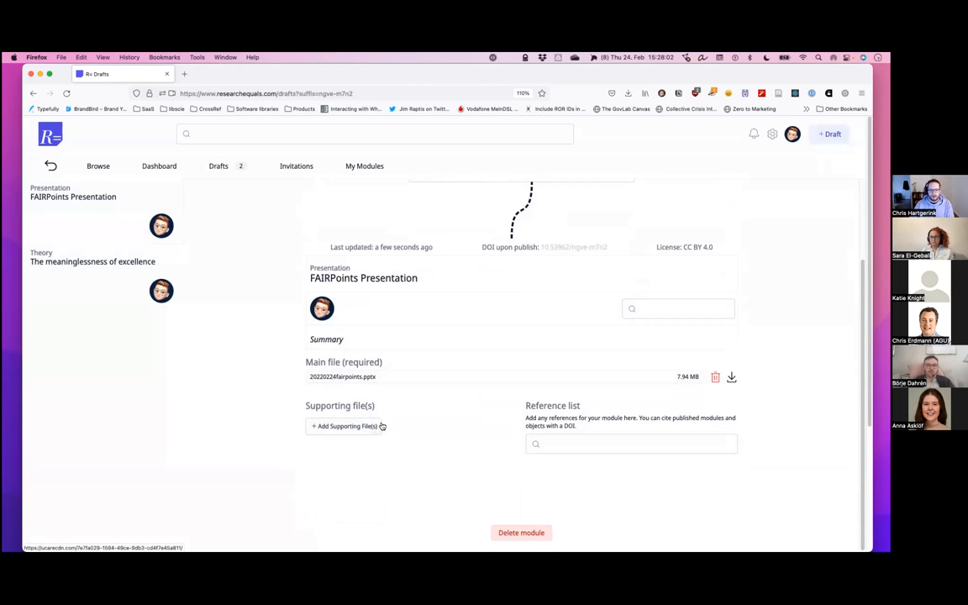
mouse_move(356, 437)
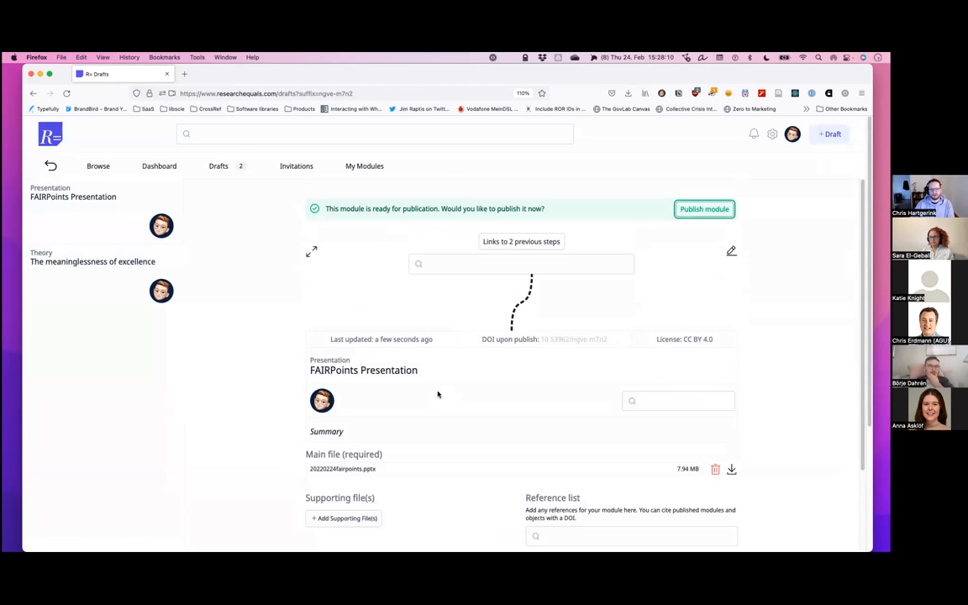
mouse_move(424, 383)
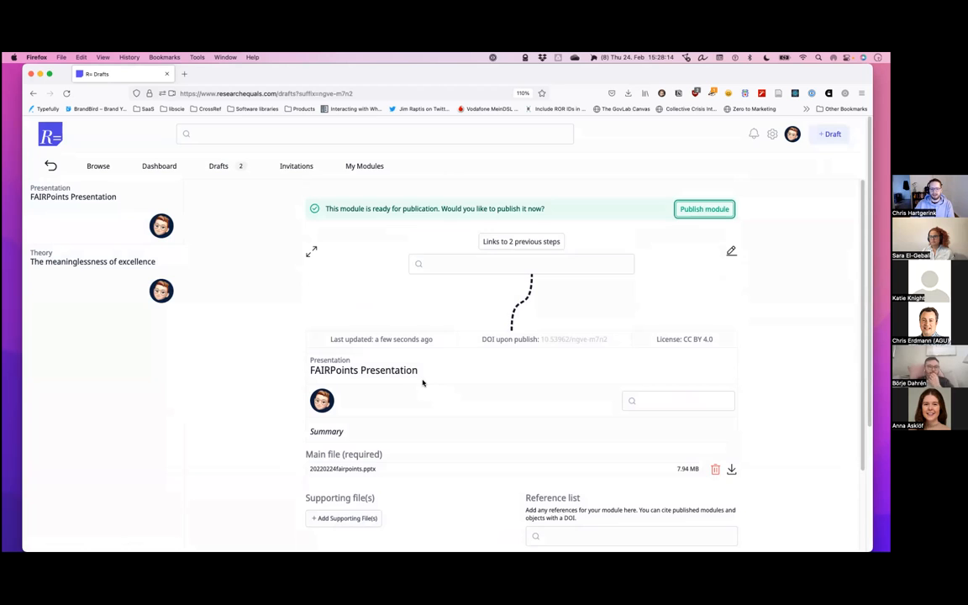
scroll(down, 3)
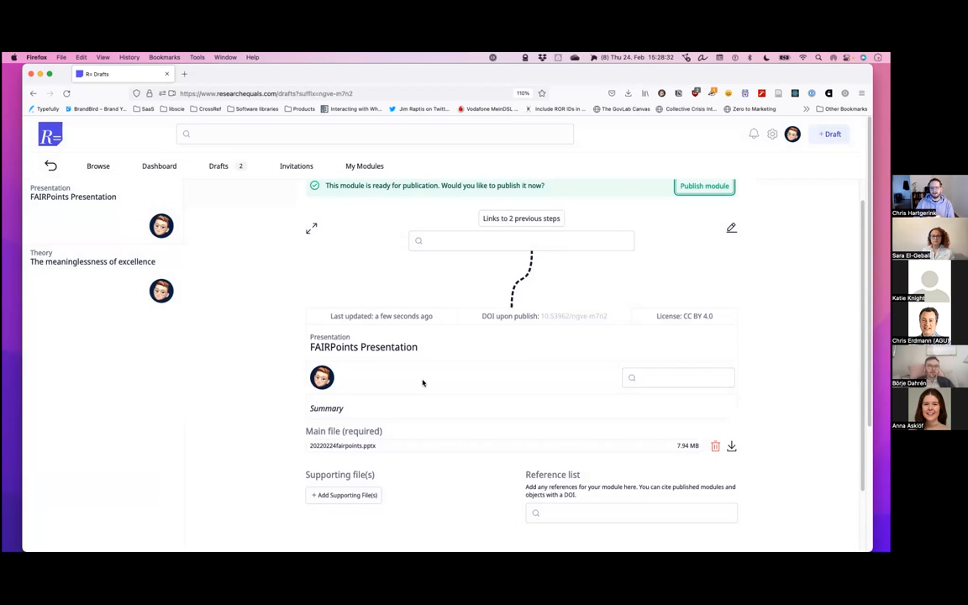
mouse_move(436, 380)
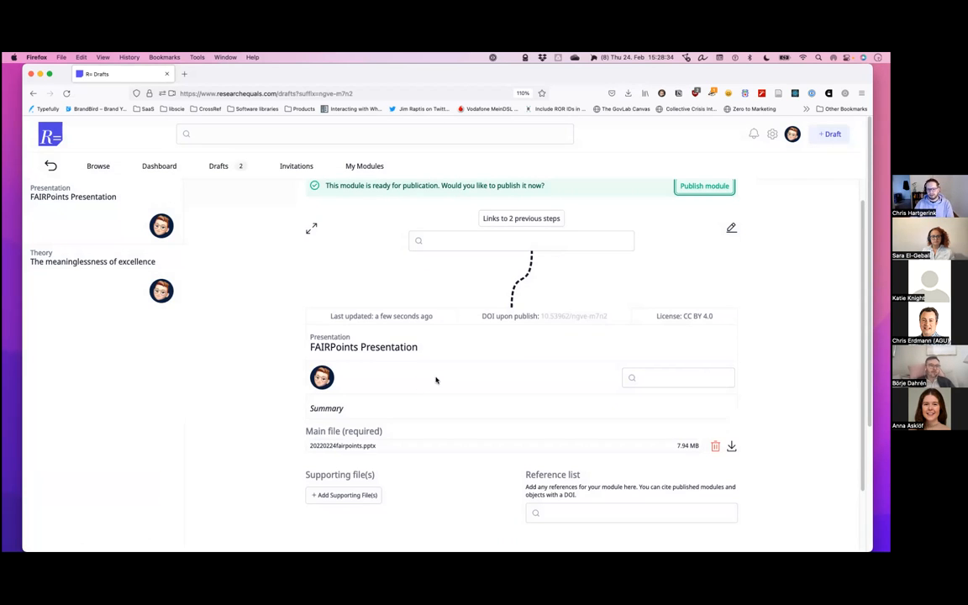
mouse_move(441, 390)
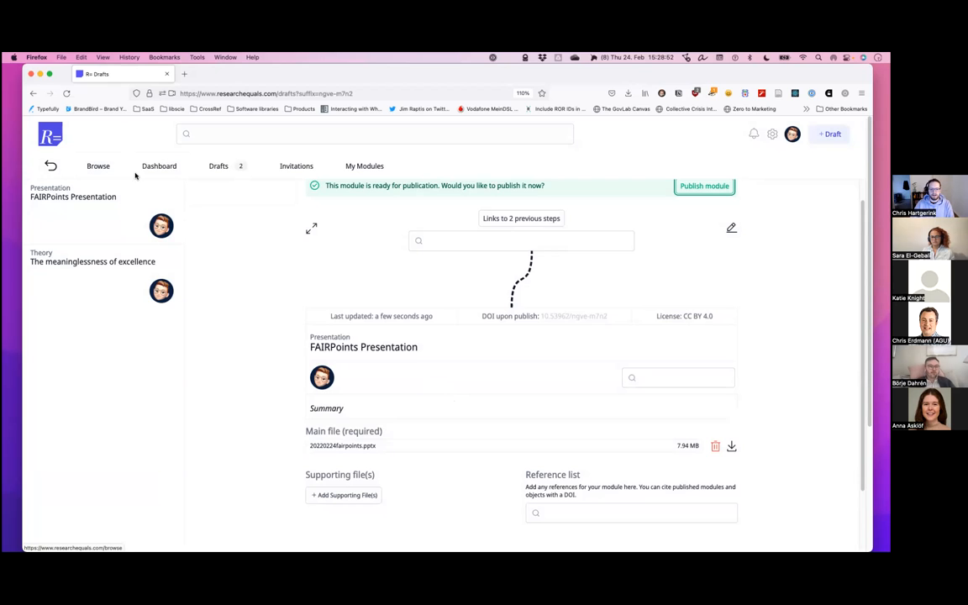
mouse_move(306, 218)
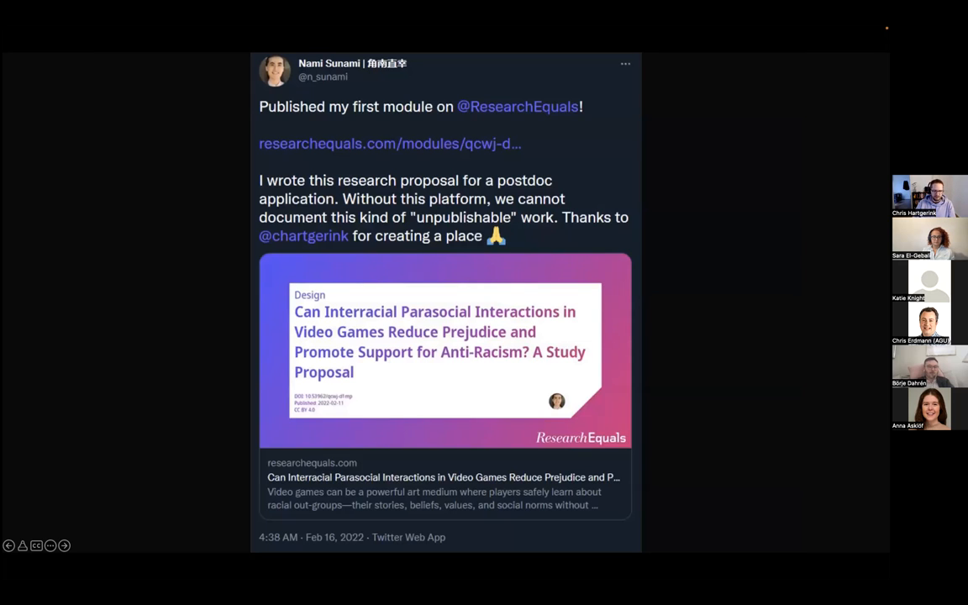
mouse_move(360, 270)
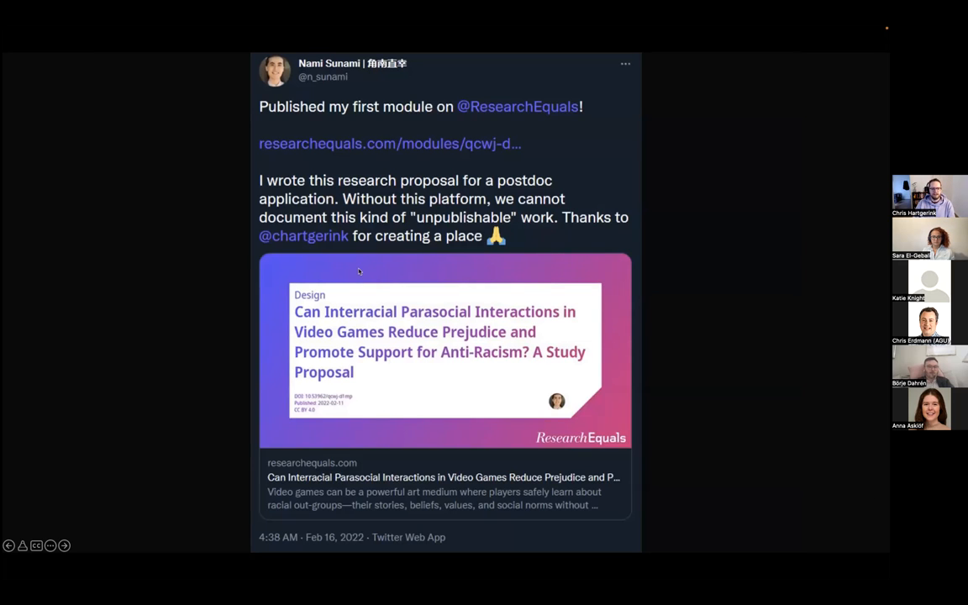
mouse_move(185, 288)
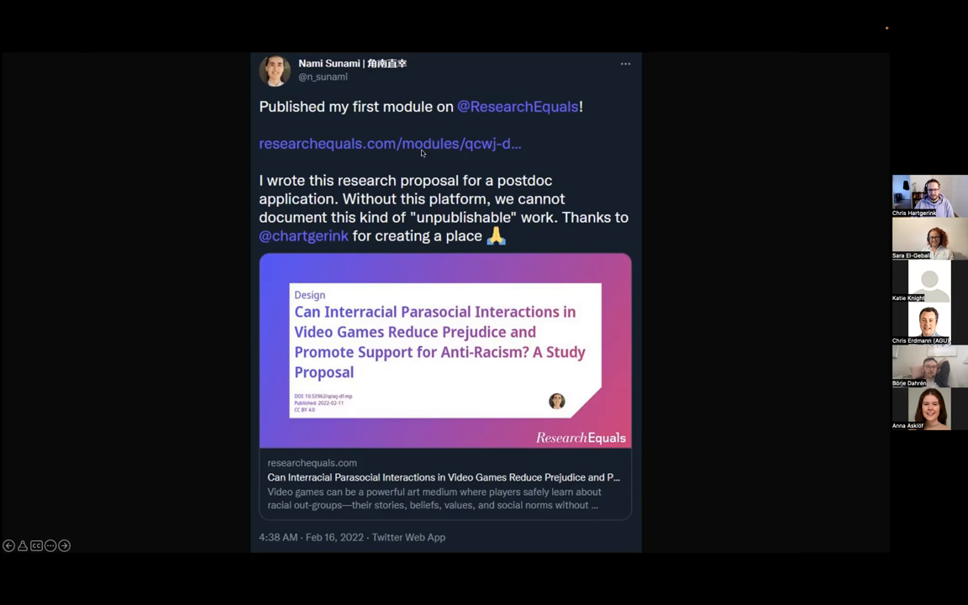
mouse_move(624, 121)
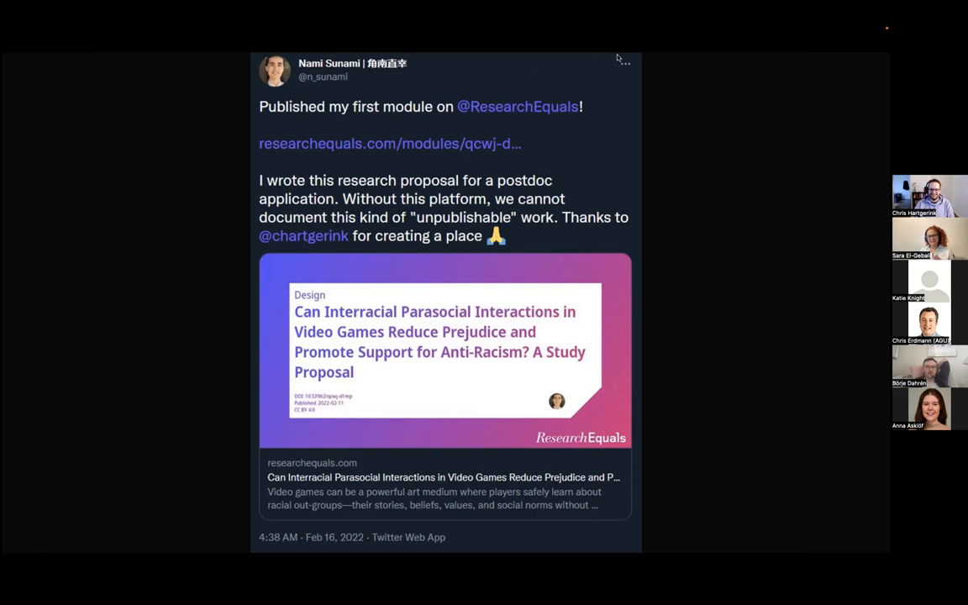
mouse_move(664, 39)
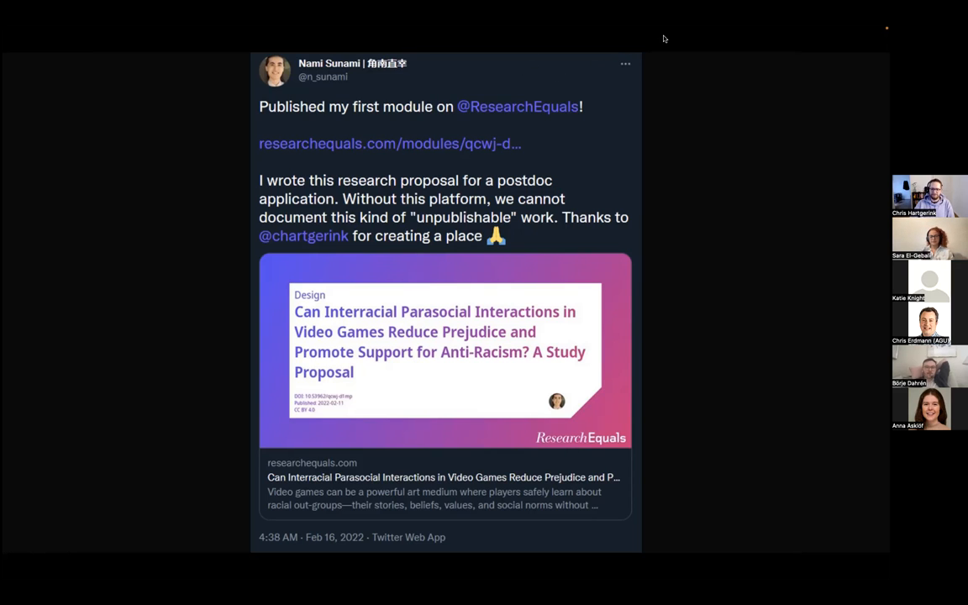